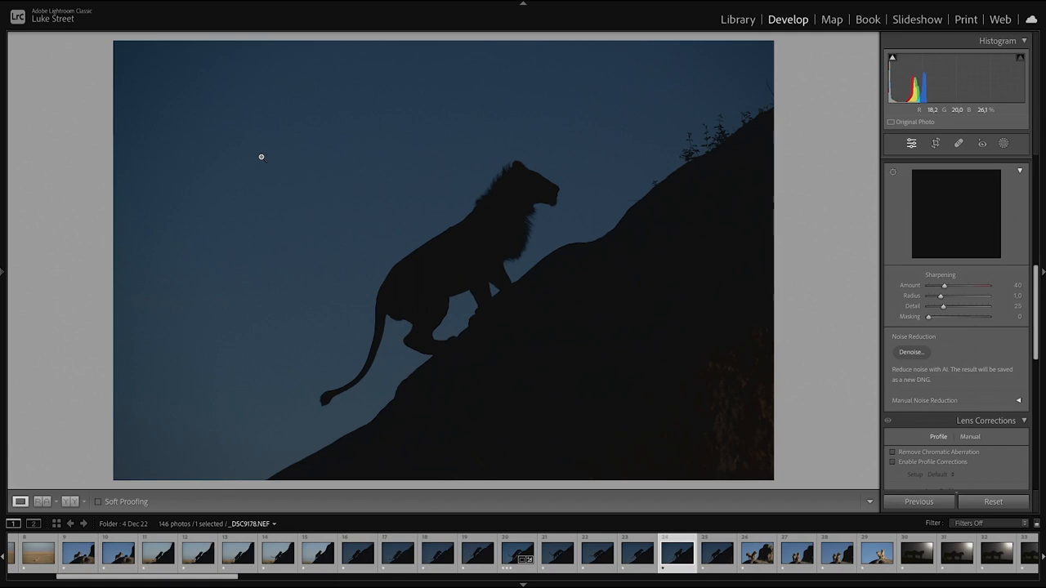
mouse_move(457, 287)
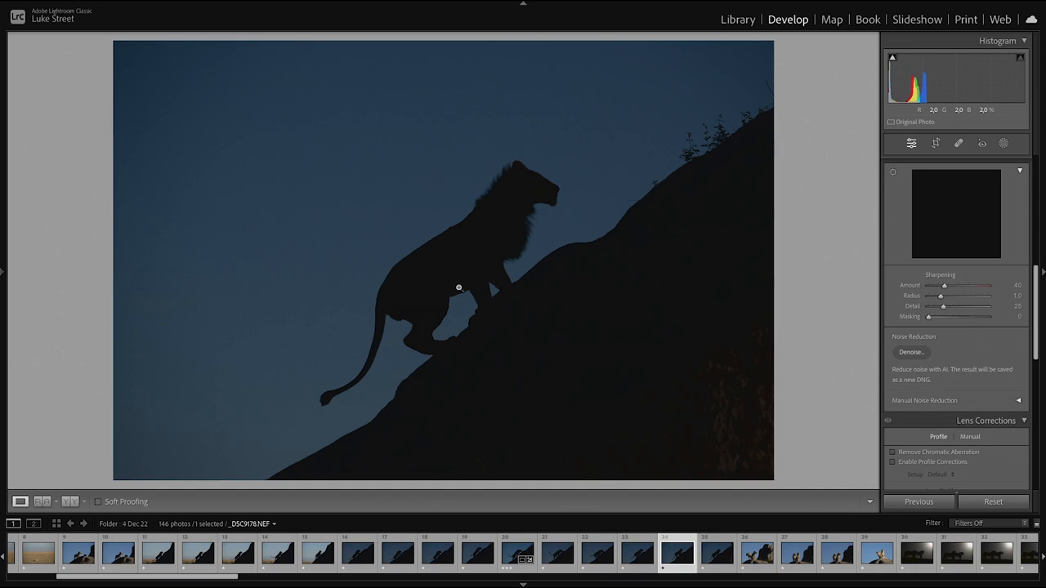
mouse_move(719, 276)
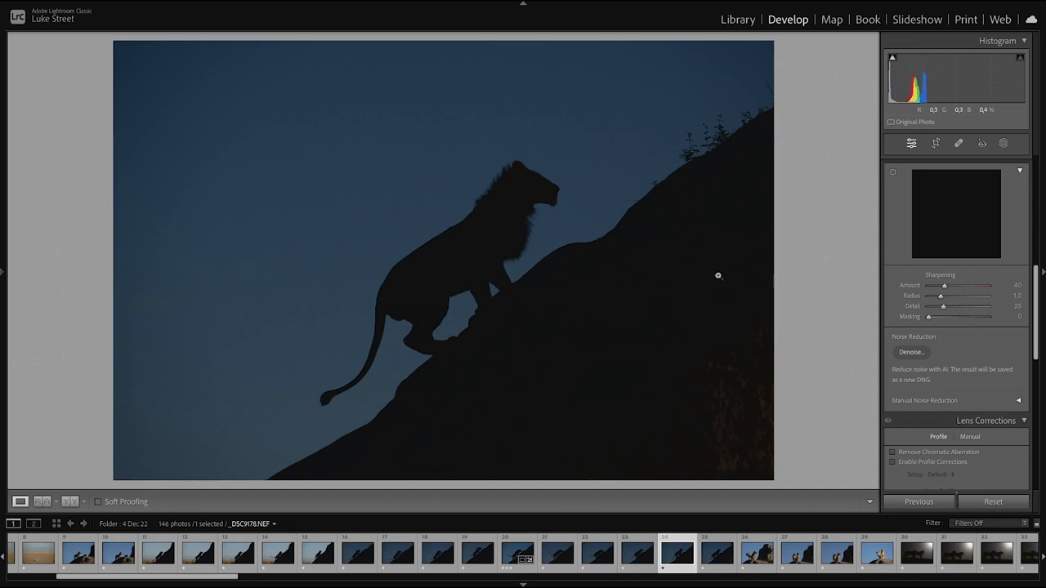
mouse_move(934, 127)
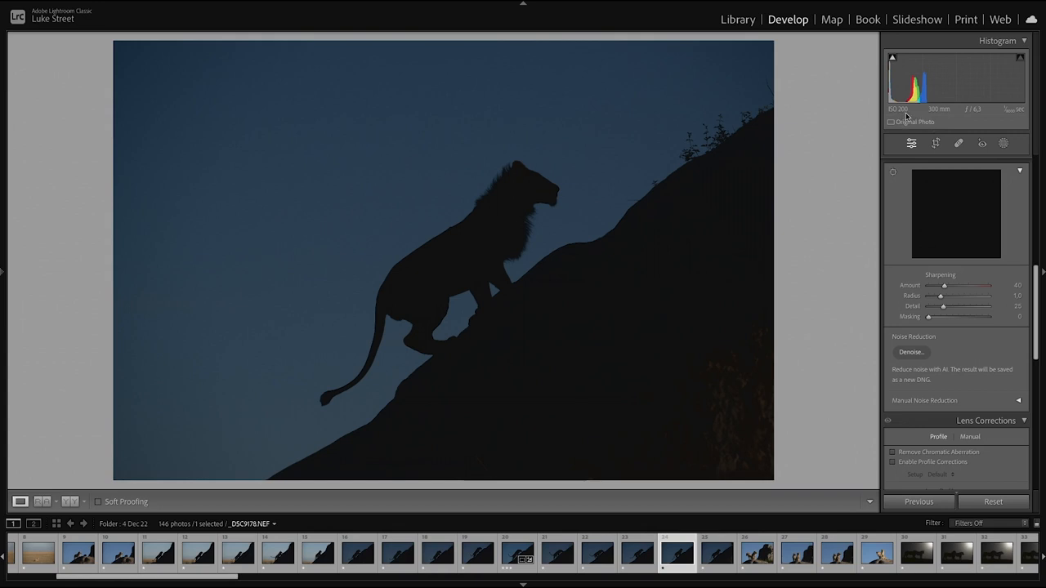
mouse_move(914, 117)
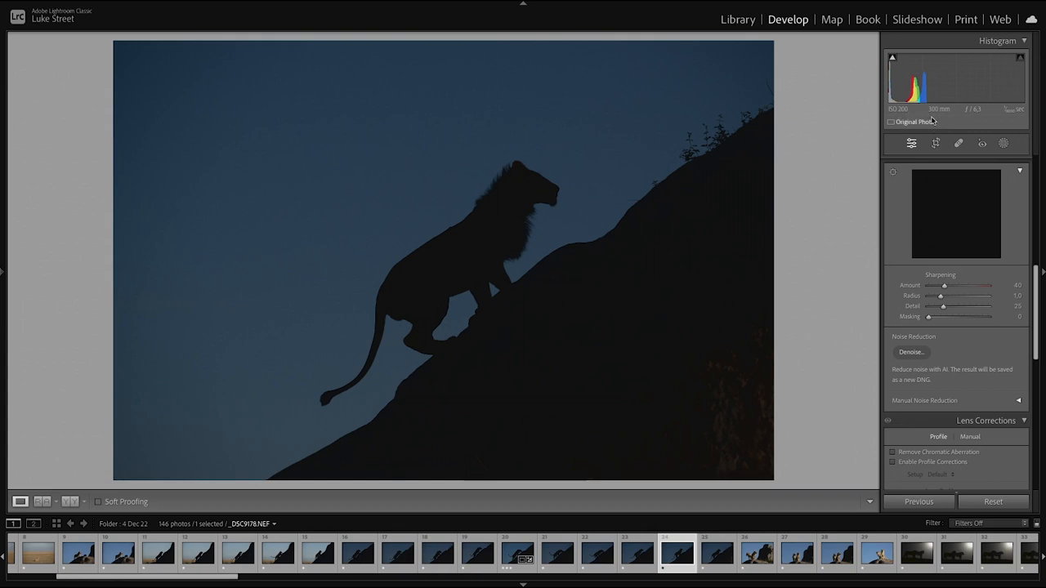
mouse_move(915, 121)
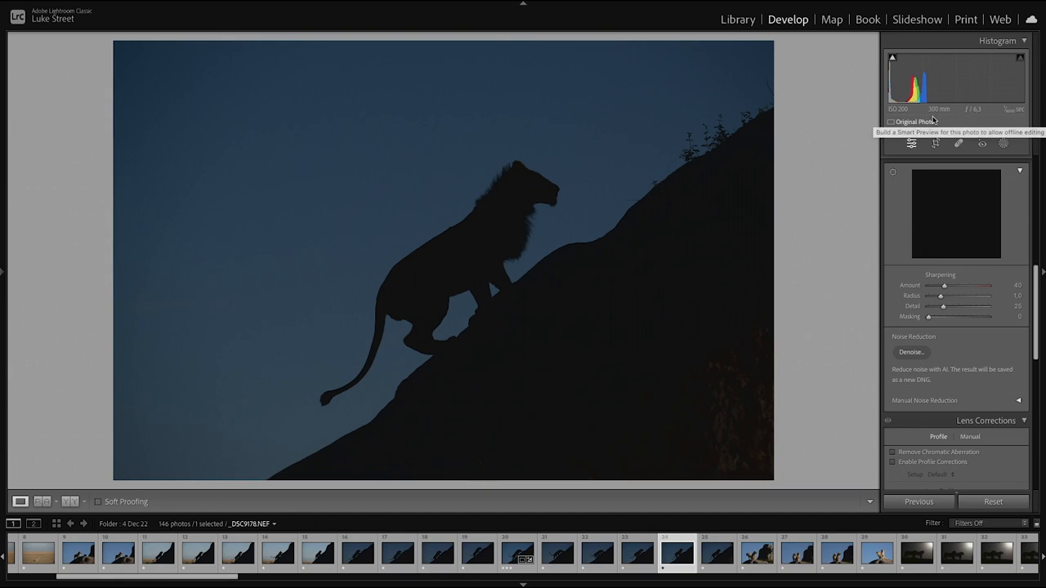
mouse_move(977, 112)
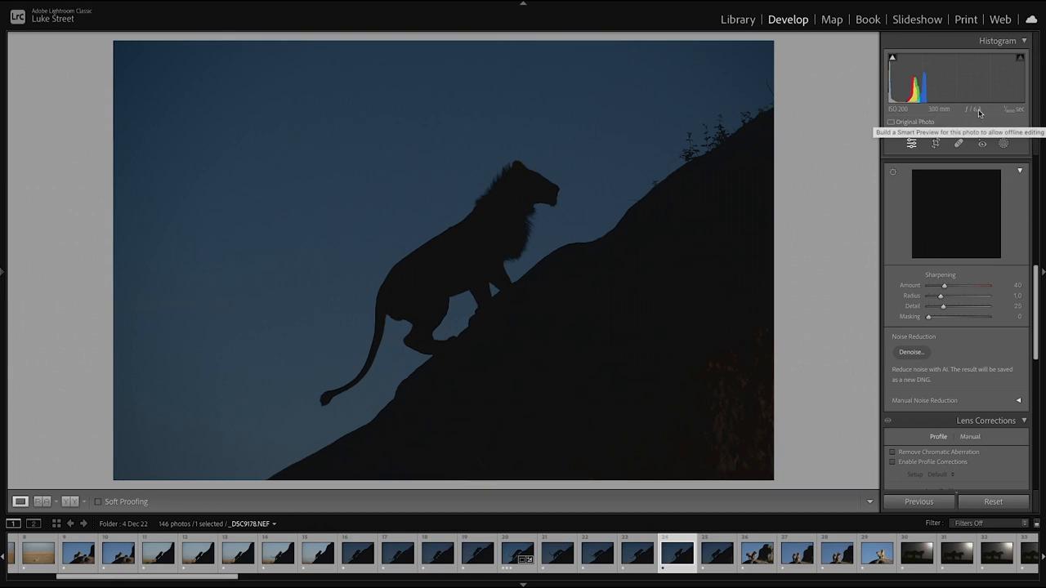
mouse_move(977, 108)
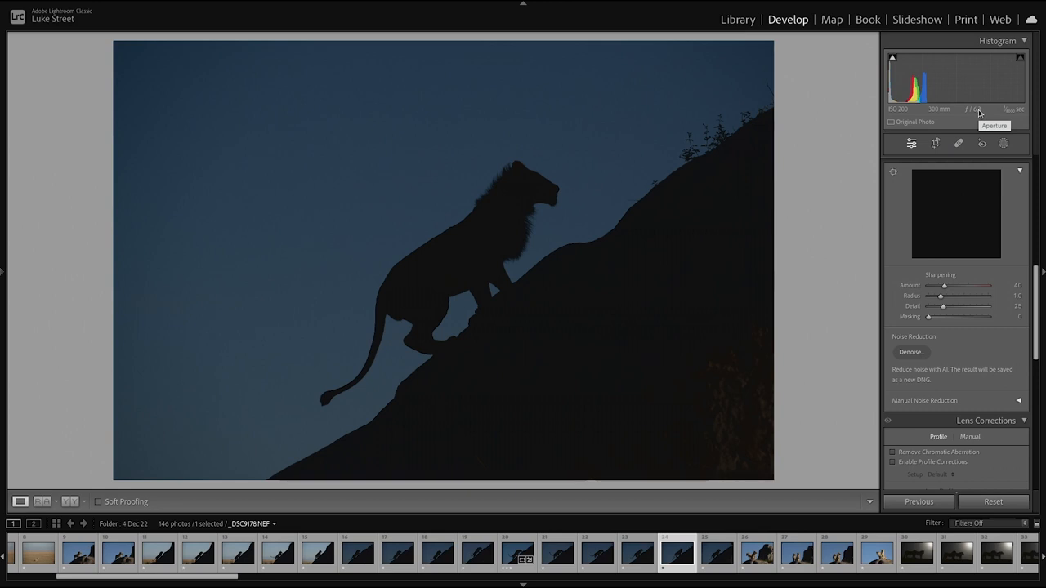
mouse_move(998, 121)
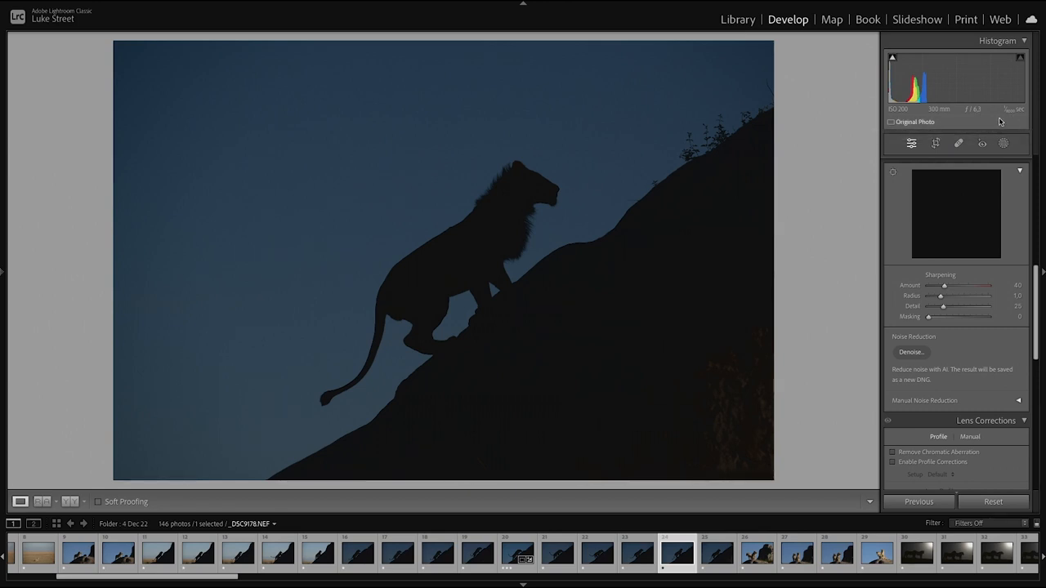
mouse_move(1000, 121)
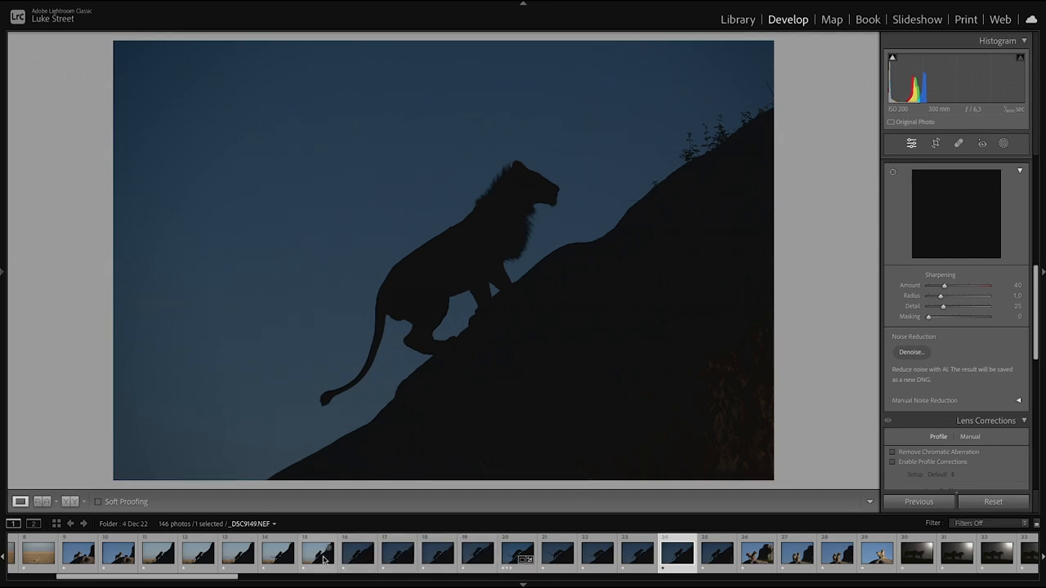
Browse the lioness, walking, leaping and climbing frames in the filmstrip, returning to the sitting lion shot
click(317, 552)
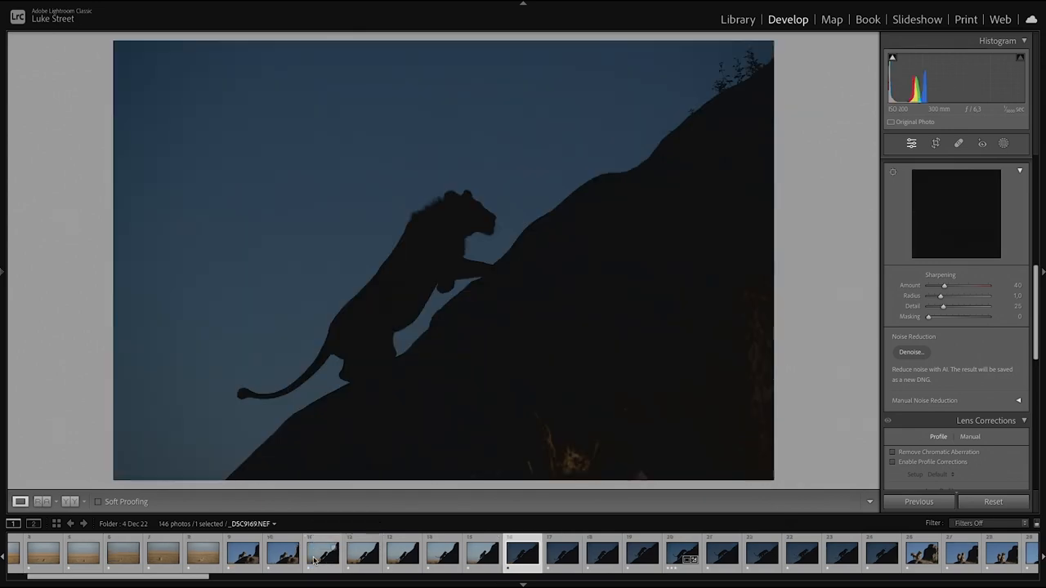
mouse_move(322, 552)
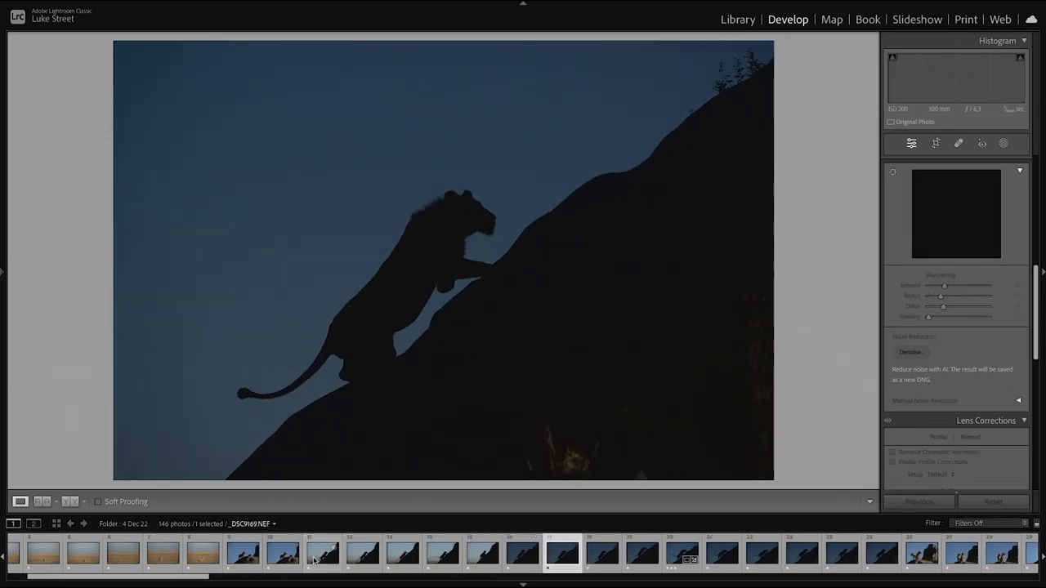
click(522, 552)
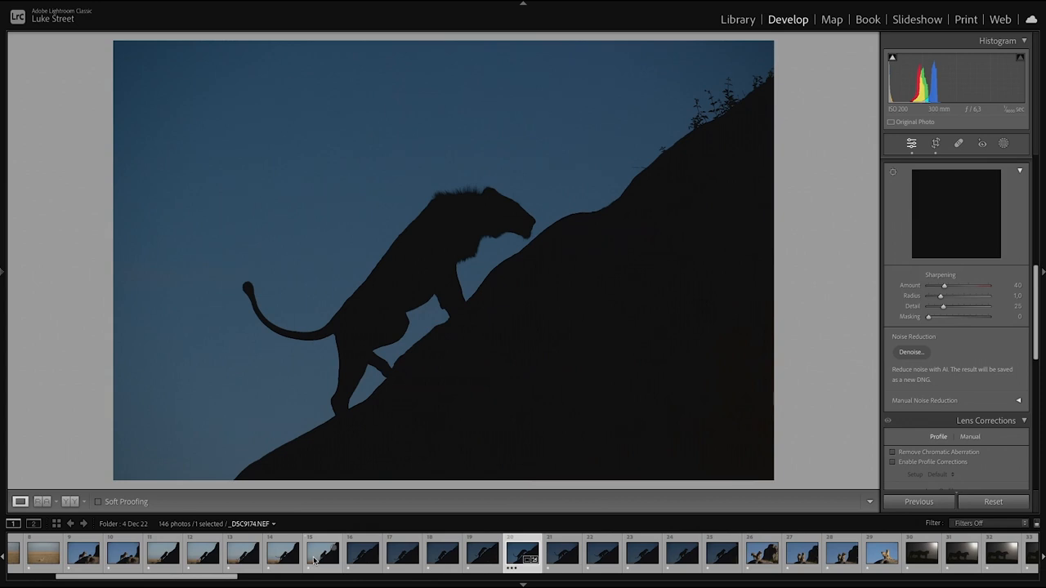
mouse_move(326, 559)
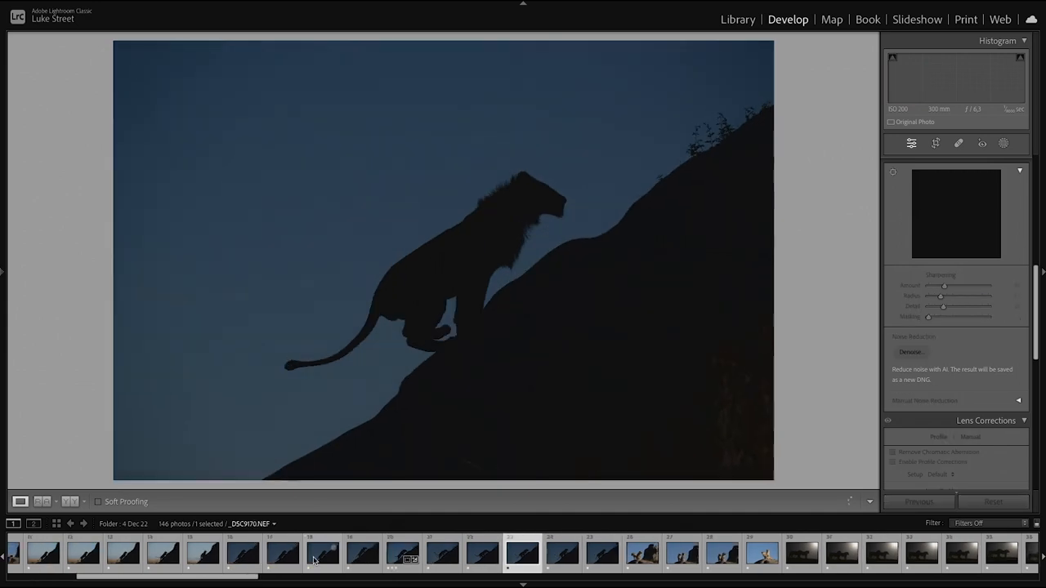
click(562, 553)
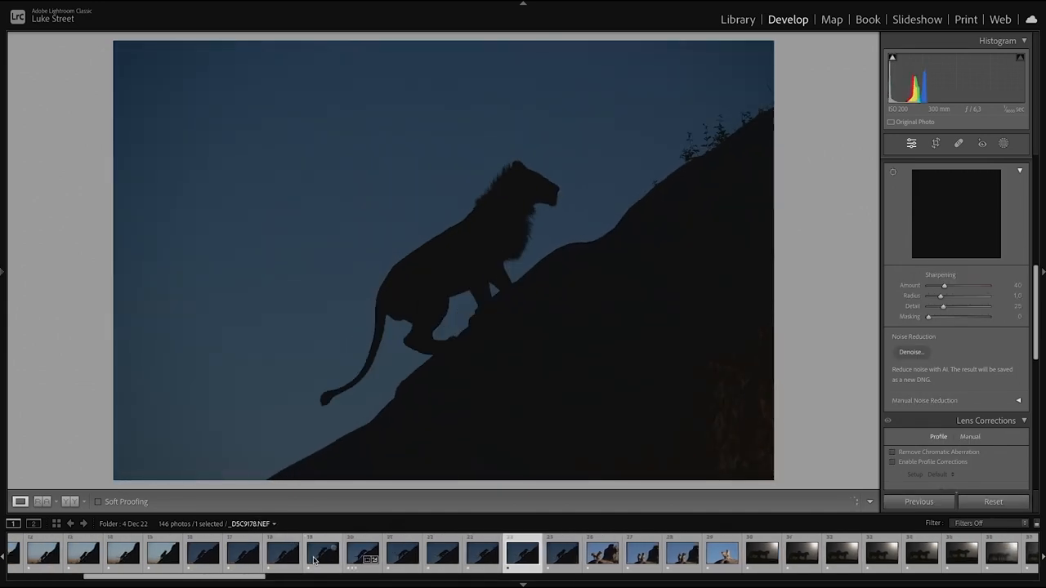
click(441, 552)
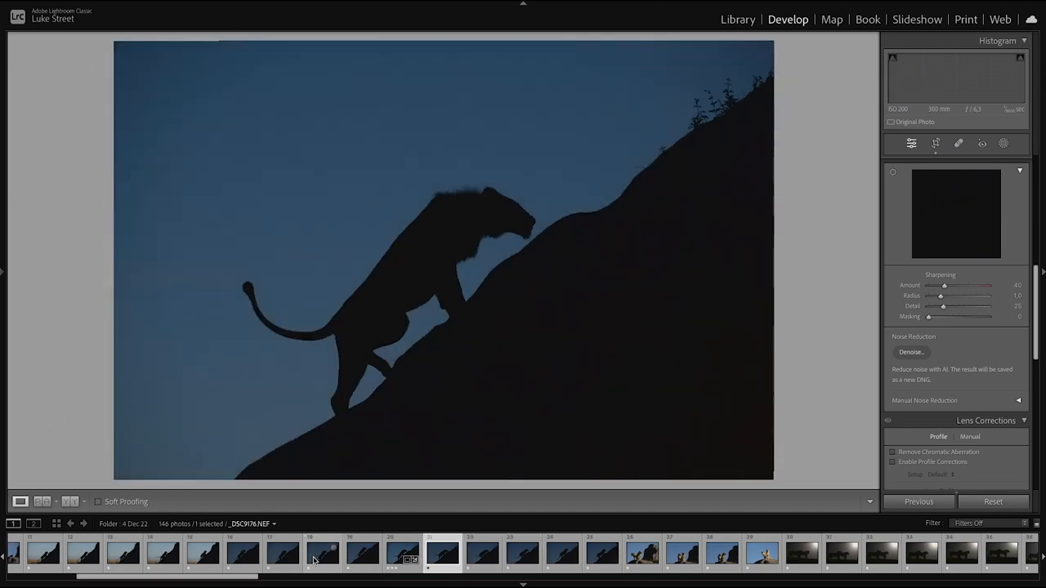
click(523, 553)
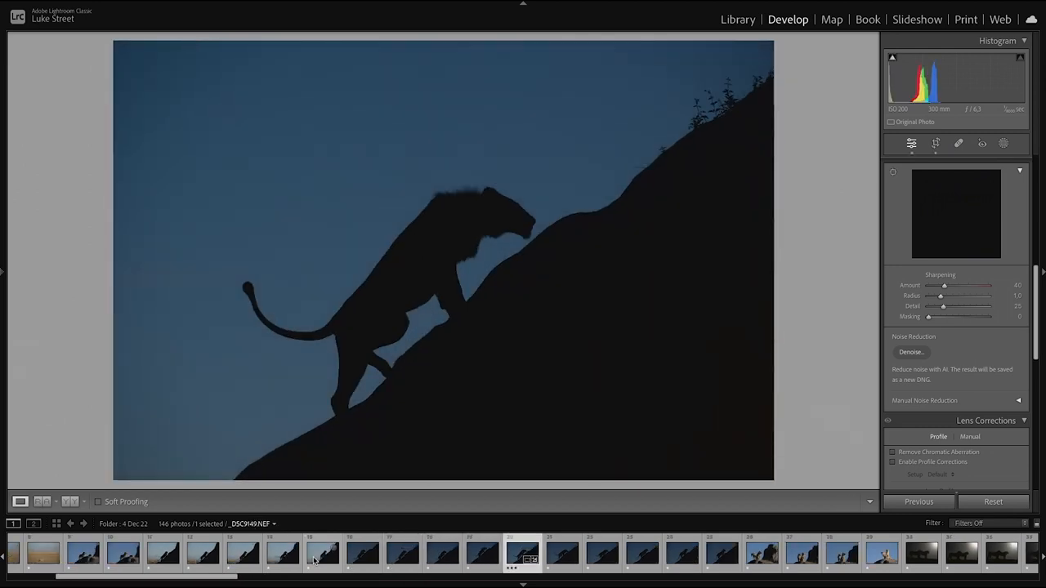
click(562, 552)
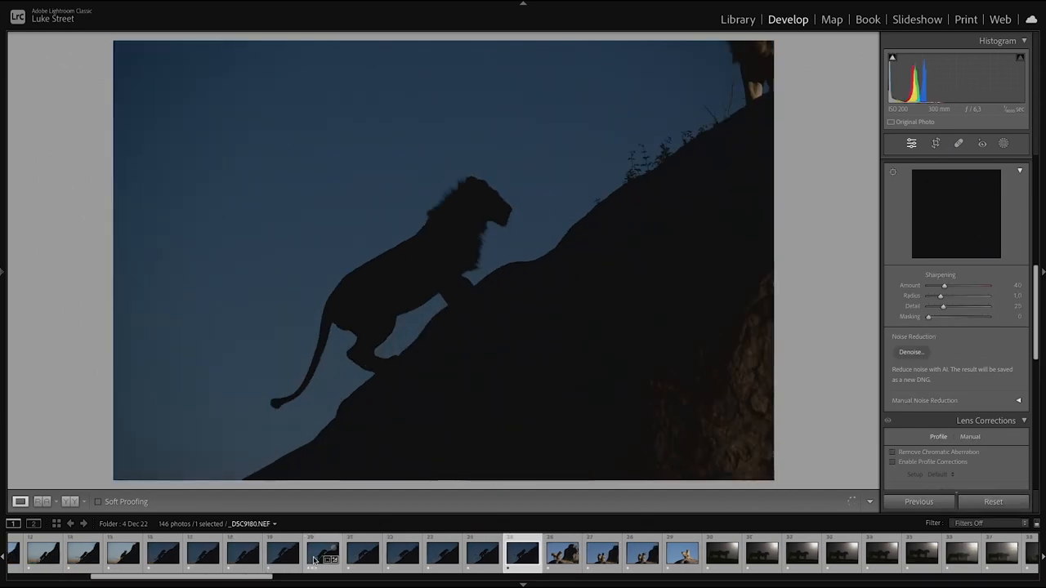
click(324, 552)
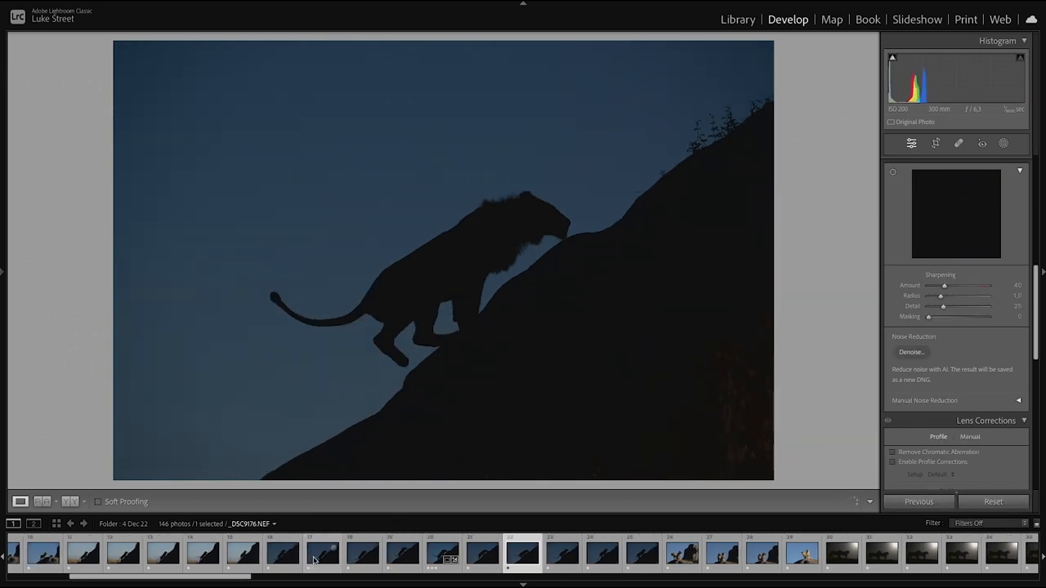
click(363, 552)
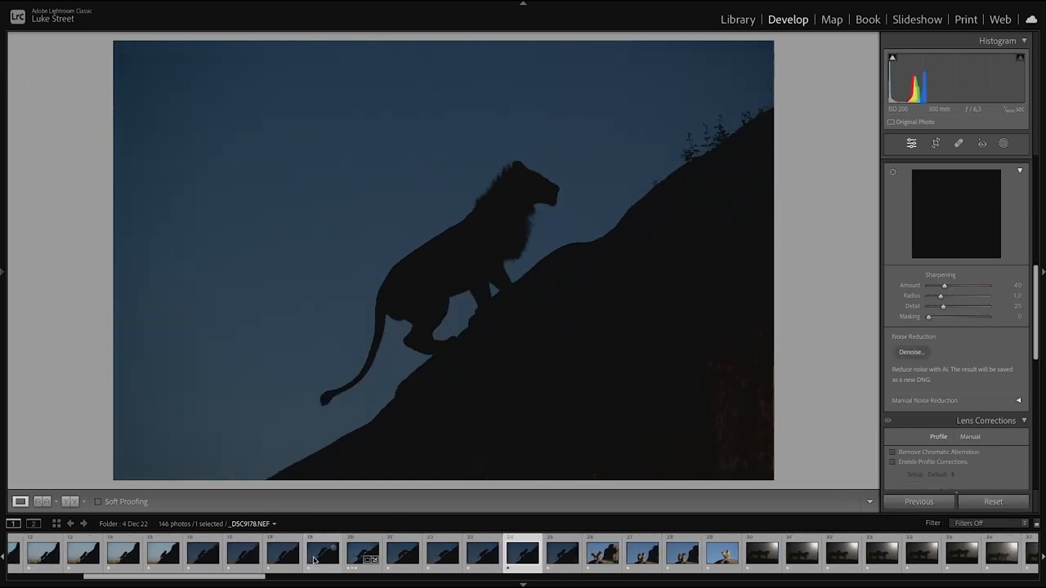
mouse_move(322, 552)
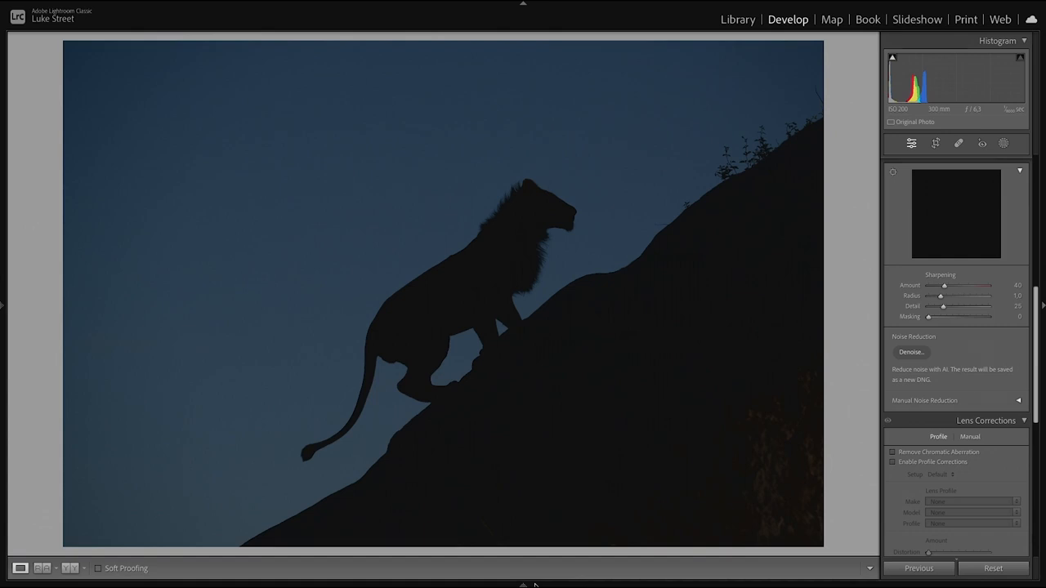
mouse_move(464, 288)
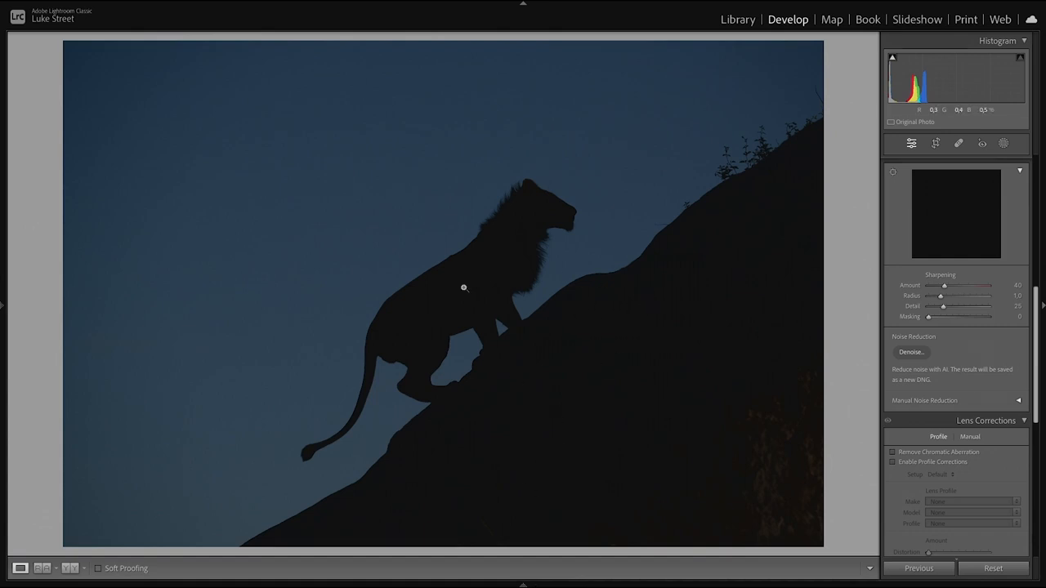
mouse_move(458, 331)
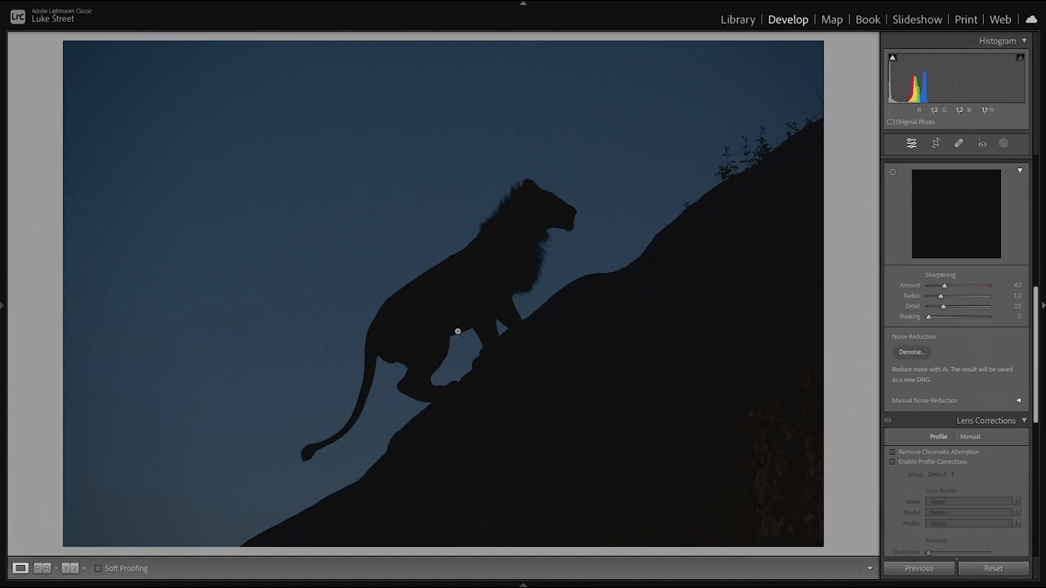
mouse_move(995, 316)
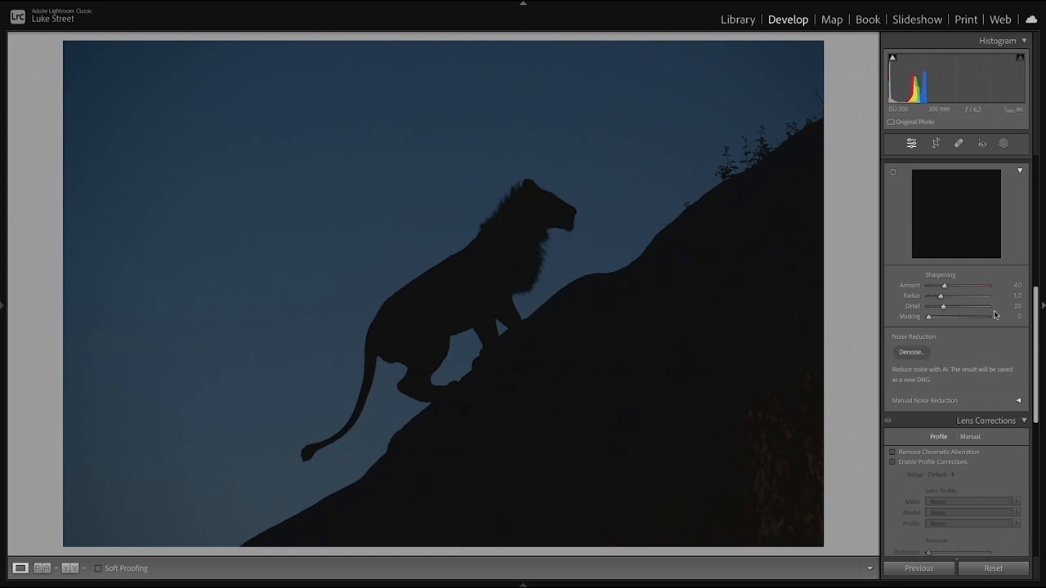
Add an automatic Select Sky mask over the dusk sky behind the lion
click(912, 143)
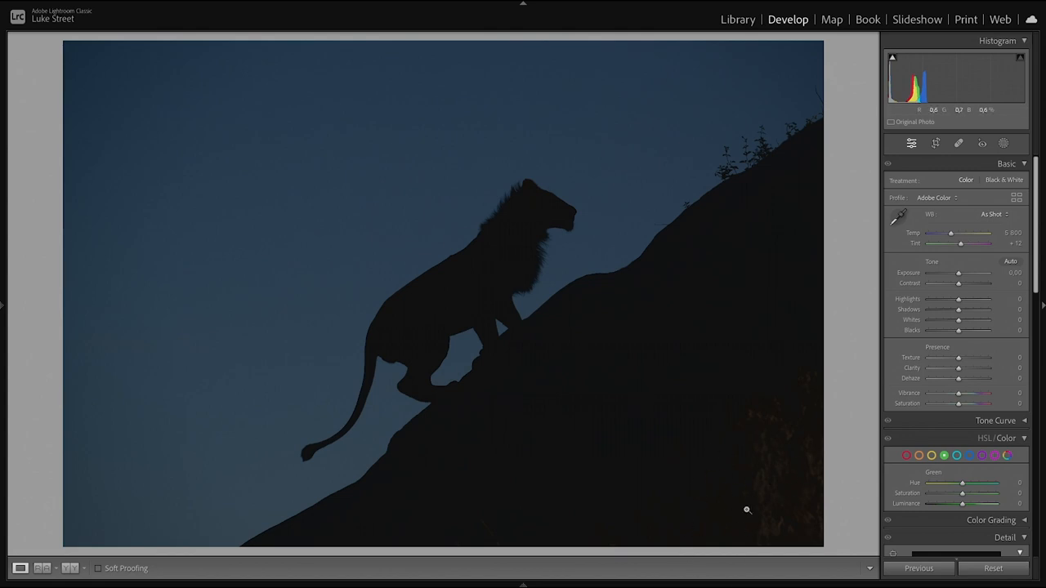
mouse_move(518, 373)
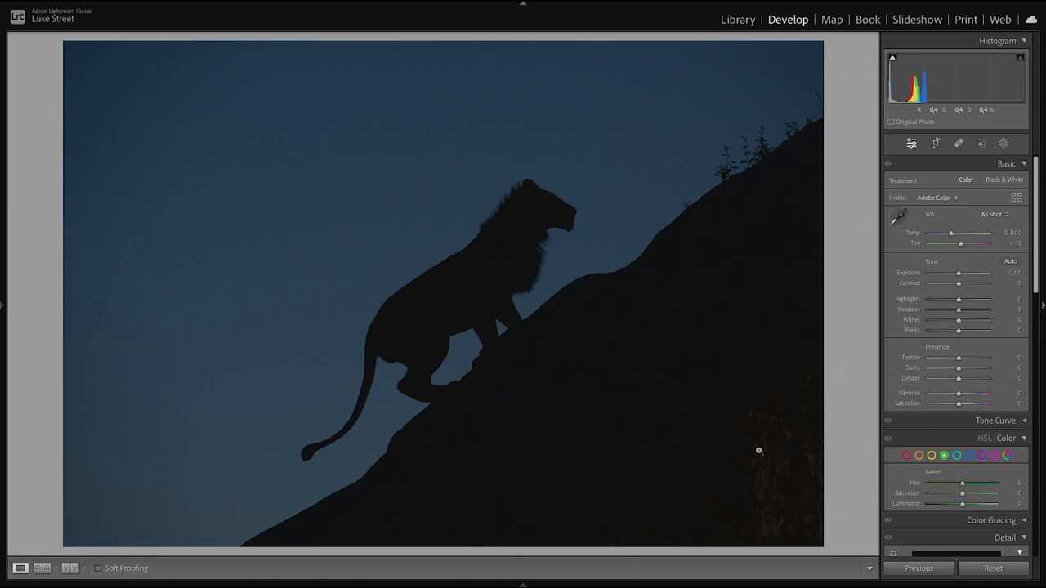
mouse_move(516, 227)
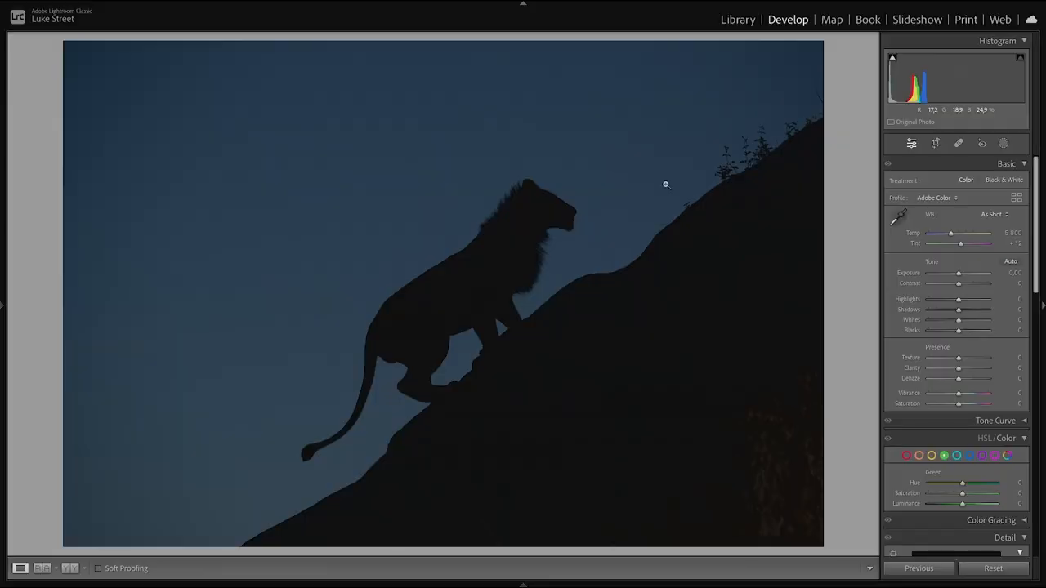
mouse_move(900, 192)
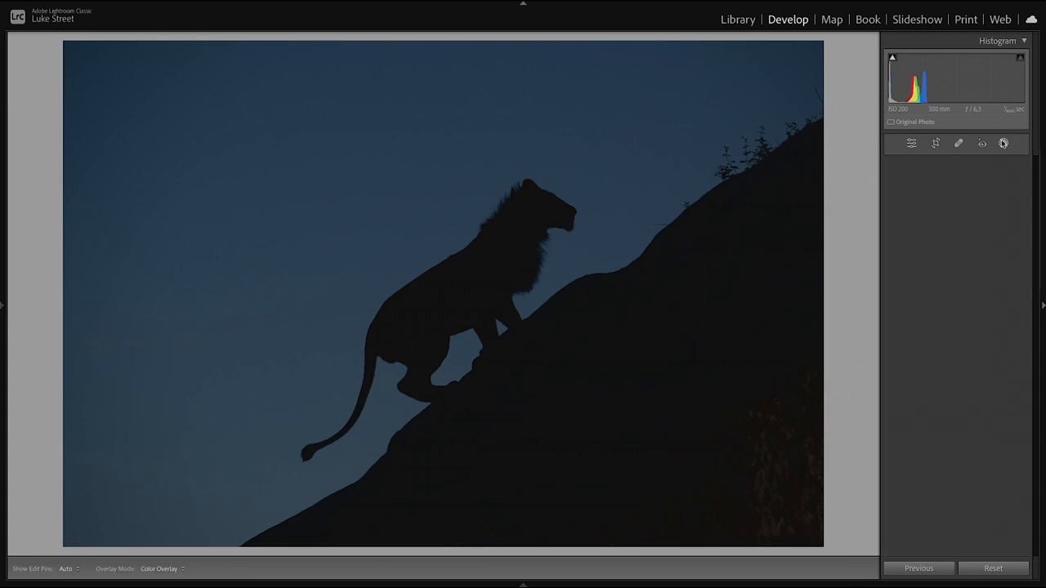
click(1003, 143)
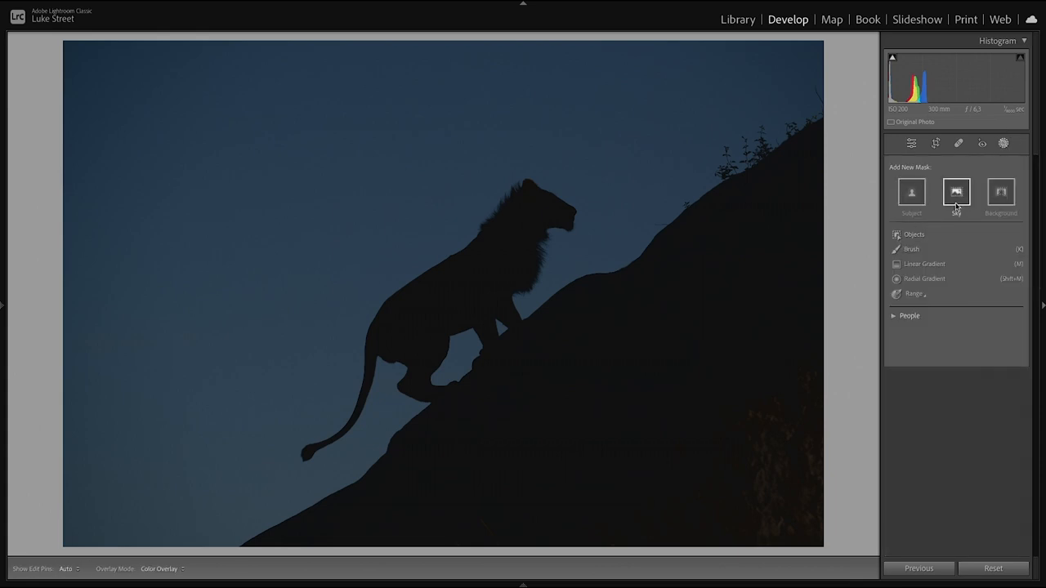
click(956, 193)
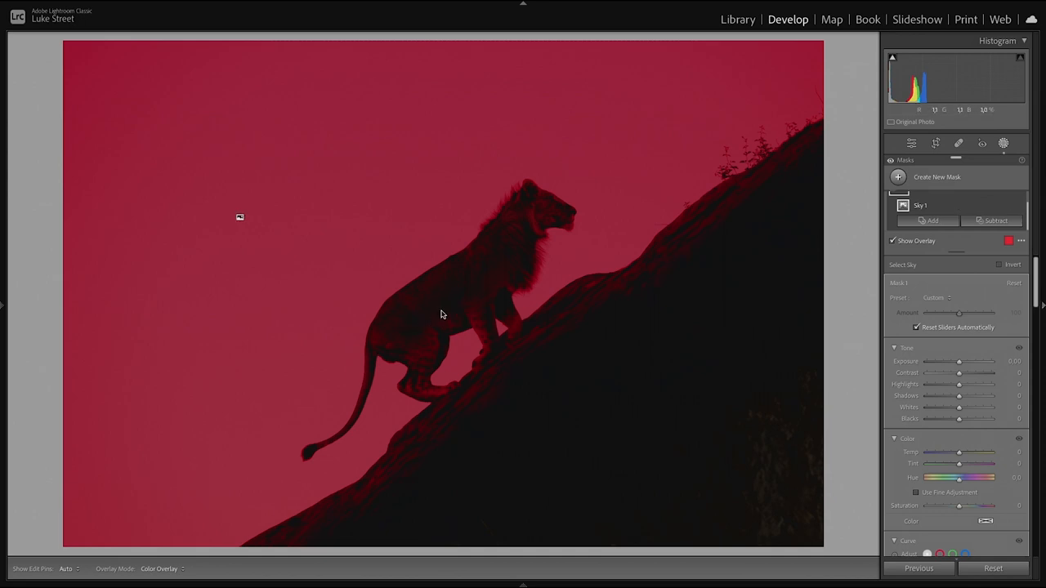
mouse_move(471, 379)
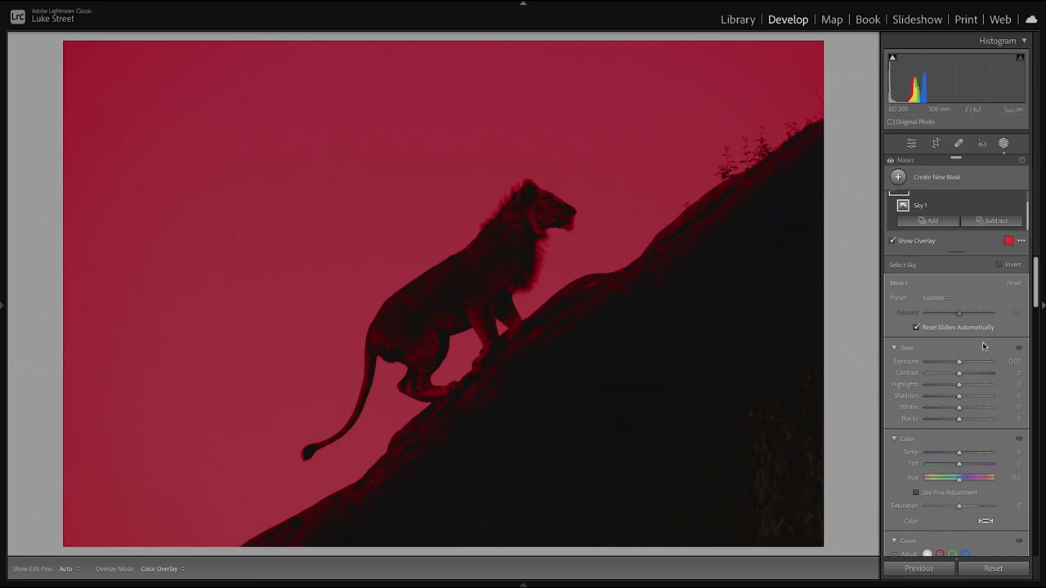
scroll(down, 3)
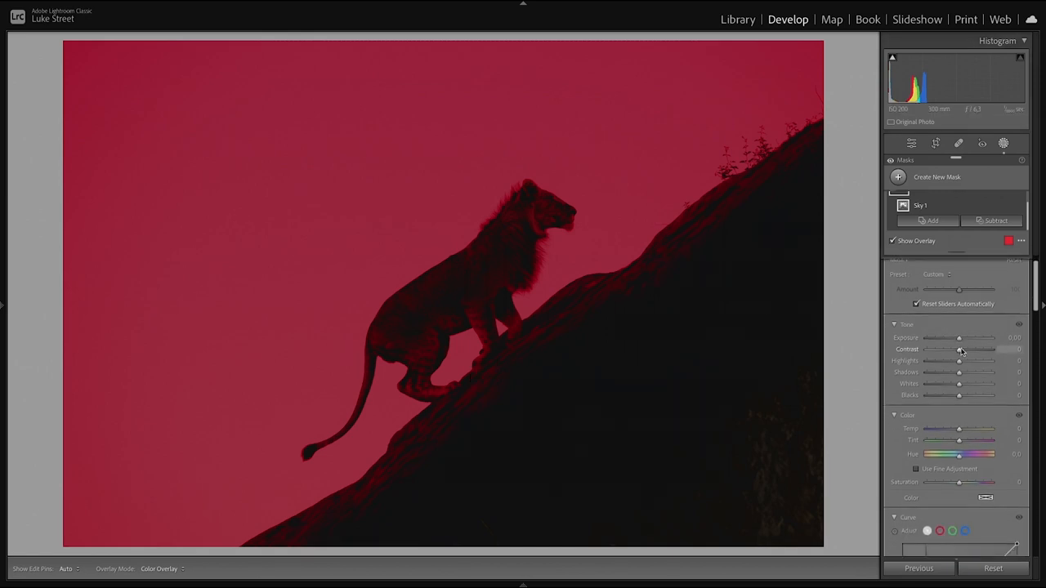
Cool the sky mask's Temp toward a deeper blue, checking coverage with the overlay
click(892, 240)
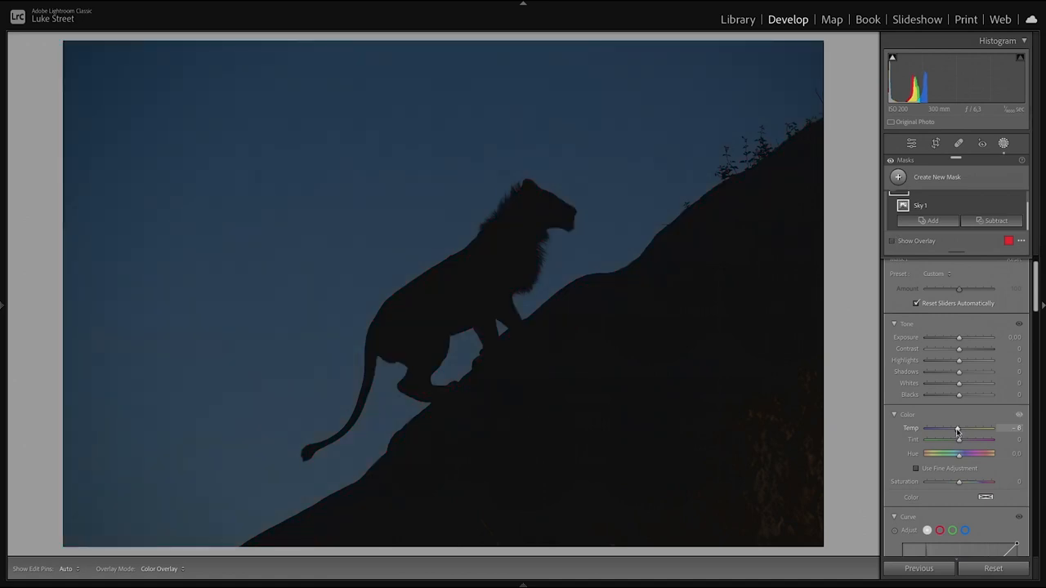
drag(958, 428, 951, 428)
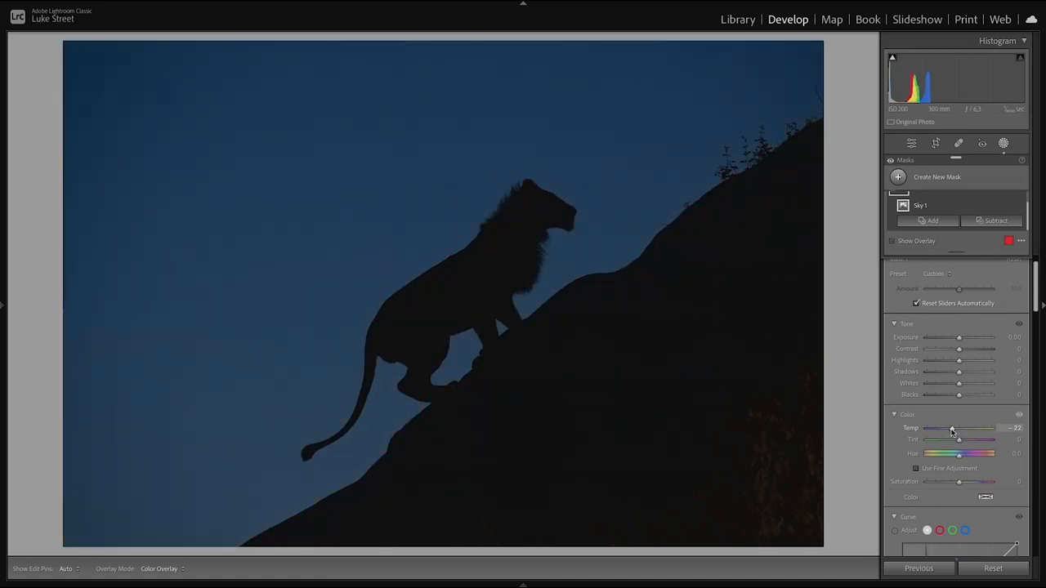
click(892, 241)
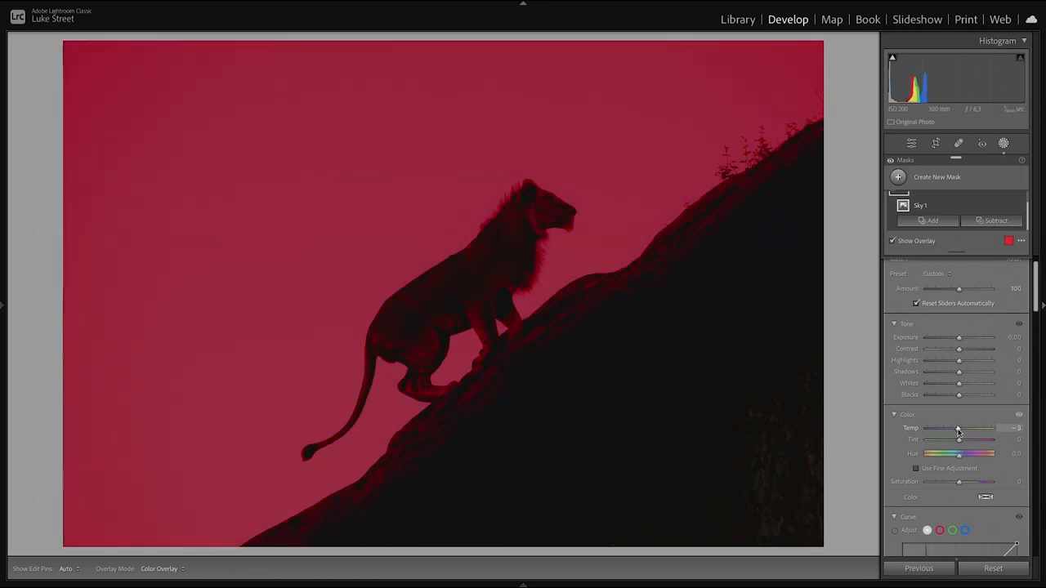
click(892, 240)
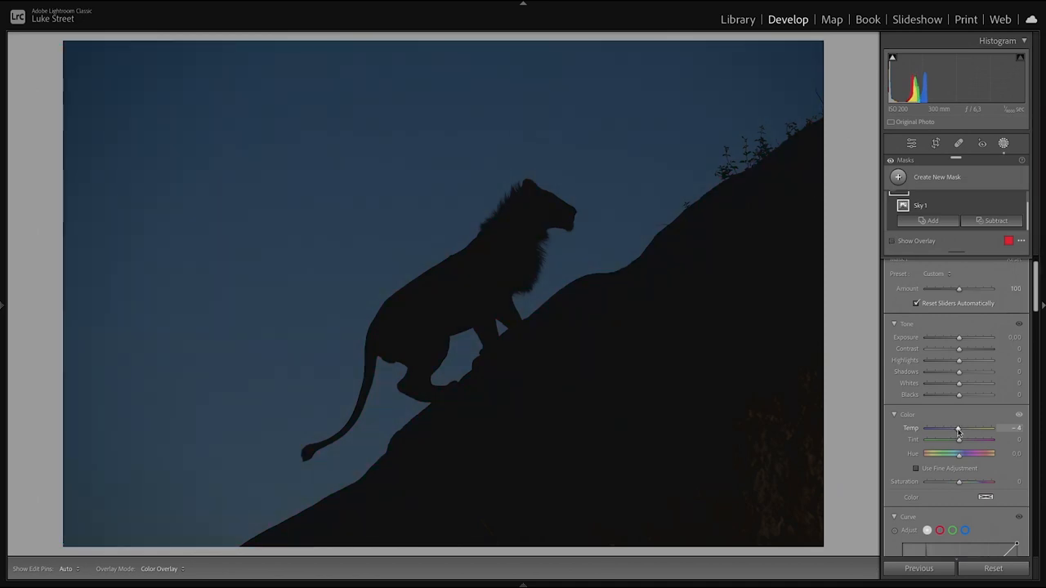
drag(959, 428, 952, 428)
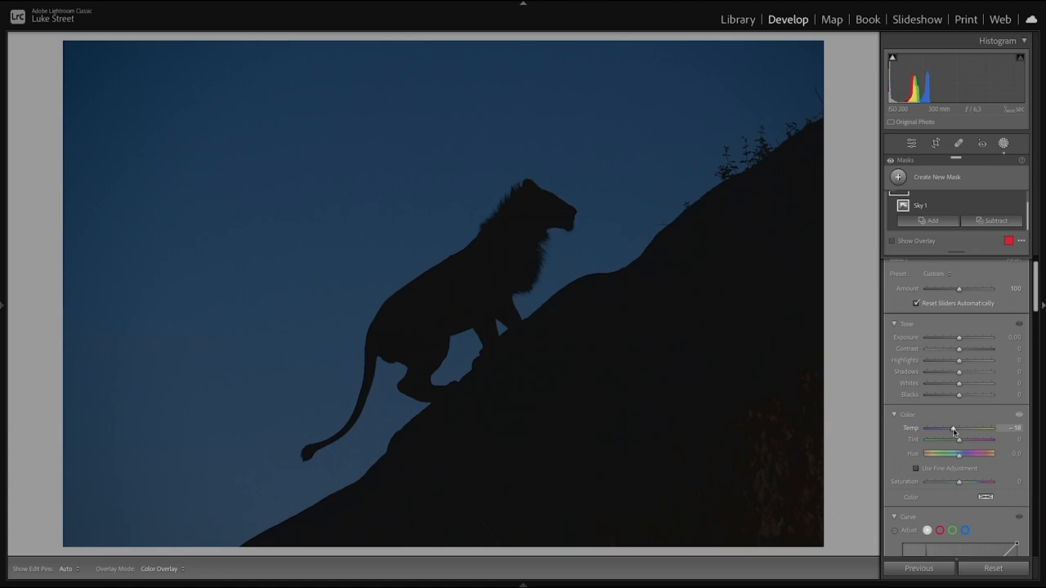
drag(958, 428, 950, 428)
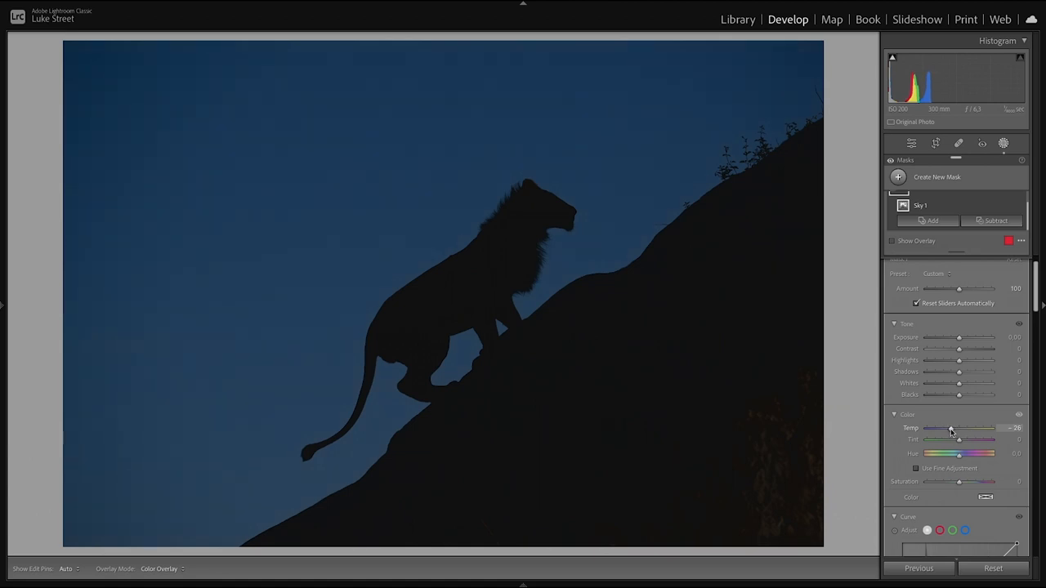
drag(961, 428, 951, 428)
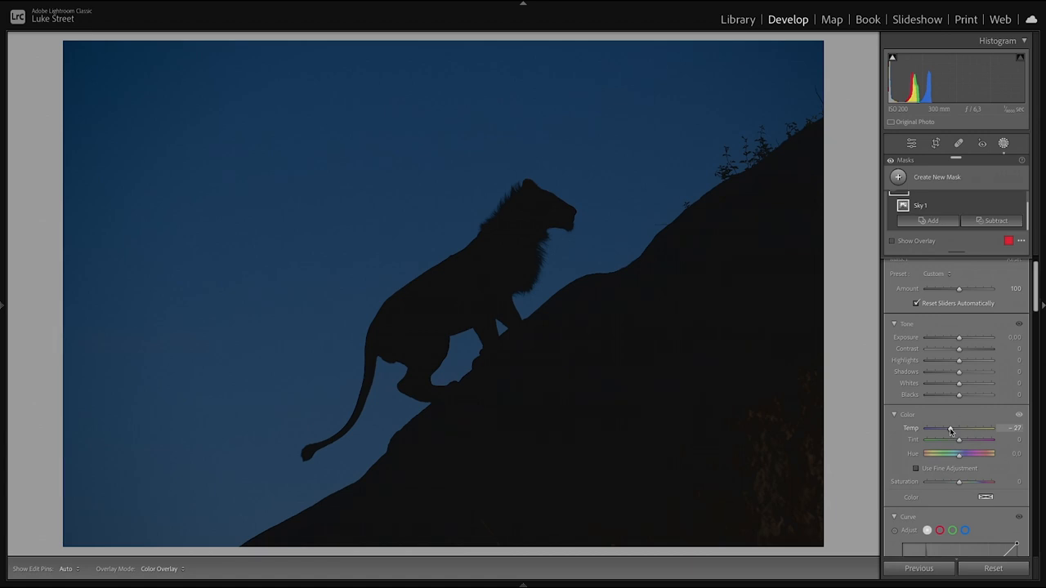
drag(960, 428, 951, 428)
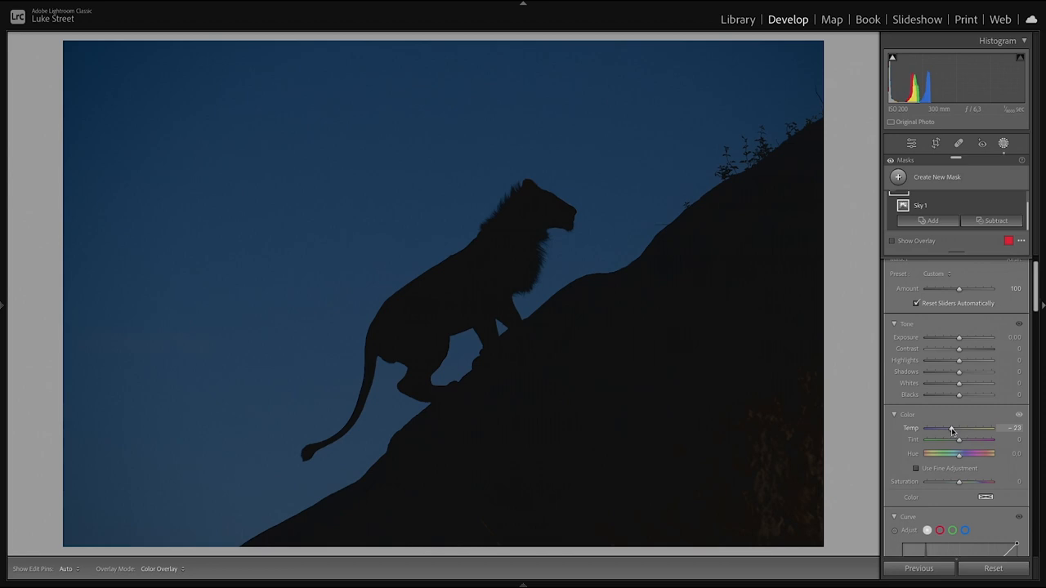
mouse_move(422, 325)
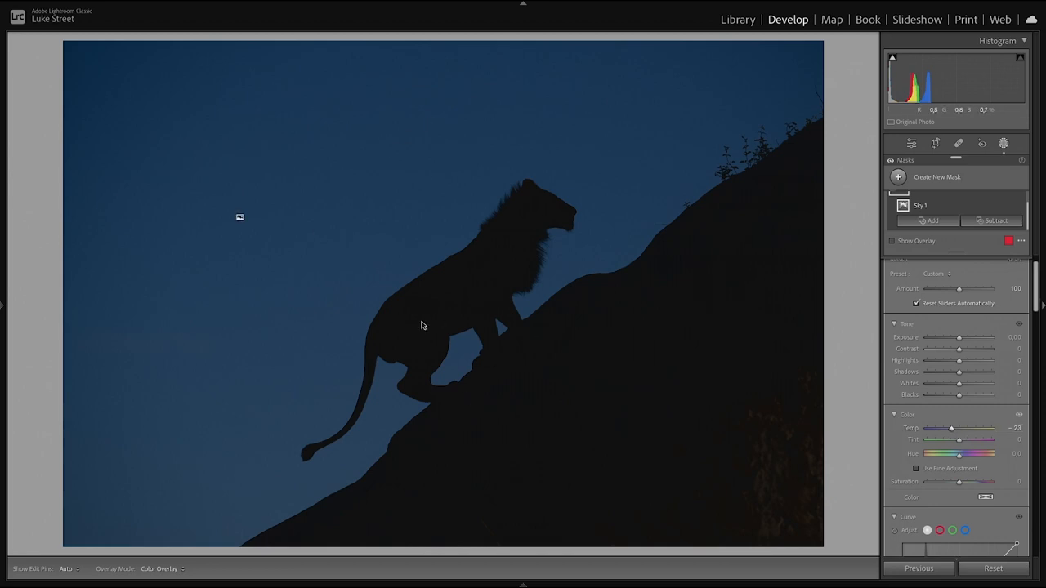
mouse_move(400, 336)
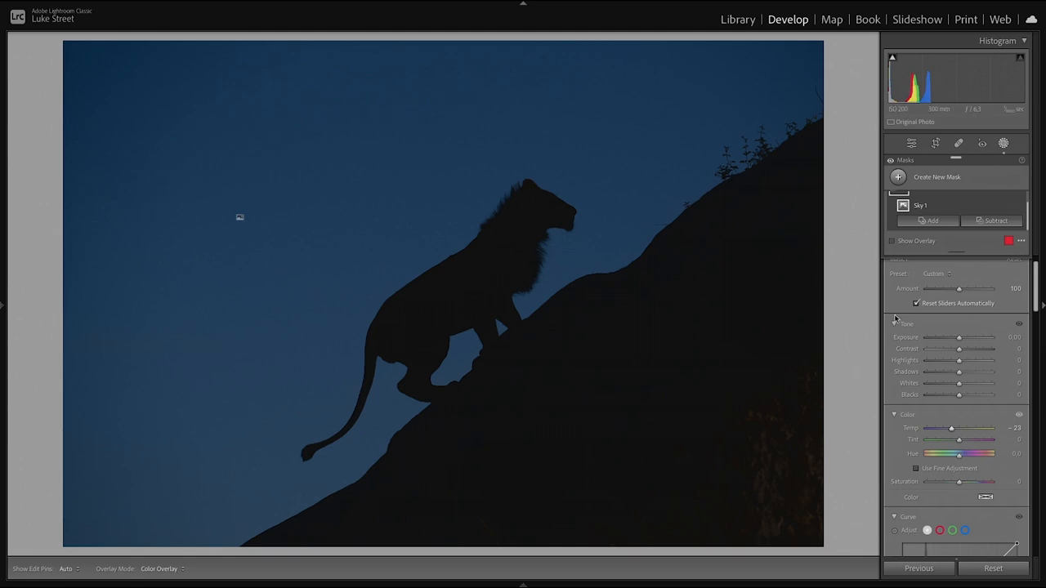
Raise the sky mask's Highlights and Whites for a brighter, even blue
drag(959, 361, 991, 361)
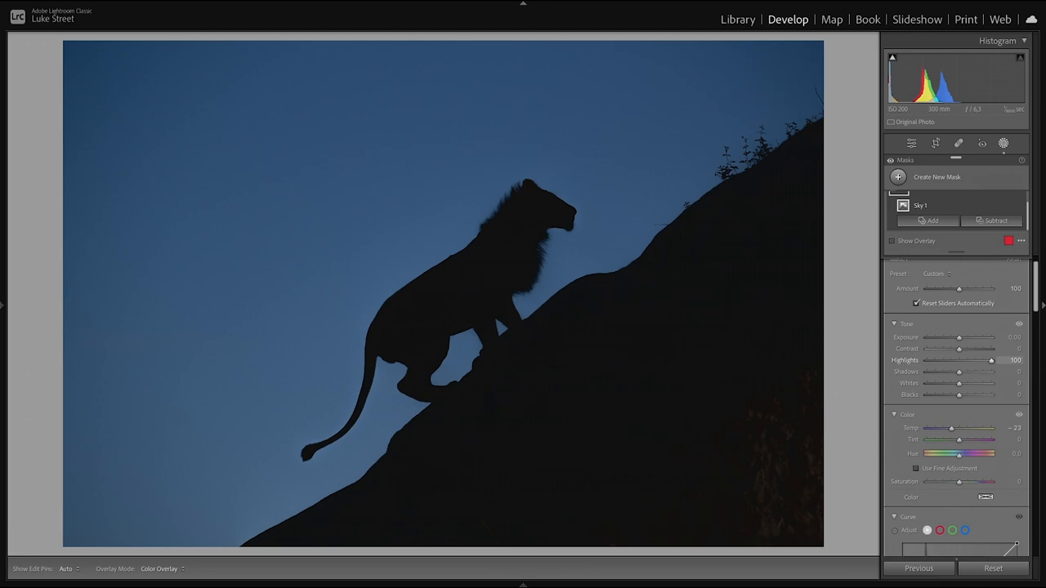
drag(990, 361, 957, 361)
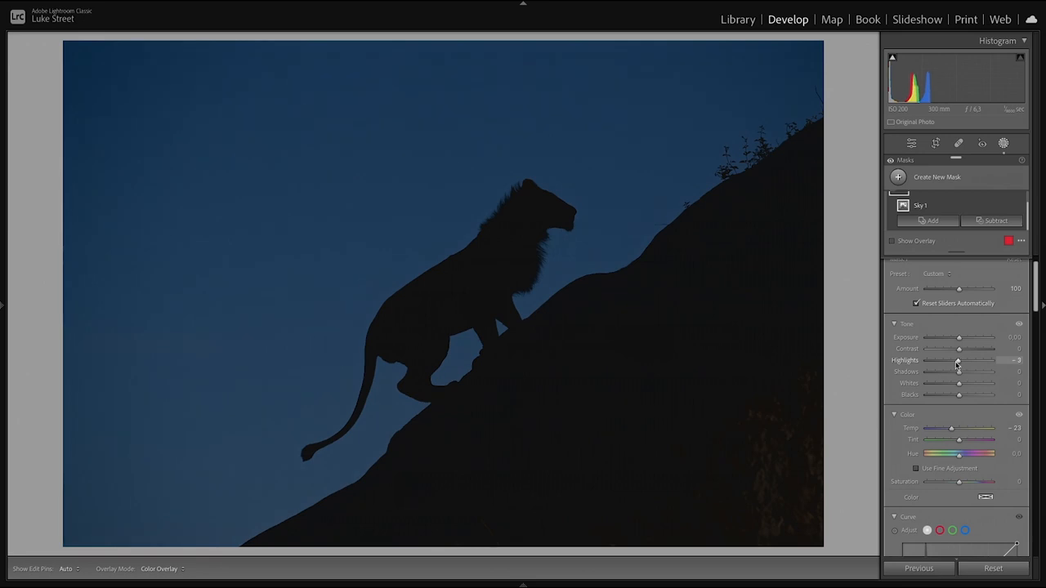
drag(957, 361, 990, 361)
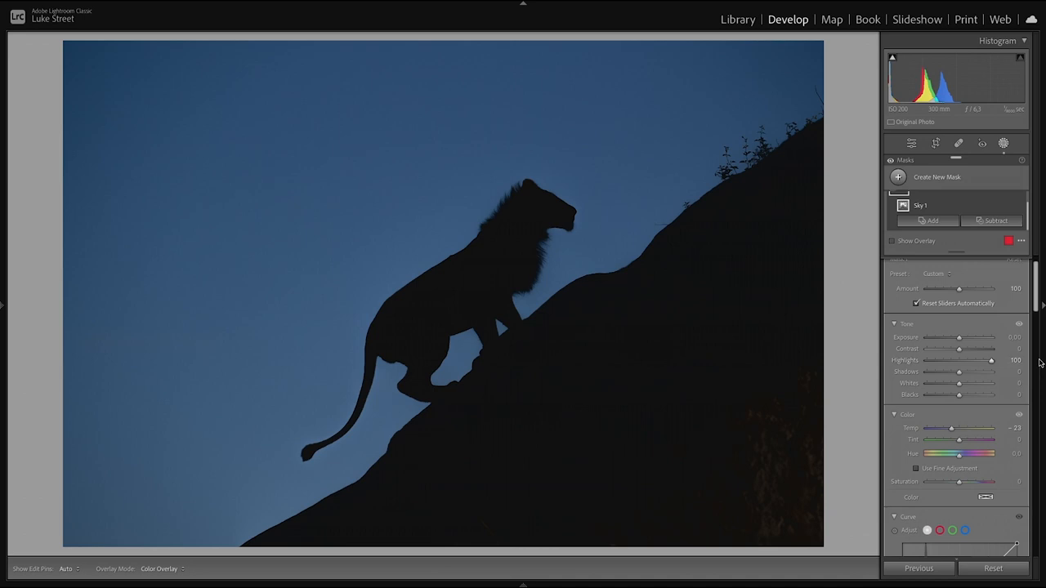
drag(957, 383, 974, 382)
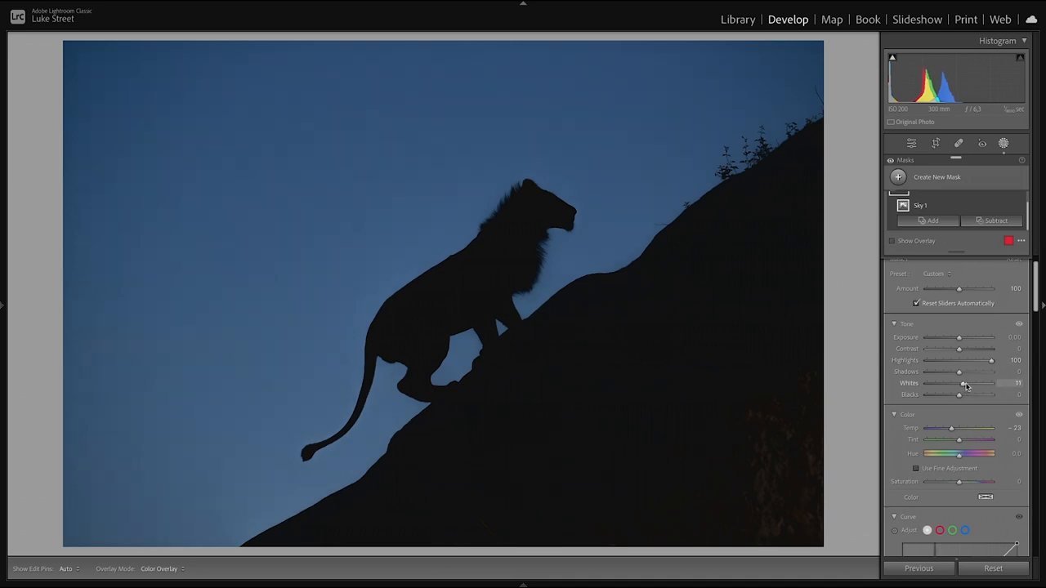
drag(964, 382, 991, 382)
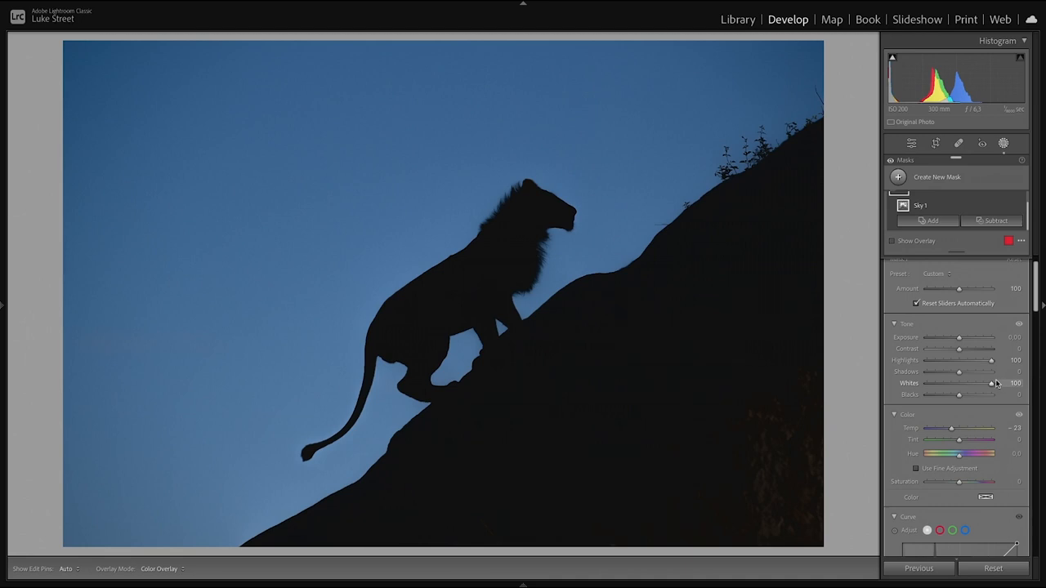
drag(990, 382, 957, 383)
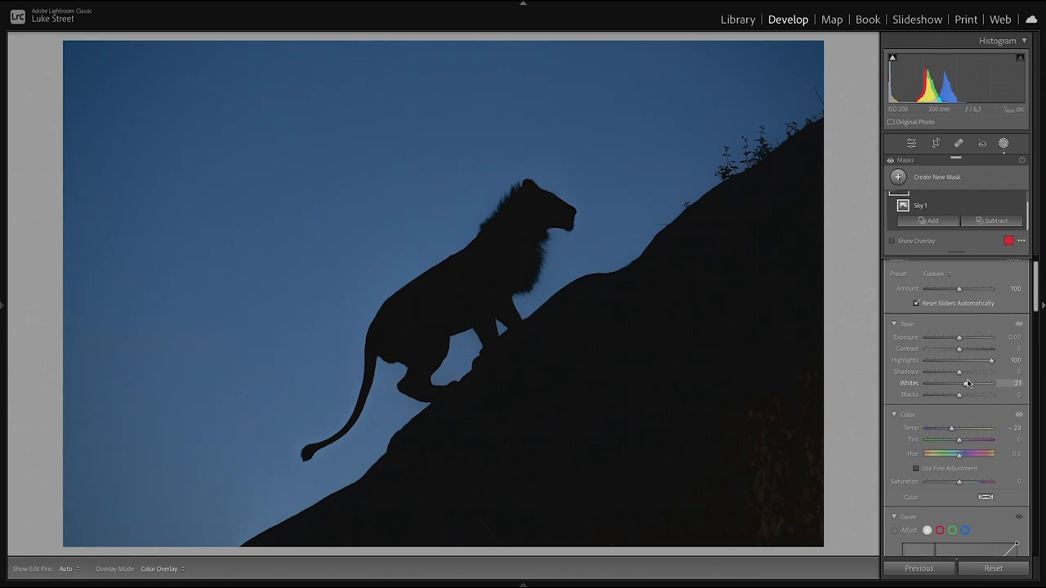
drag(961, 382, 958, 383)
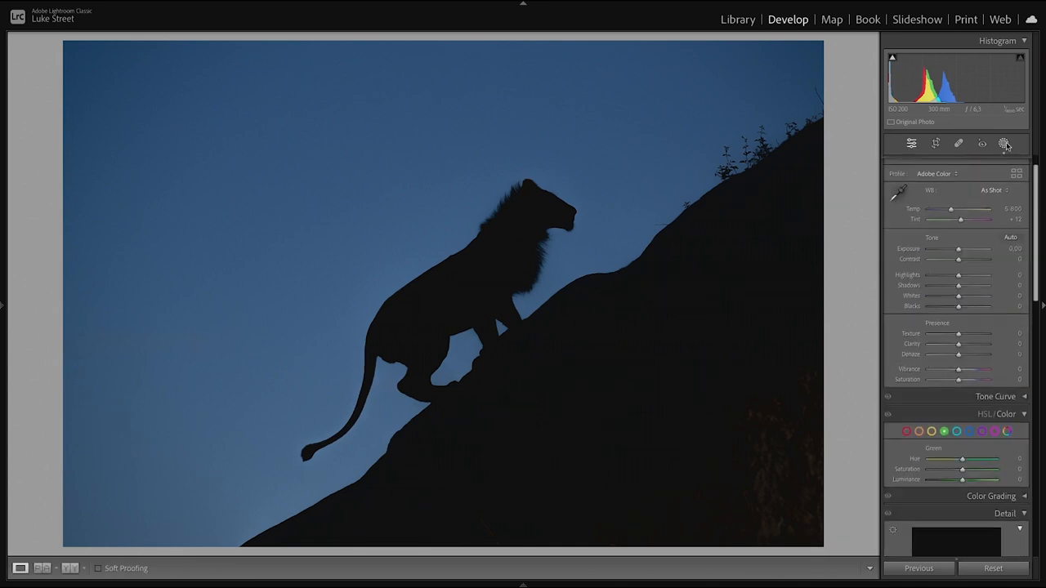
Add a subject mask on the lion and pull its Exposure down
click(1003, 143)
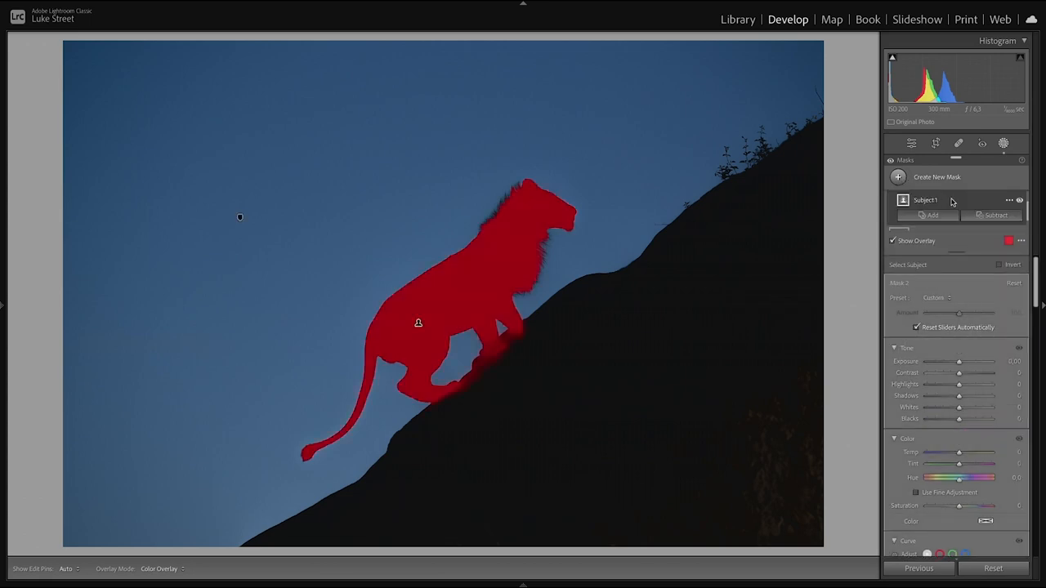
mouse_move(759, 88)
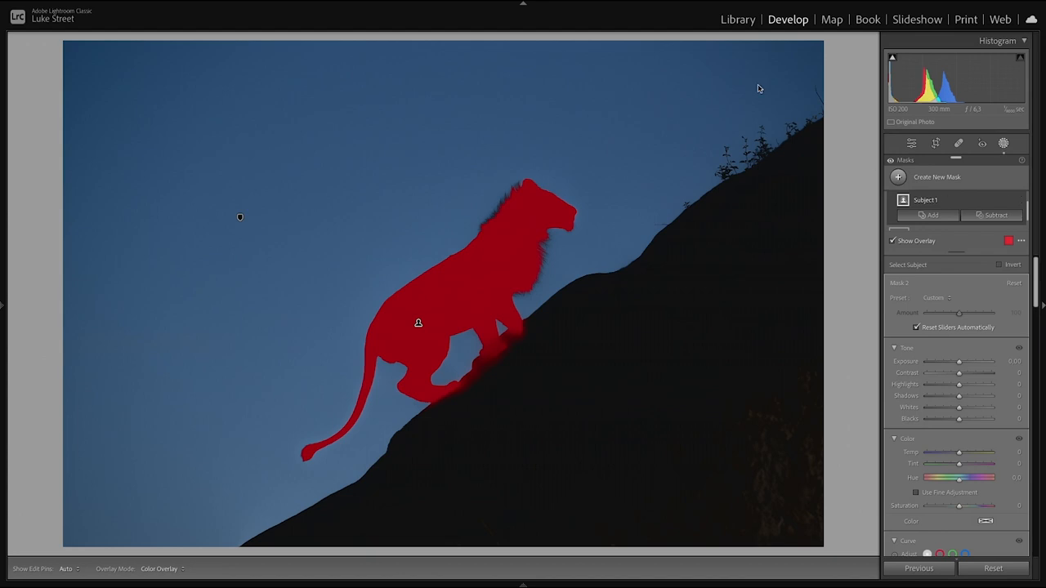
mouse_move(498, 225)
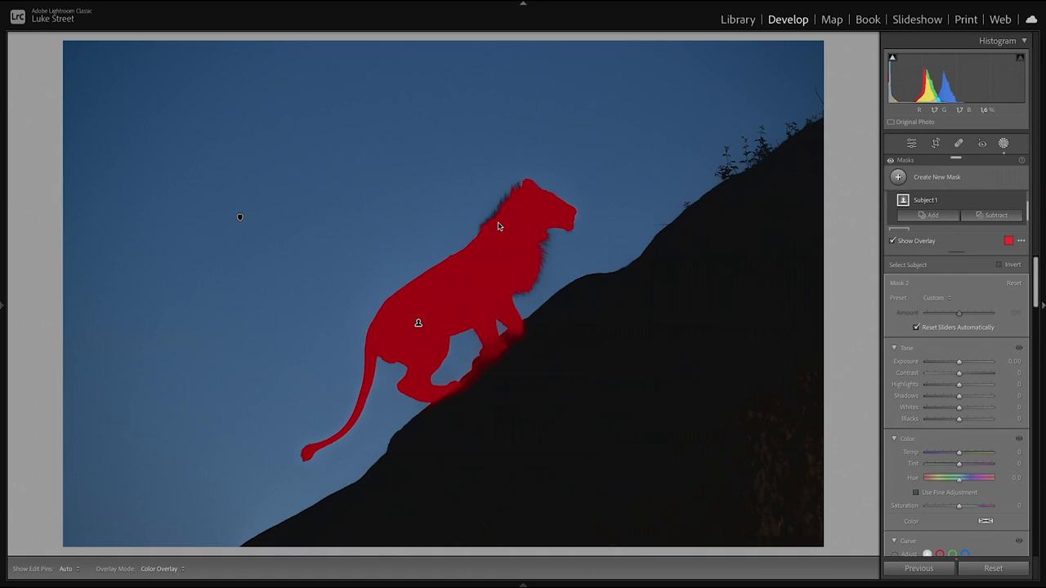
mouse_move(943, 389)
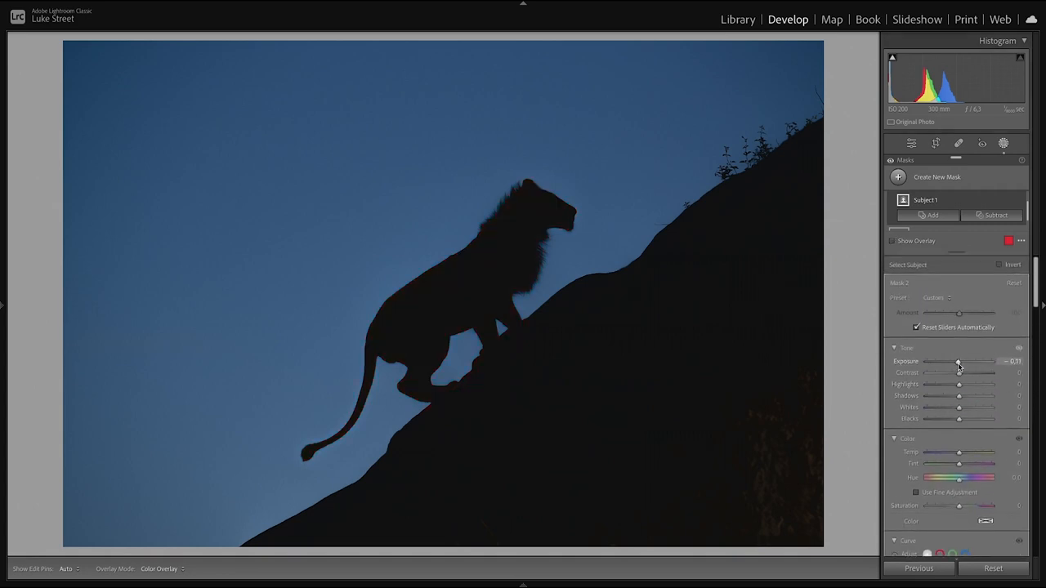
drag(961, 361, 957, 361)
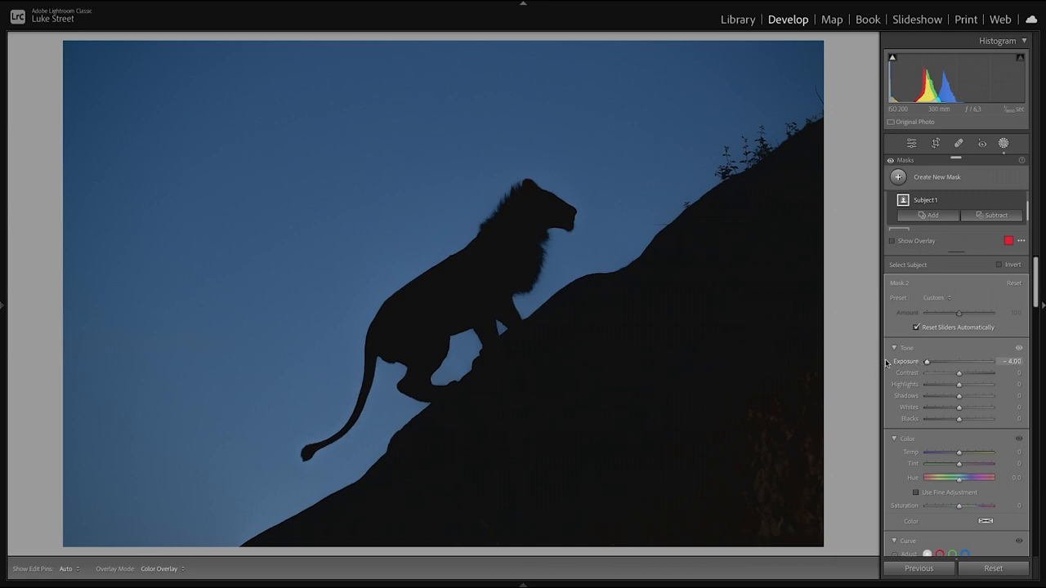
drag(928, 361, 961, 361)
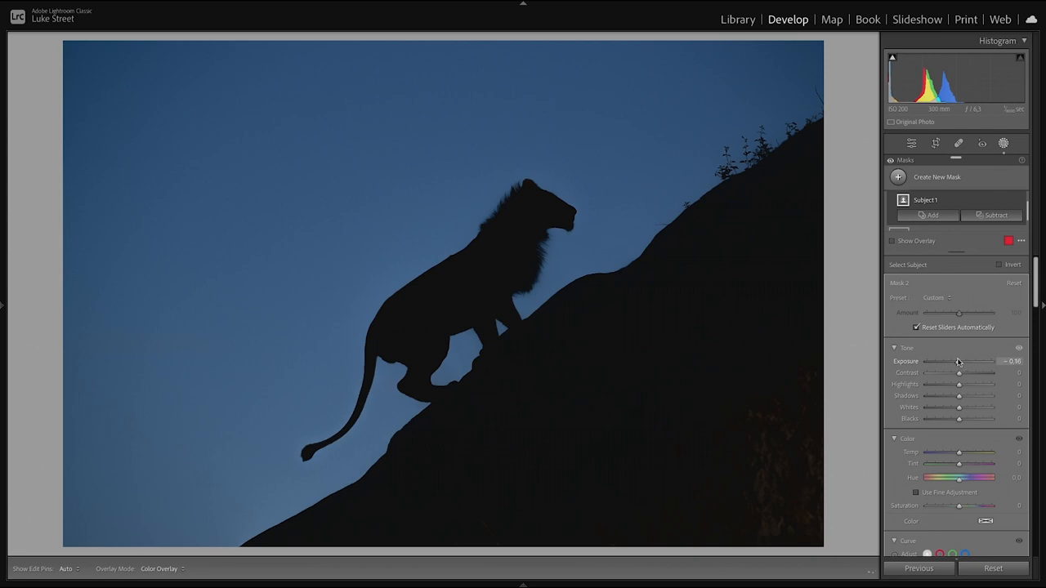
drag(961, 362, 928, 361)
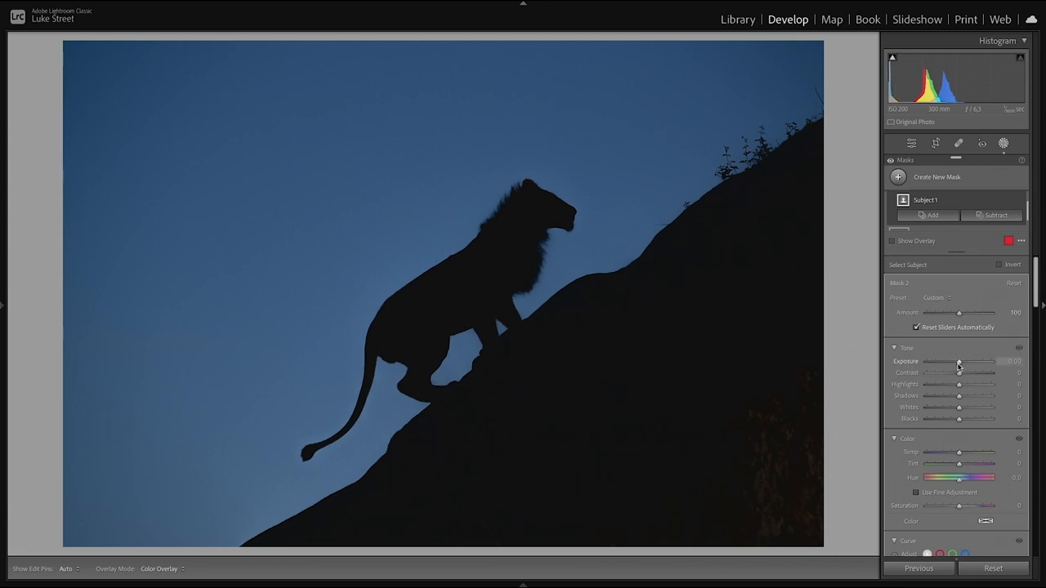
Check the lion mask with the overlay and deepen its Blacks to a solid silhouette
click(892, 240)
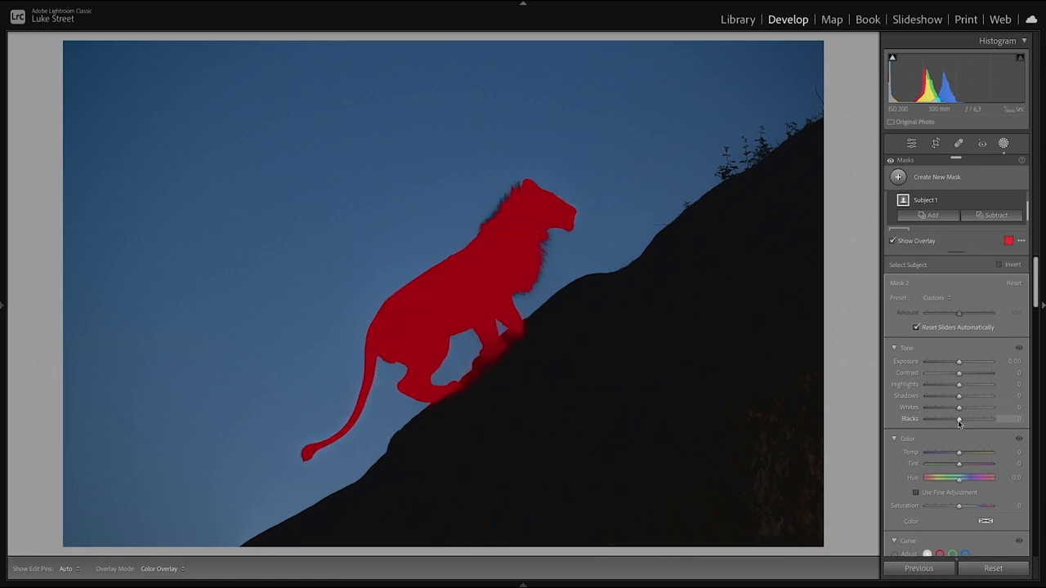
click(892, 240)
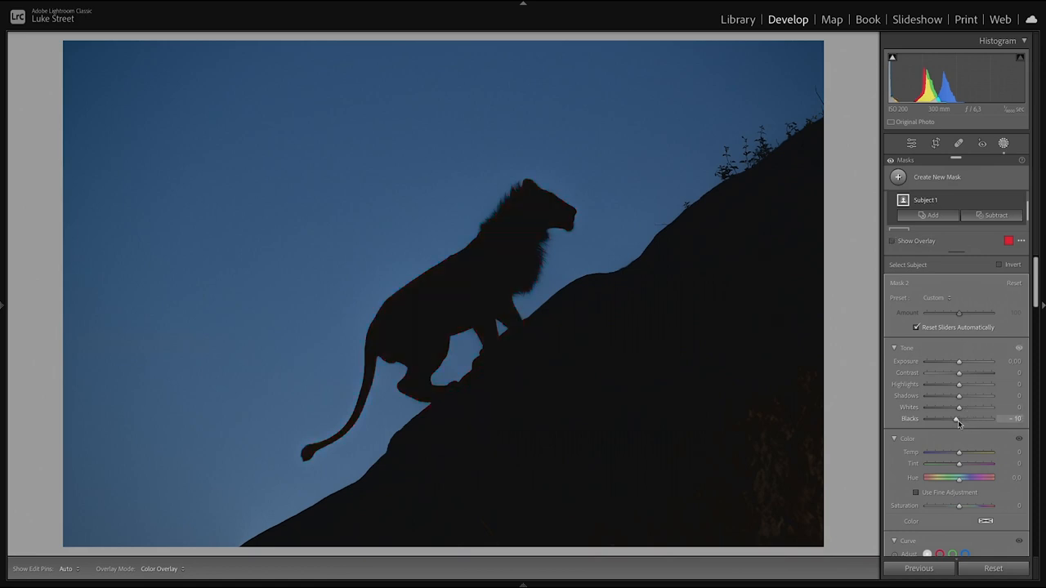
drag(958, 418, 954, 418)
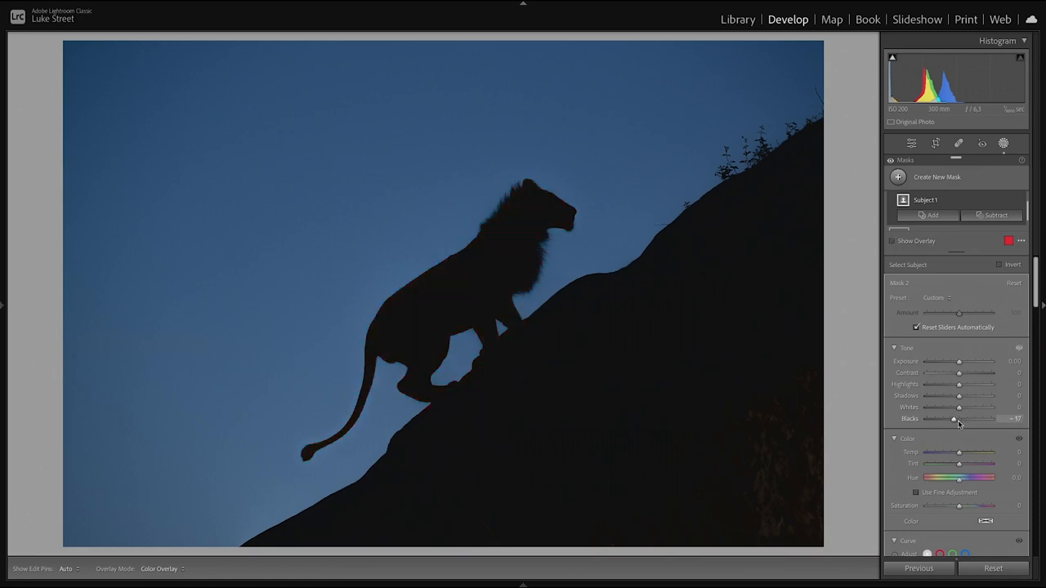
drag(955, 418, 950, 418)
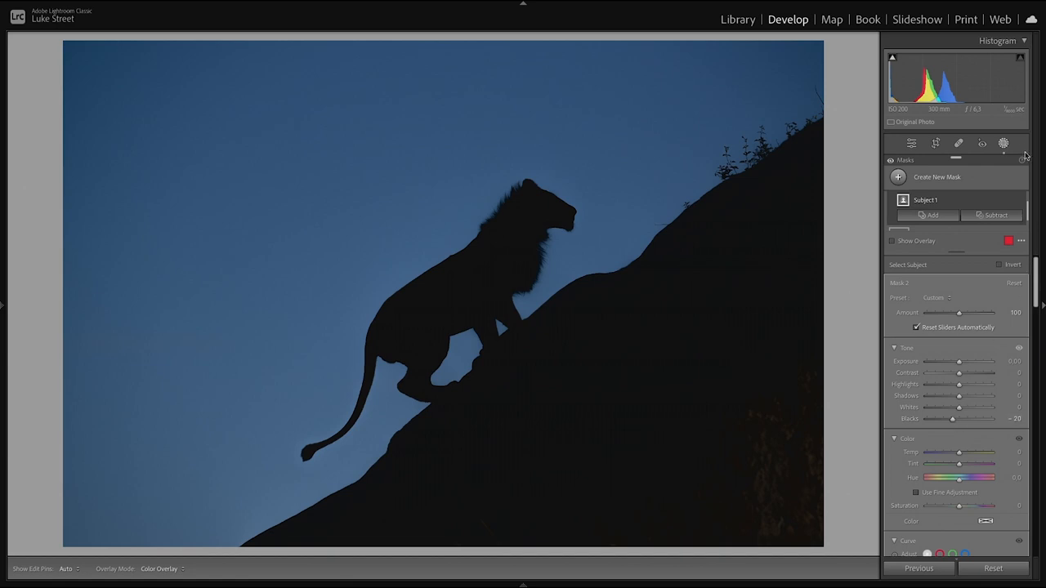
Start a Brush mask with high flow and paint it across the lower-right rock slope
click(911, 144)
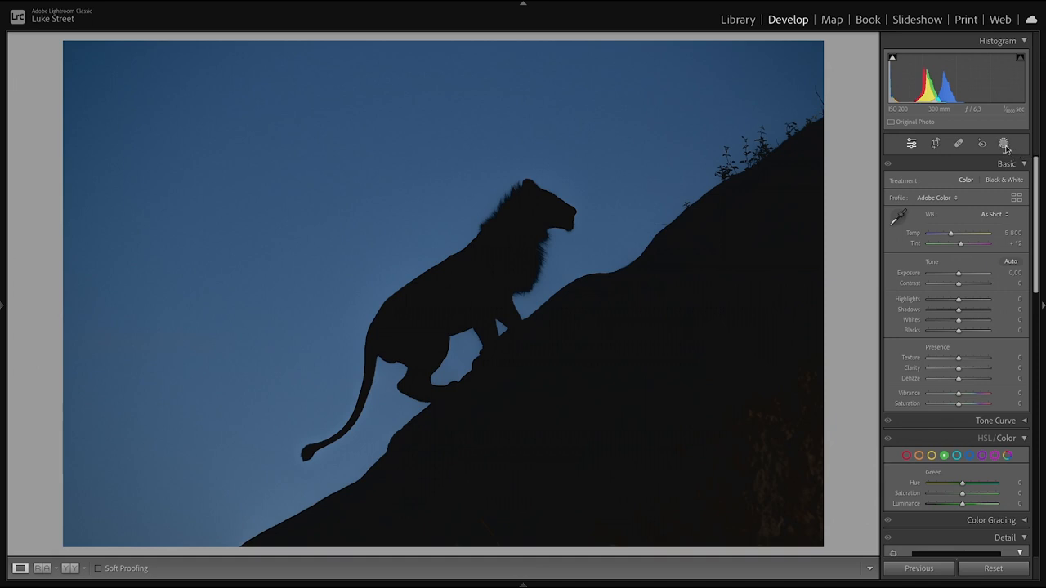
click(1004, 144)
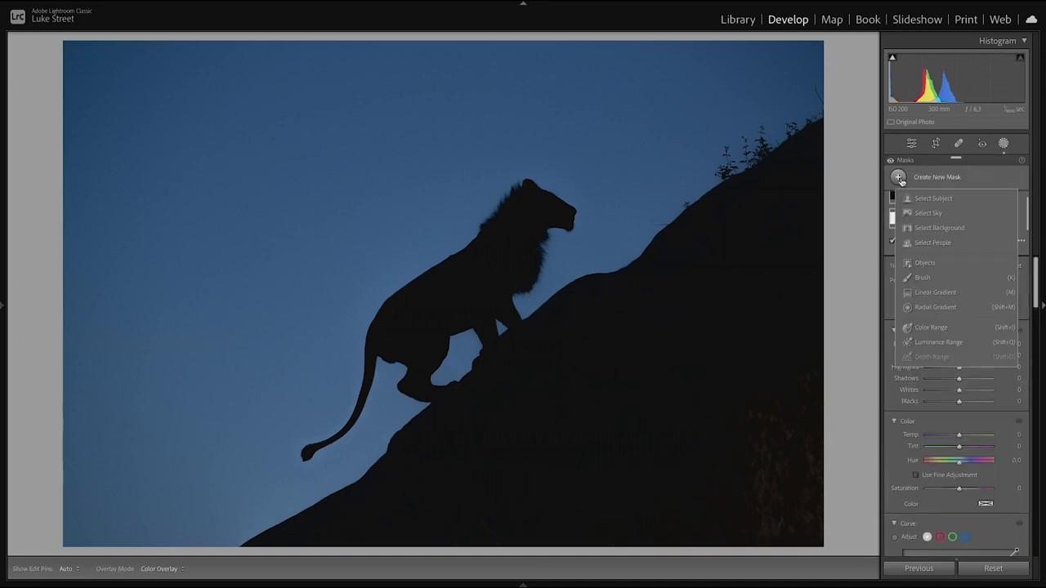
click(922, 277)
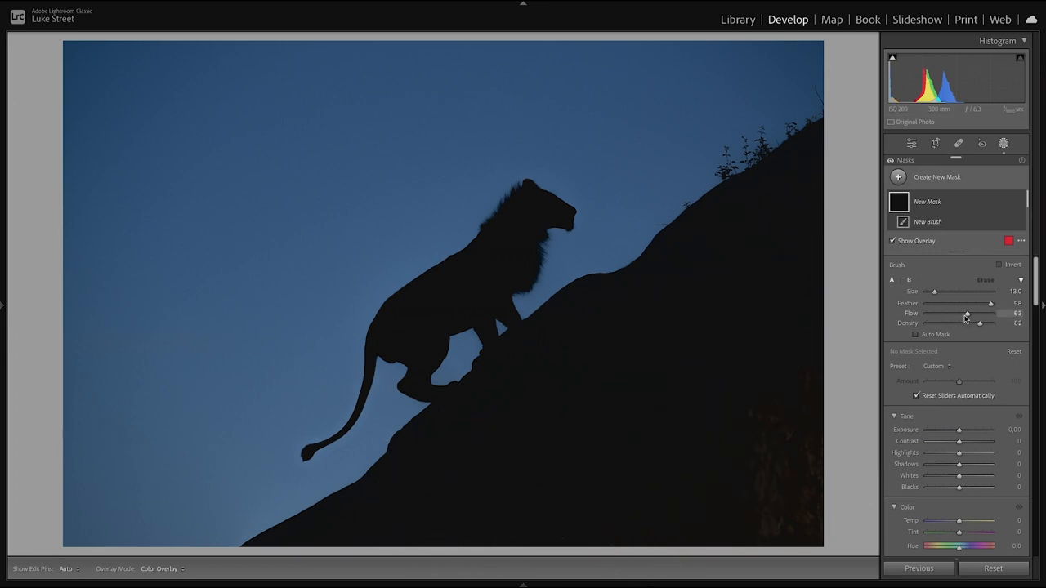
drag(966, 314, 988, 314)
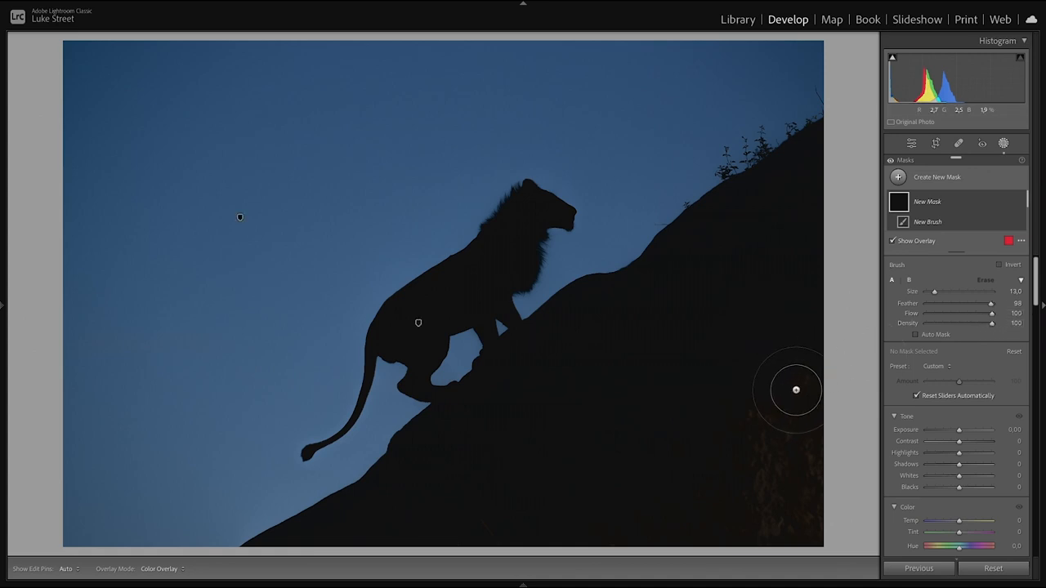
drag(798, 388, 751, 464)
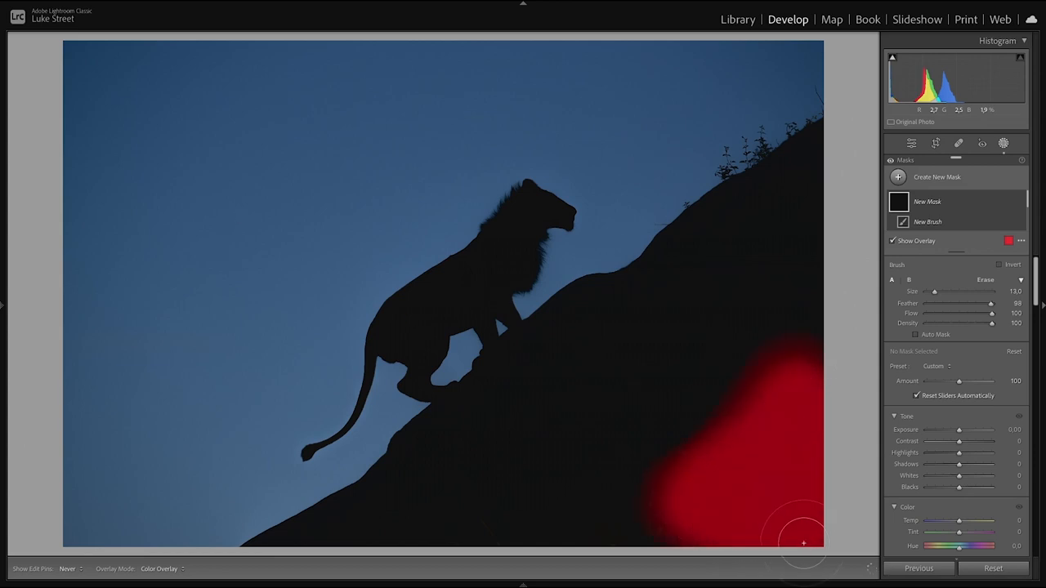
drag(804, 543, 758, 435)
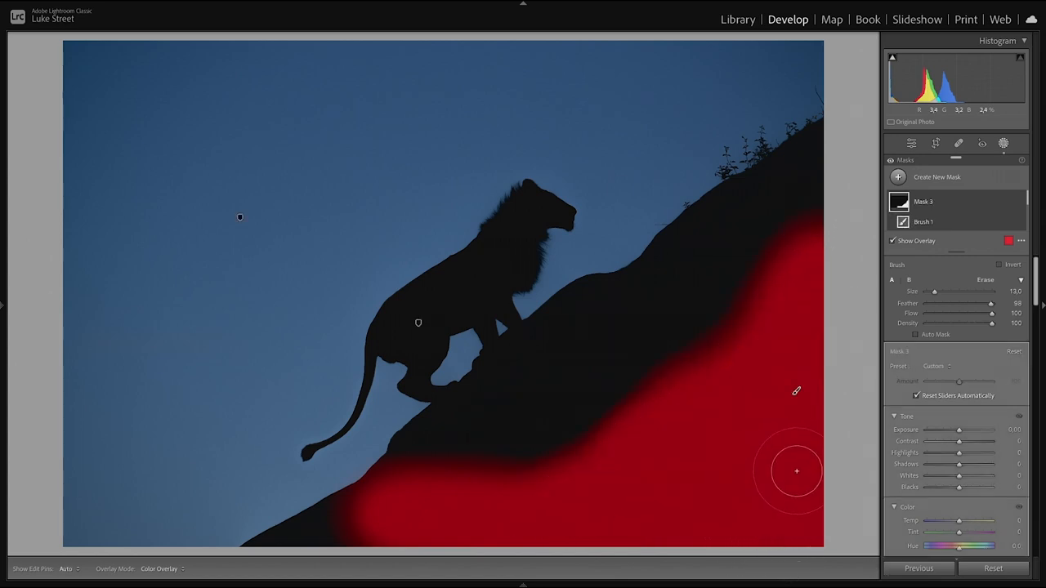
Verify the rock mask coverage with the overlay and lower its Exposure until the rock is black
click(892, 240)
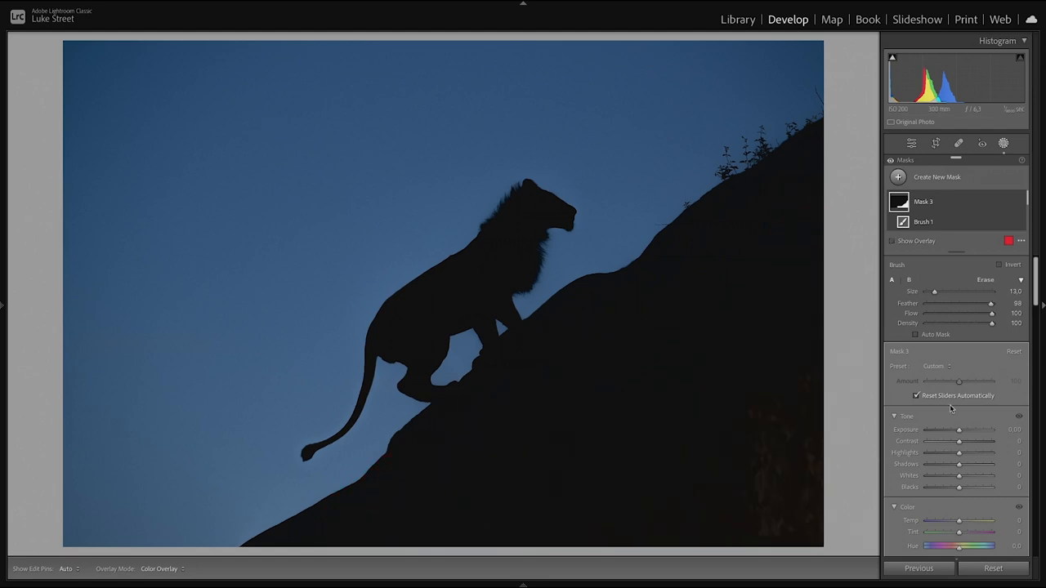
click(892, 240)
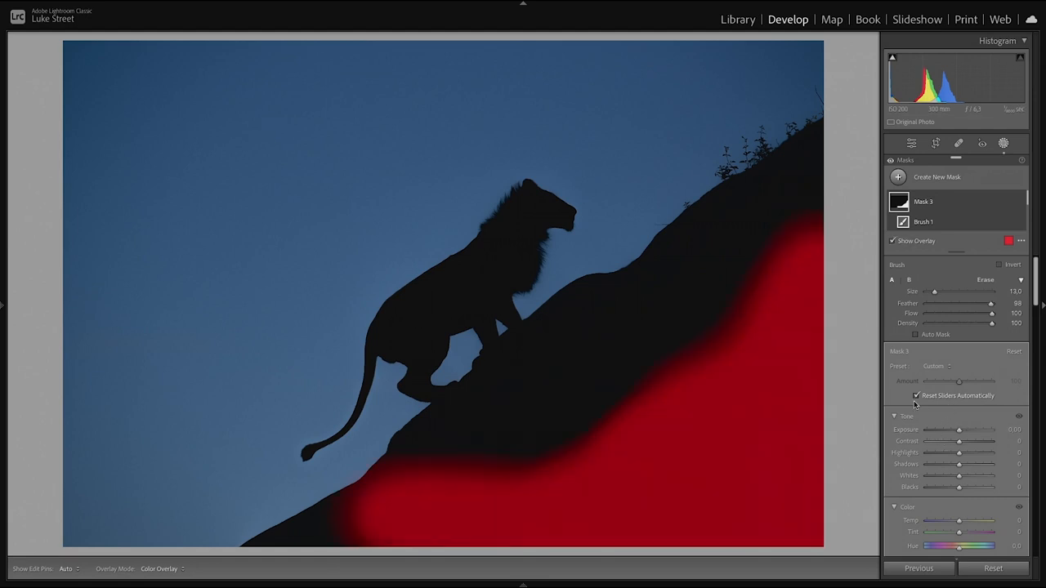
click(892, 240)
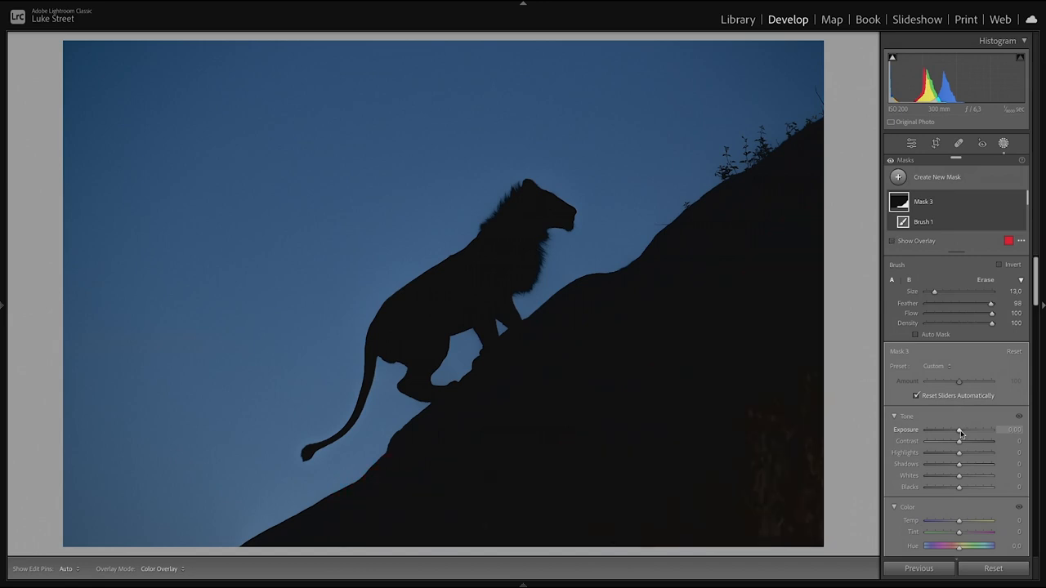
drag(961, 429, 951, 429)
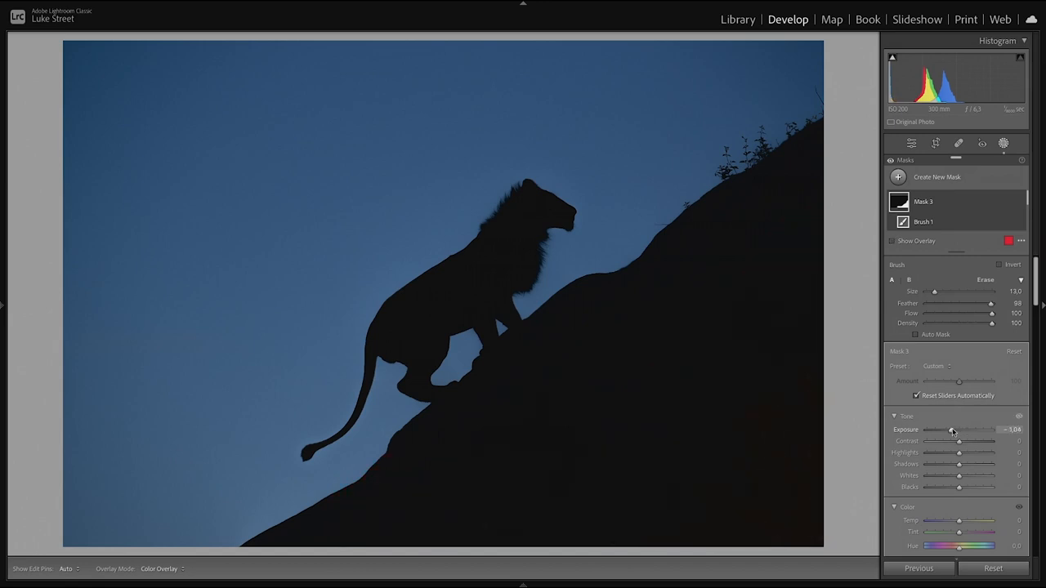
drag(951, 430, 946, 429)
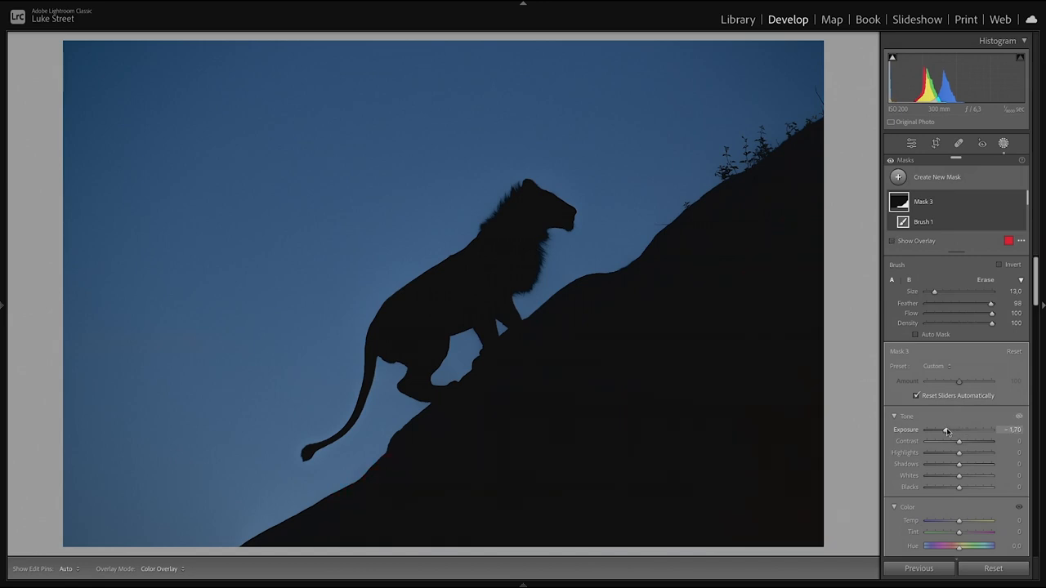
drag(961, 429, 938, 430)
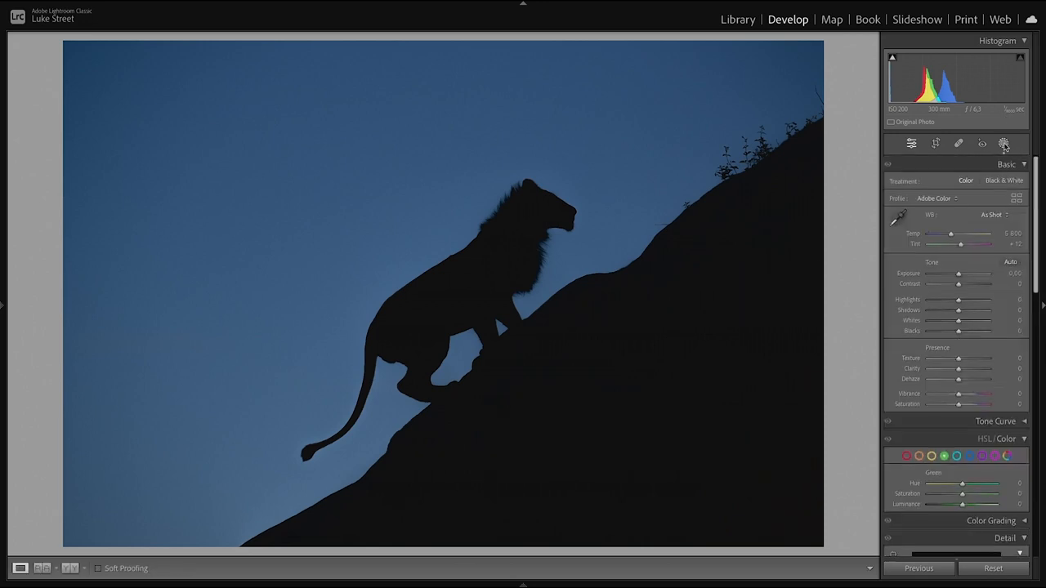
mouse_move(1003, 144)
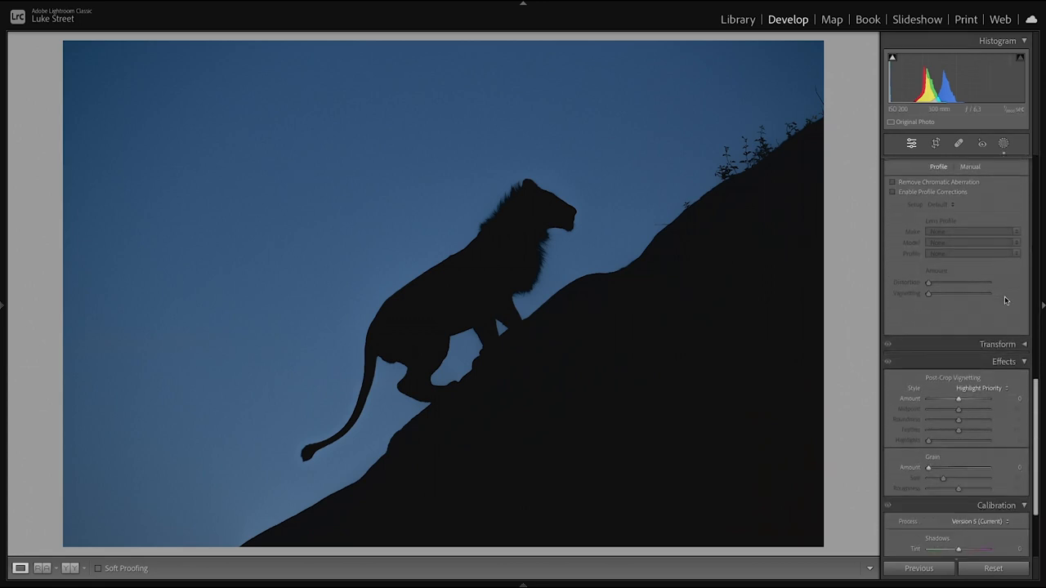
Enable lens profile corrections and push the profile's Vignetting correction to full
scroll(up, 3)
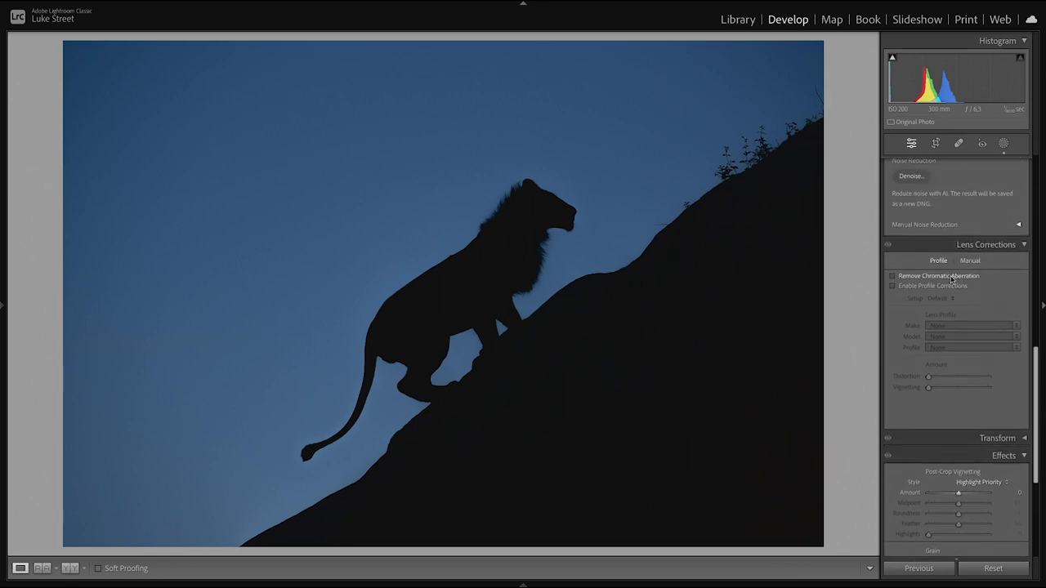
mouse_move(938, 275)
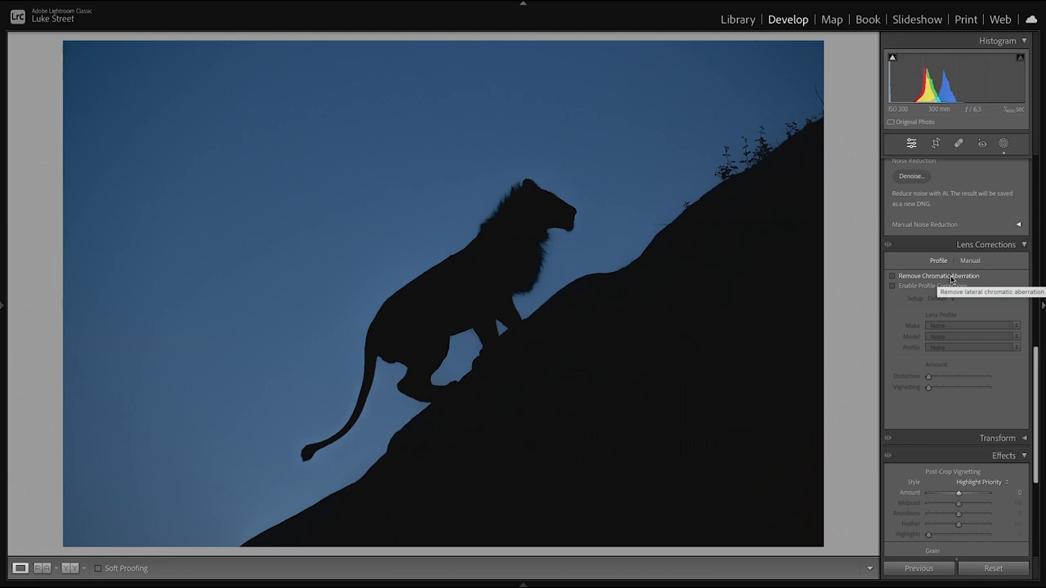
click(892, 286)
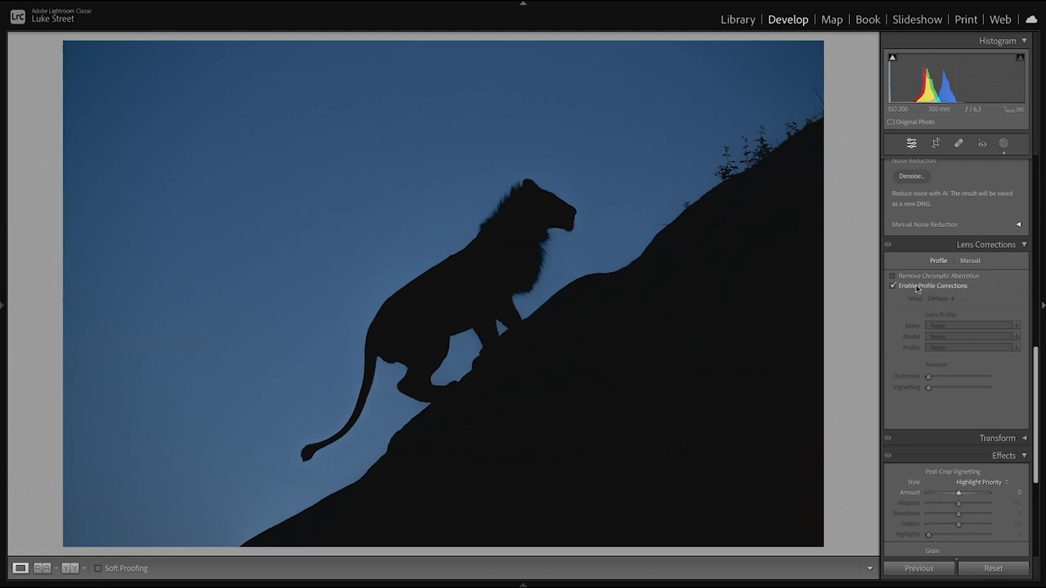
click(893, 286)
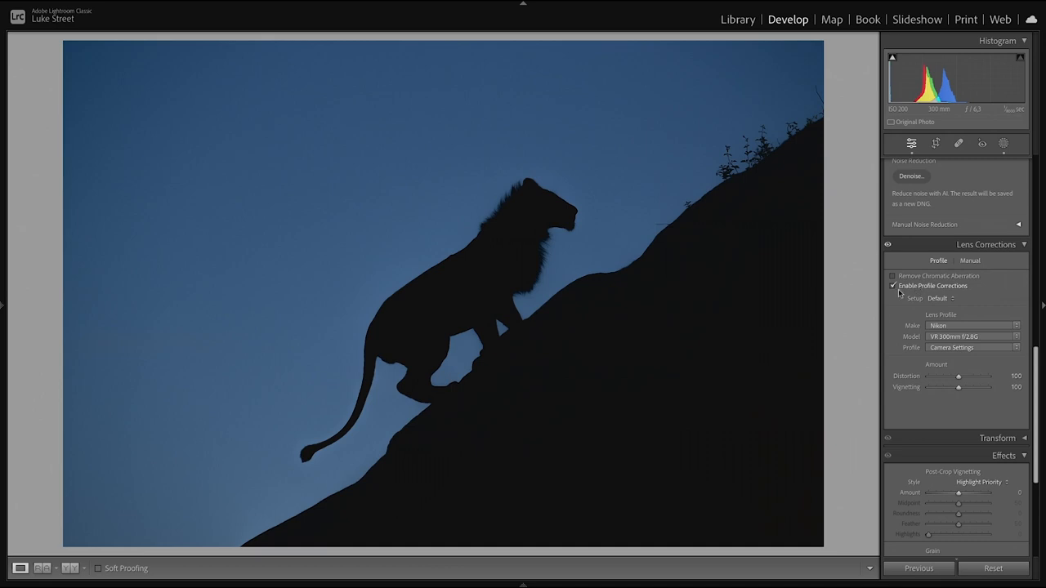
click(892, 286)
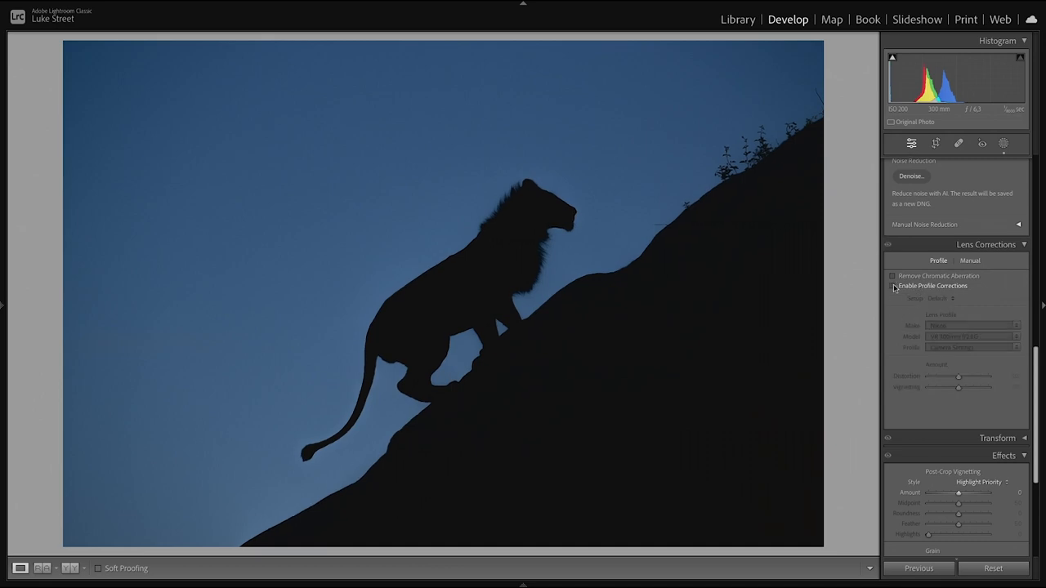
click(892, 286)
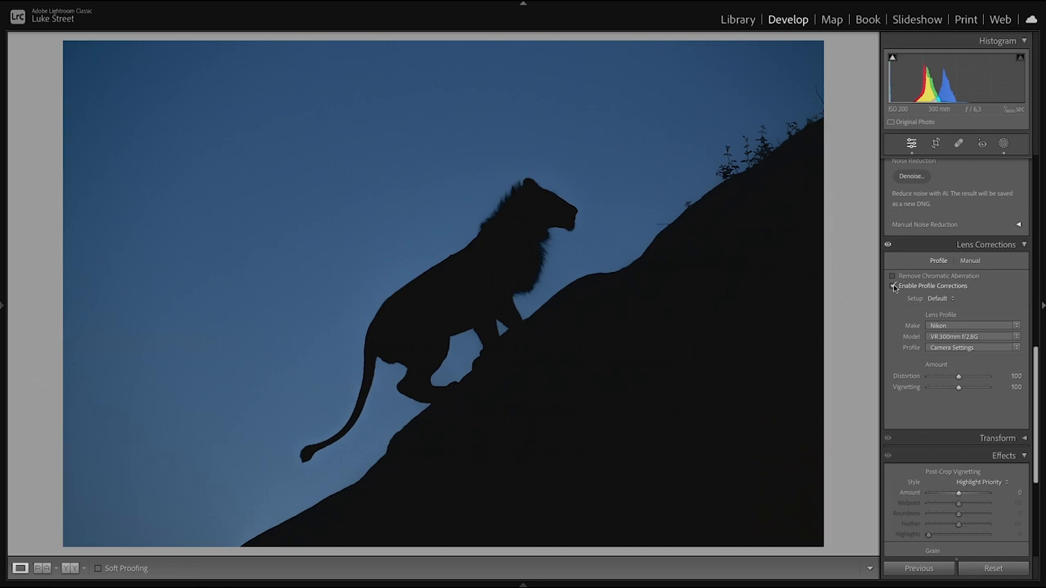
click(892, 285)
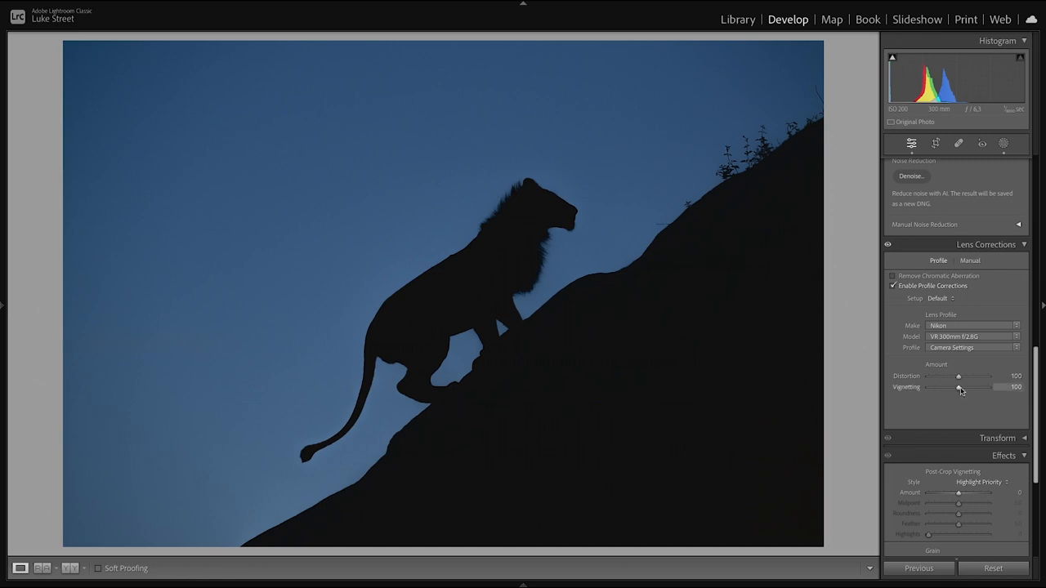
drag(989, 386, 939, 386)
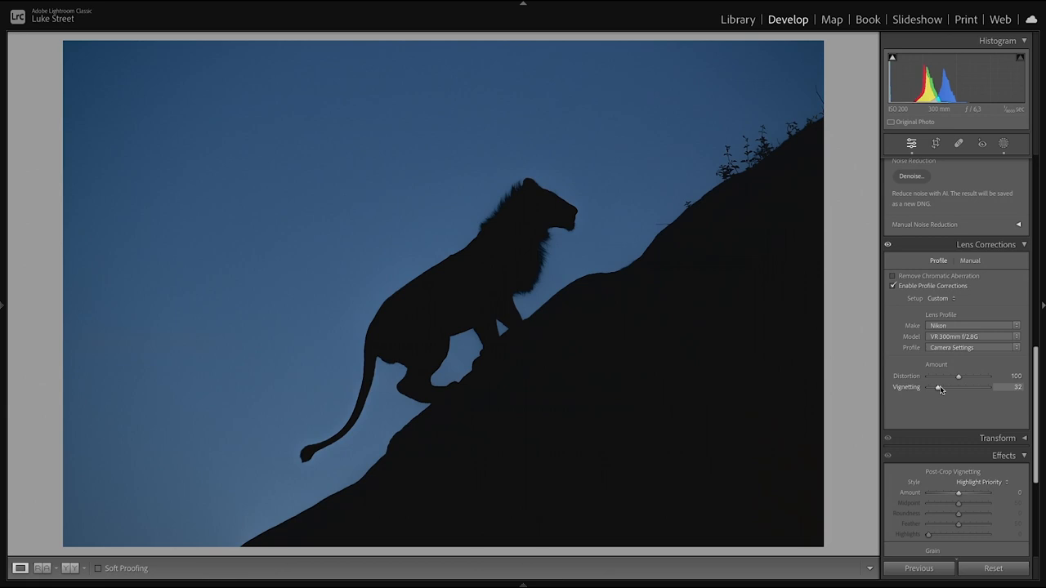
drag(940, 388, 986, 388)
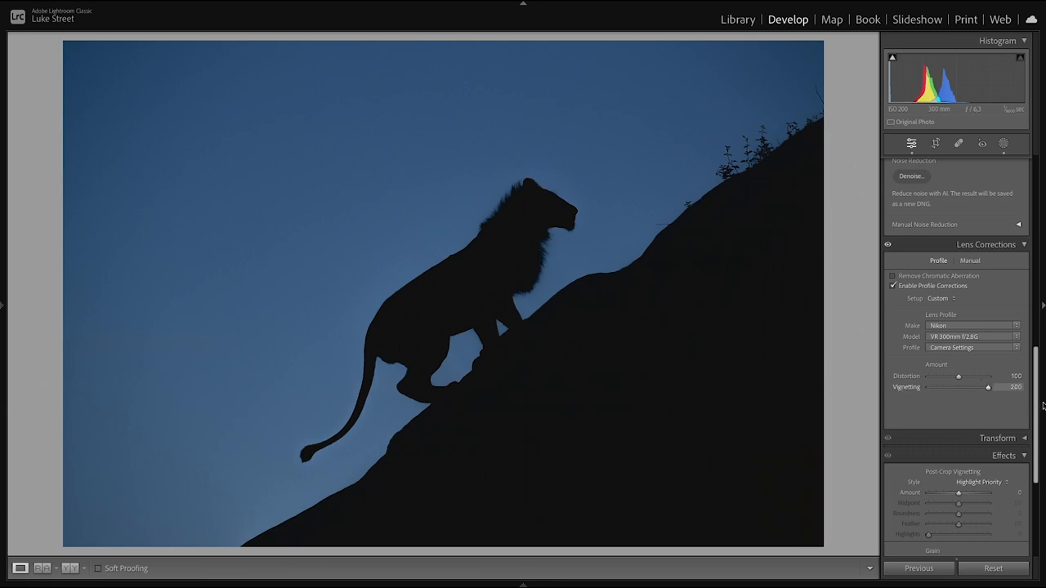
Swing Post-Crop Vignetting Amount to heavy dark then full white, settling on a subtle vignette
drag(987, 385, 957, 386)
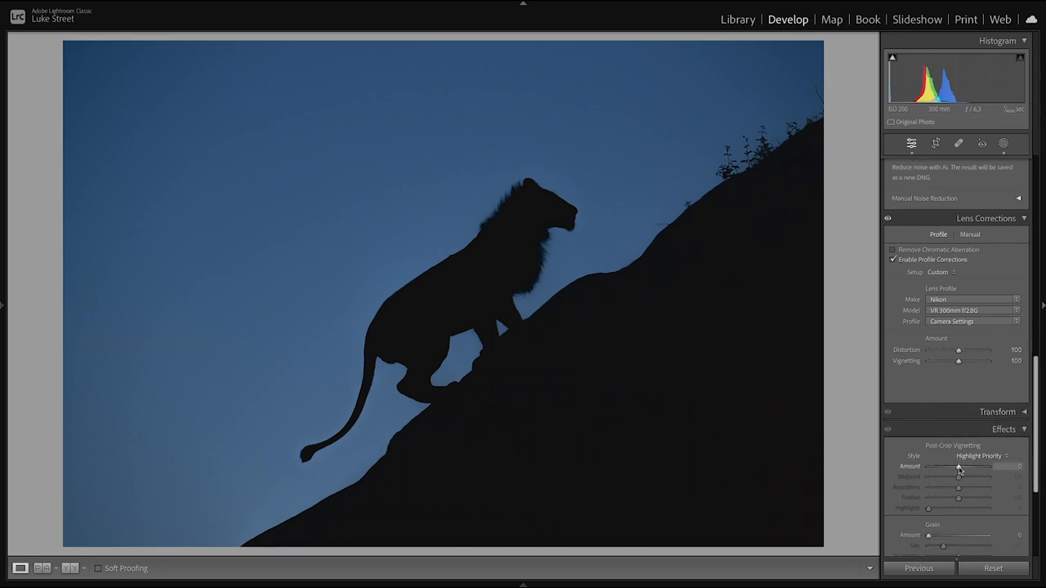
drag(958, 467, 956, 467)
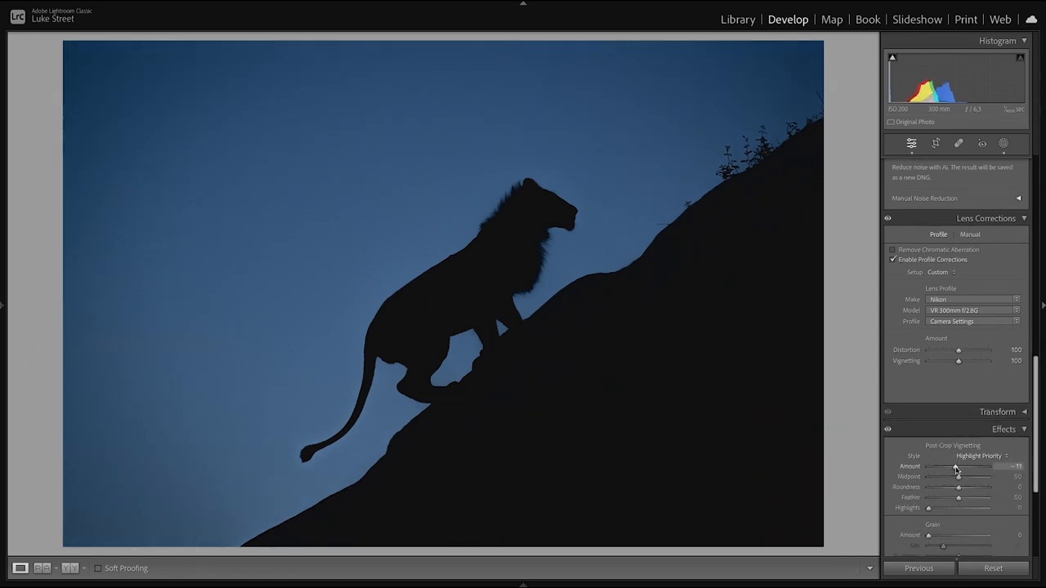
drag(956, 468, 928, 467)
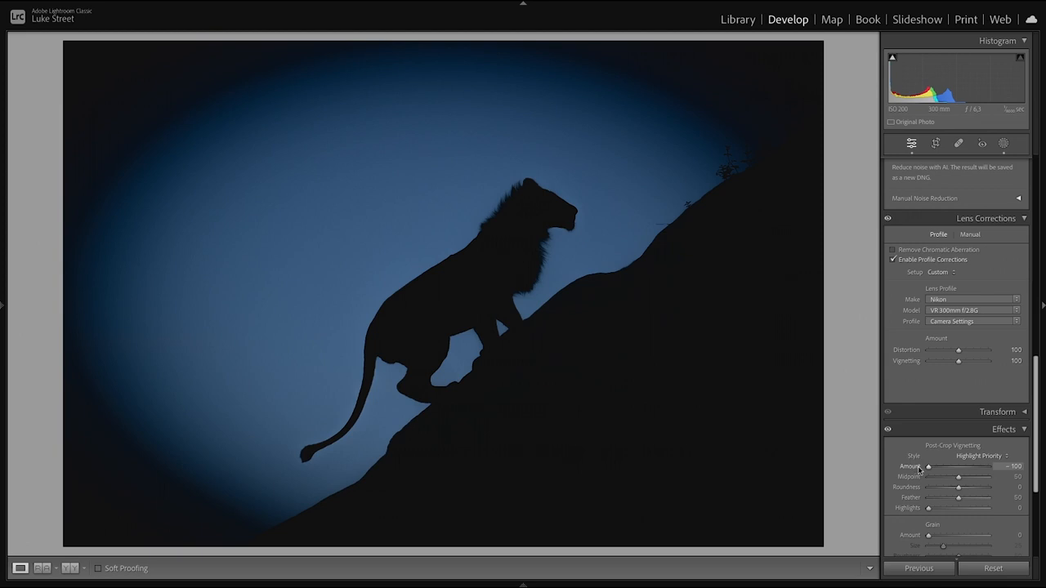
drag(928, 465, 987, 466)
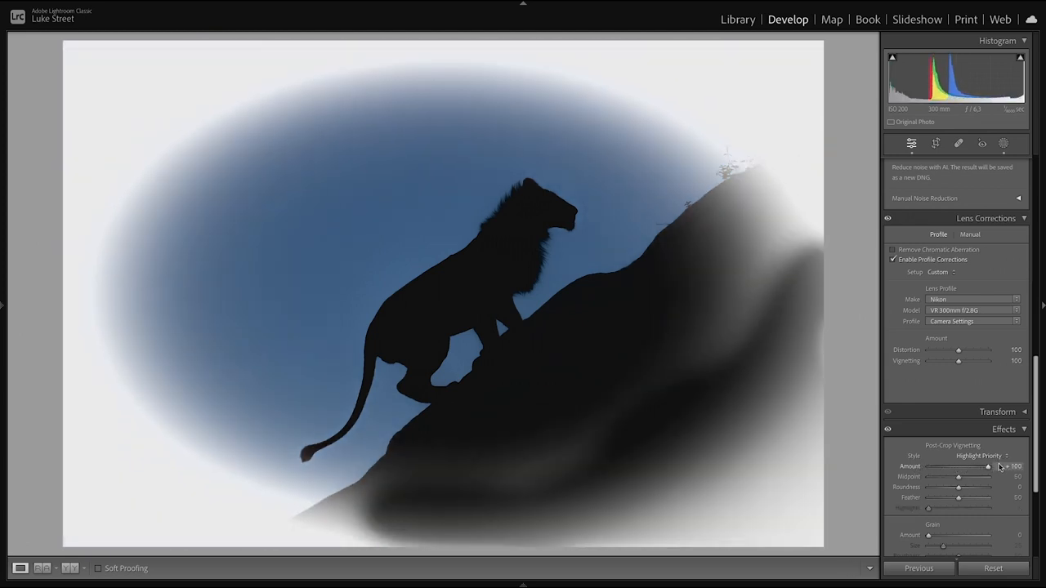
drag(987, 466, 966, 466)
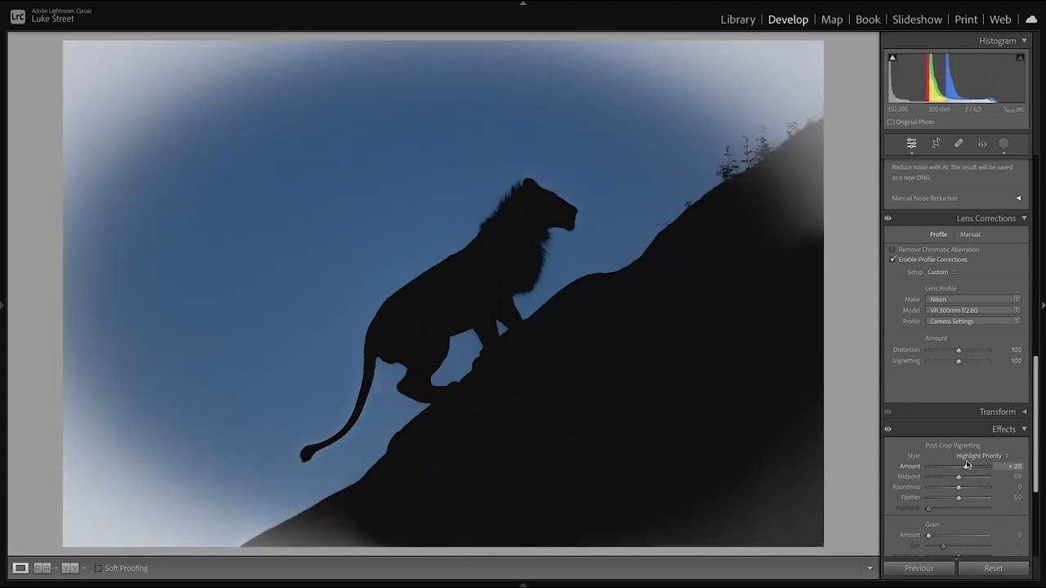
drag(967, 465, 928, 466)
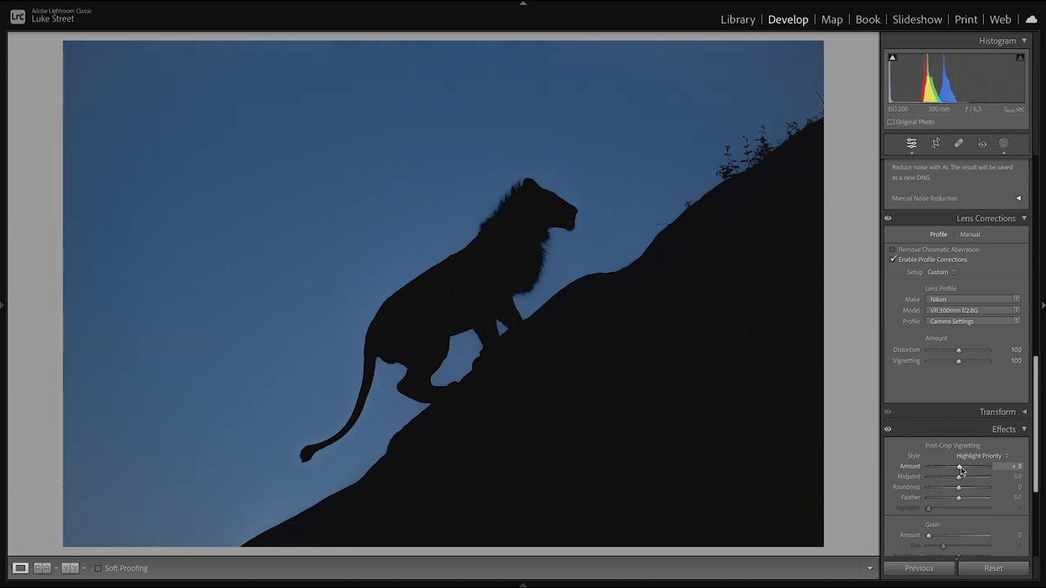
drag(957, 466, 961, 466)
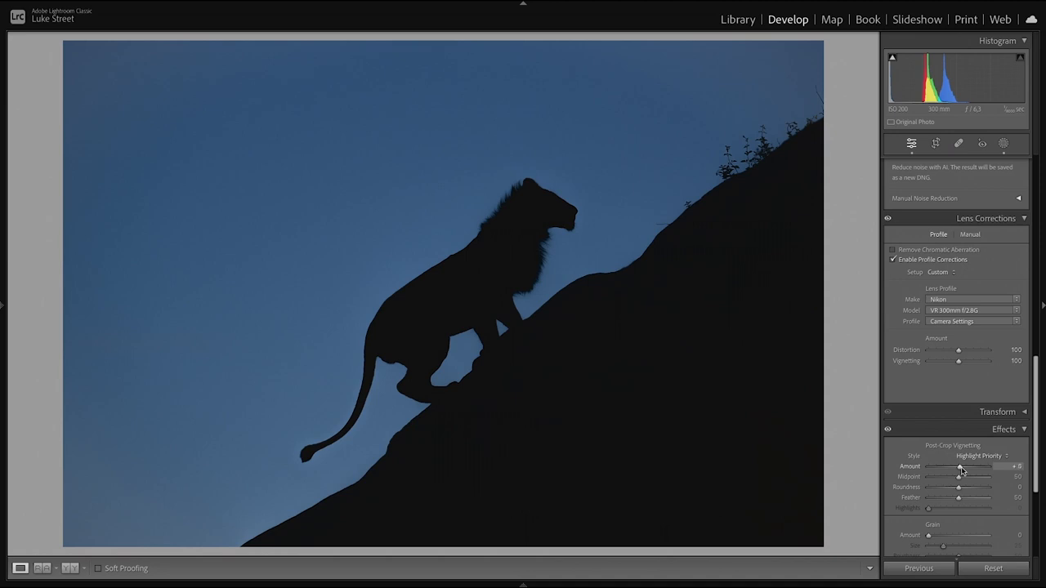
drag(963, 468, 957, 468)
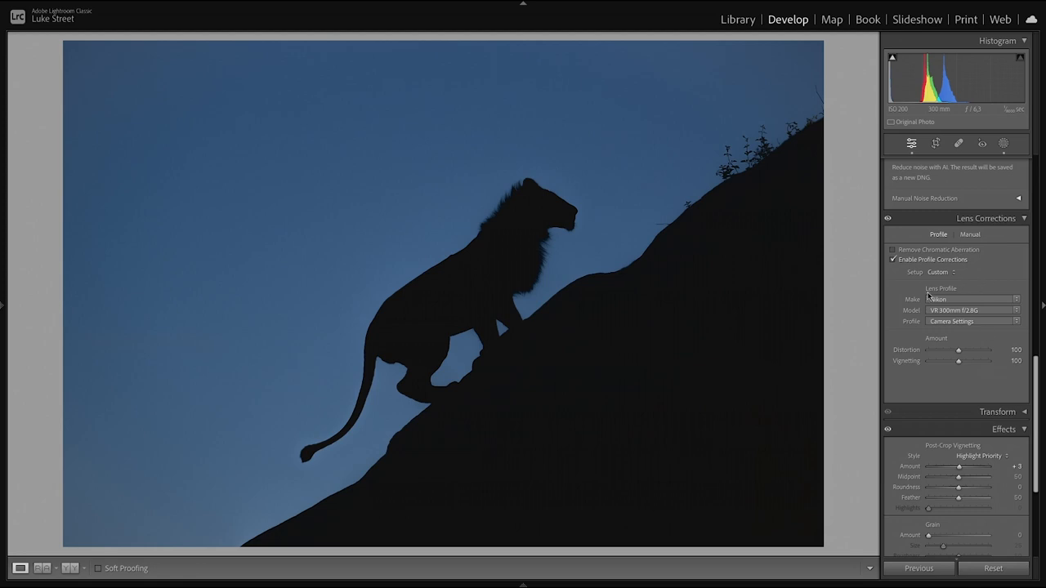
mouse_move(1037, 400)
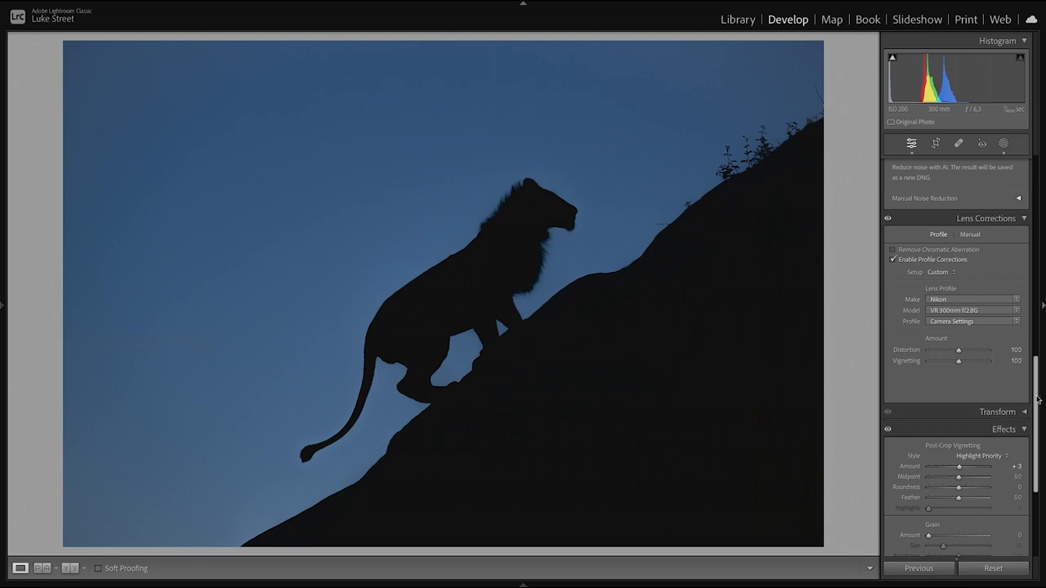
Push Red, Green and Blue Primary Saturation to extremes in Calibration, then ease them back to a muted blue
scroll(down, 3)
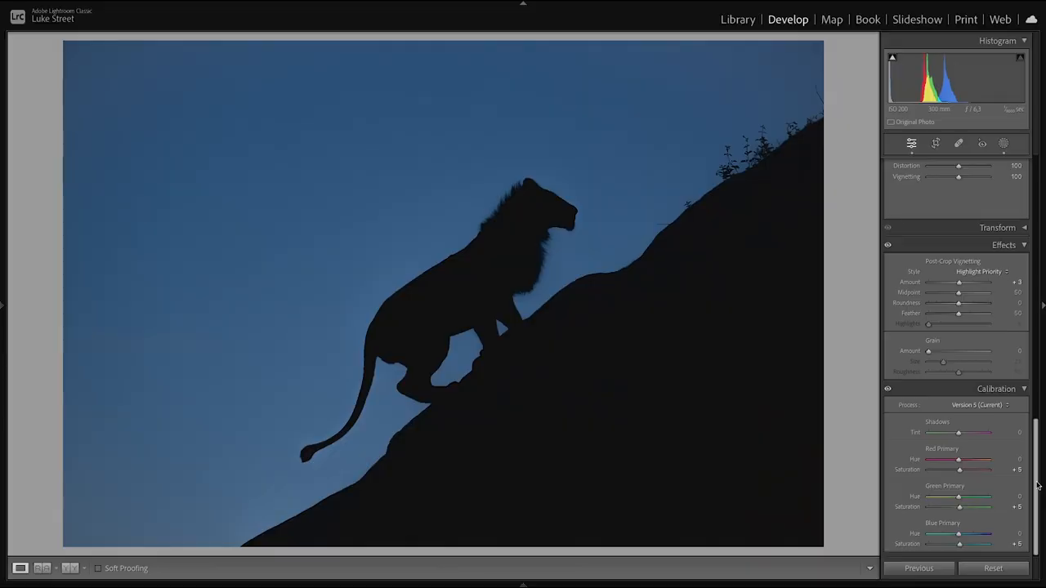
mouse_move(1006, 497)
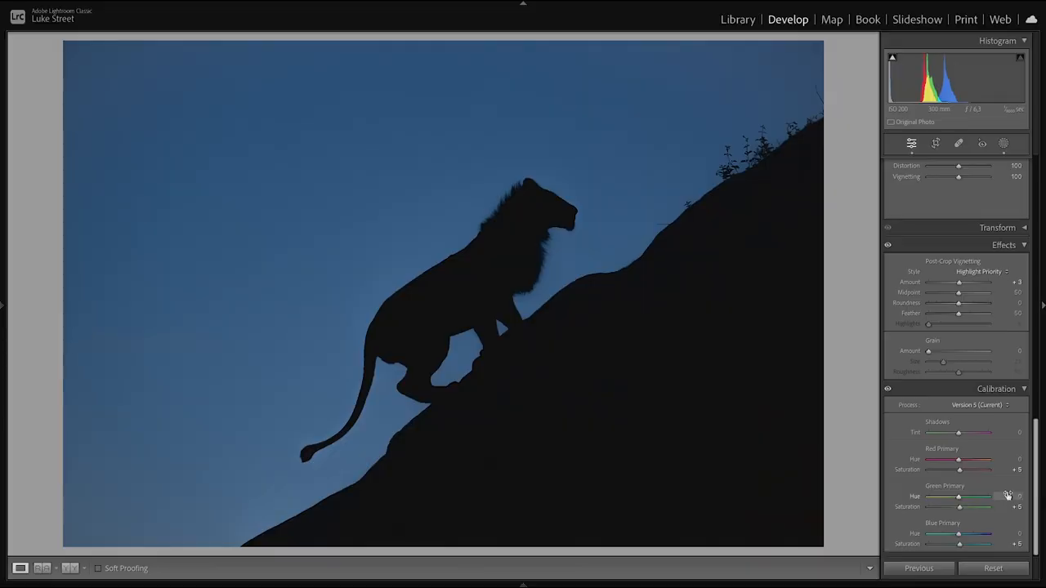
drag(958, 468, 988, 468)
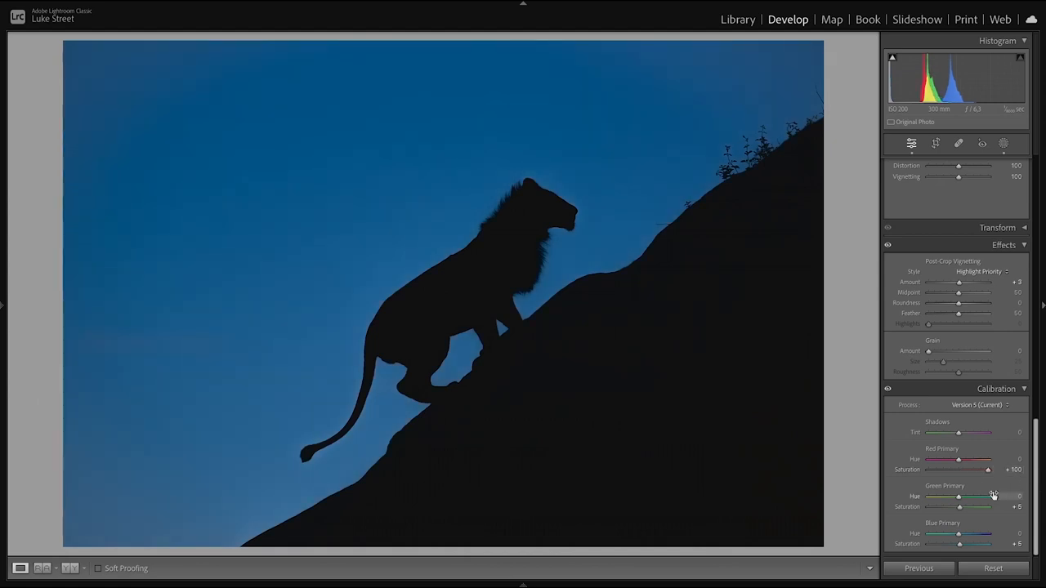
drag(960, 507, 987, 507)
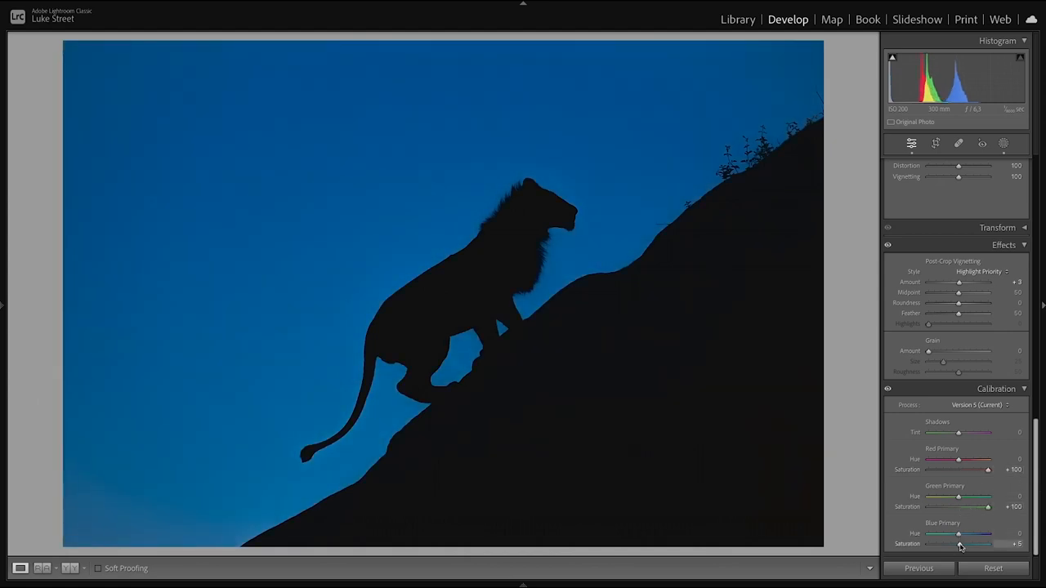
drag(960, 542, 1016, 542)
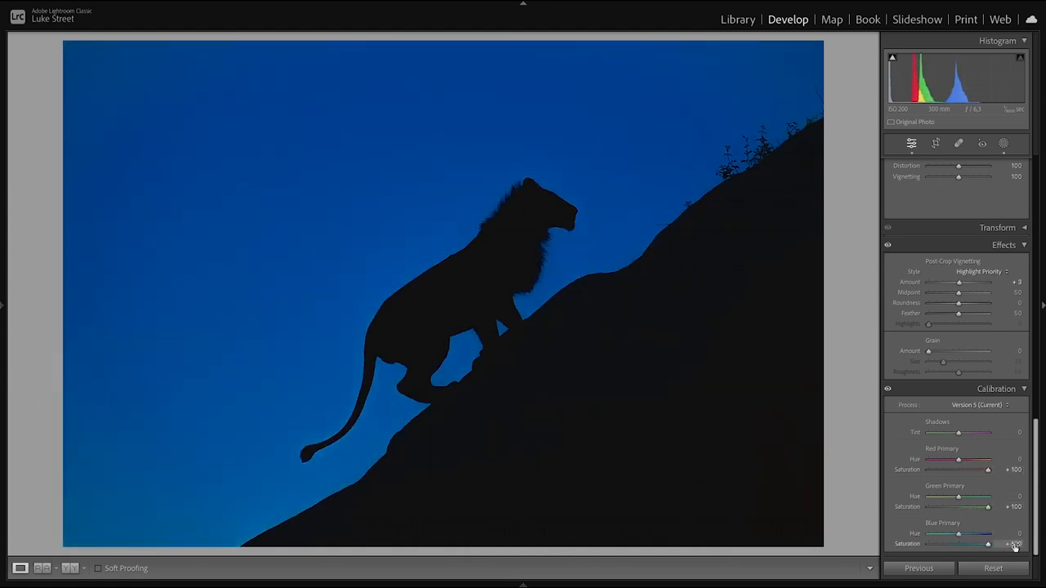
drag(988, 542, 958, 543)
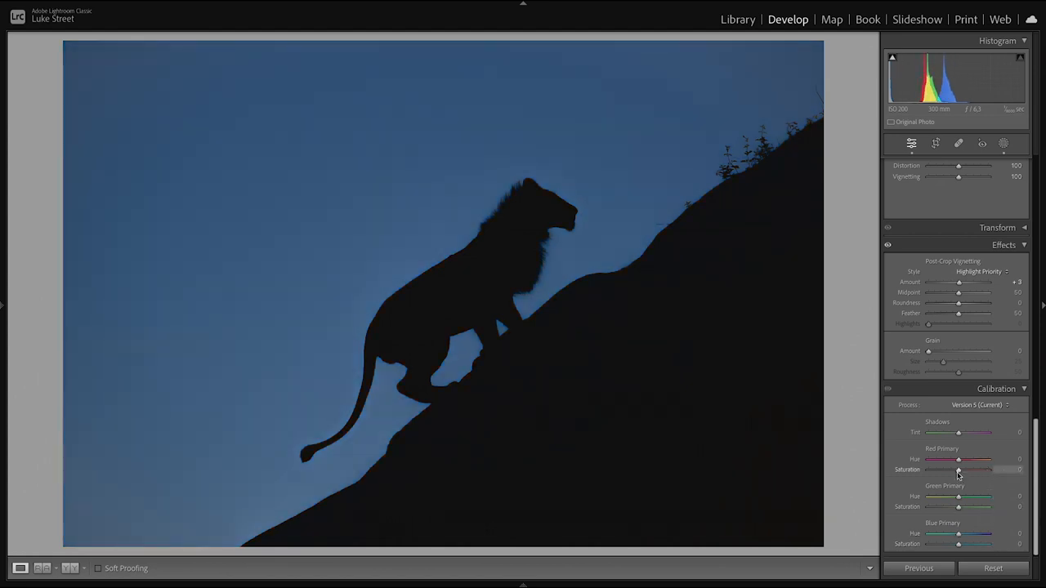
drag(958, 469, 971, 469)
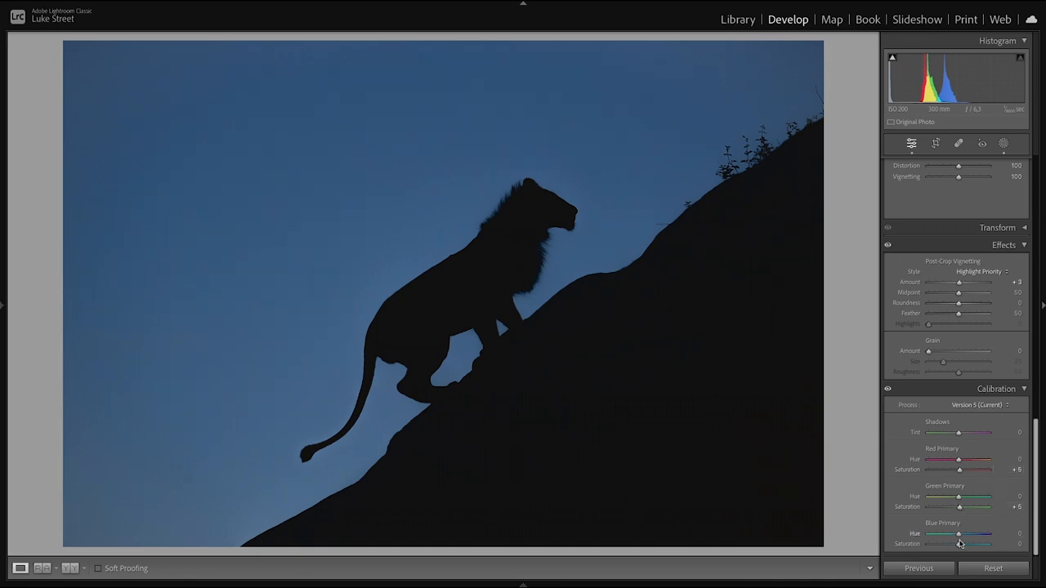
drag(958, 544, 980, 545)
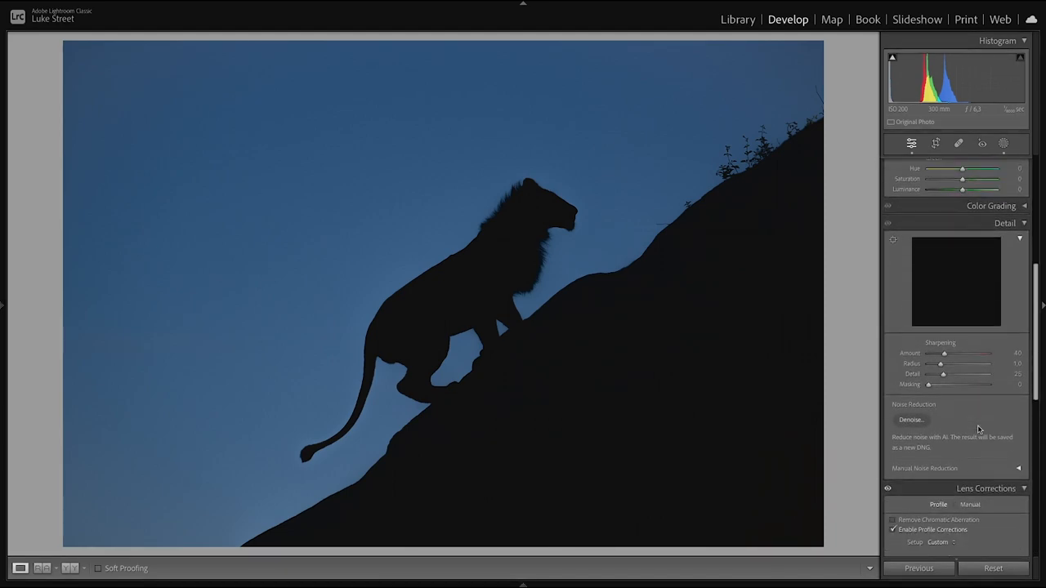
Raise sharpening Masking with the edge preview until only the lion outline shows white
drag(928, 384, 935, 384)
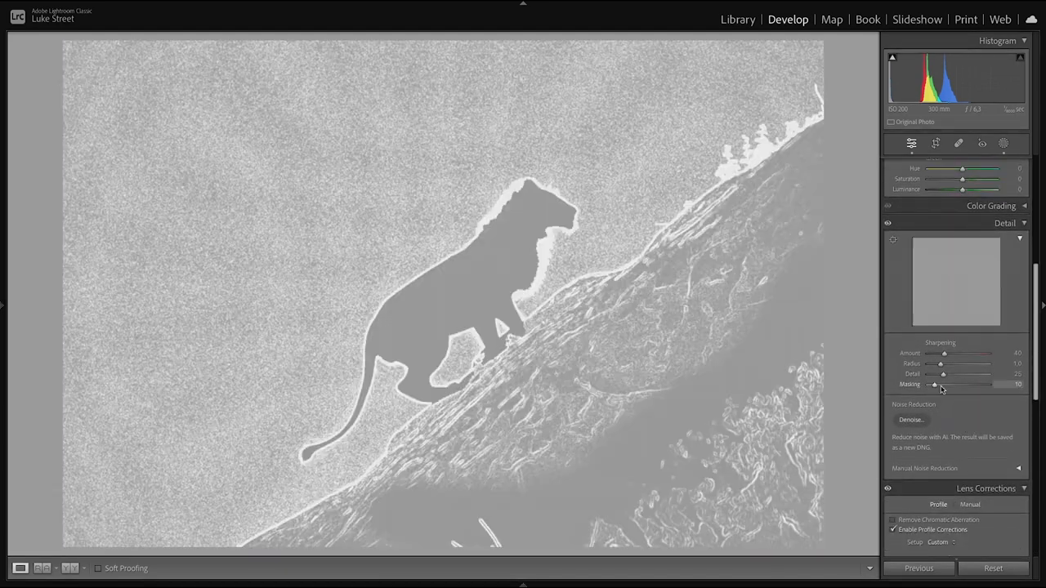
drag(935, 384, 931, 384)
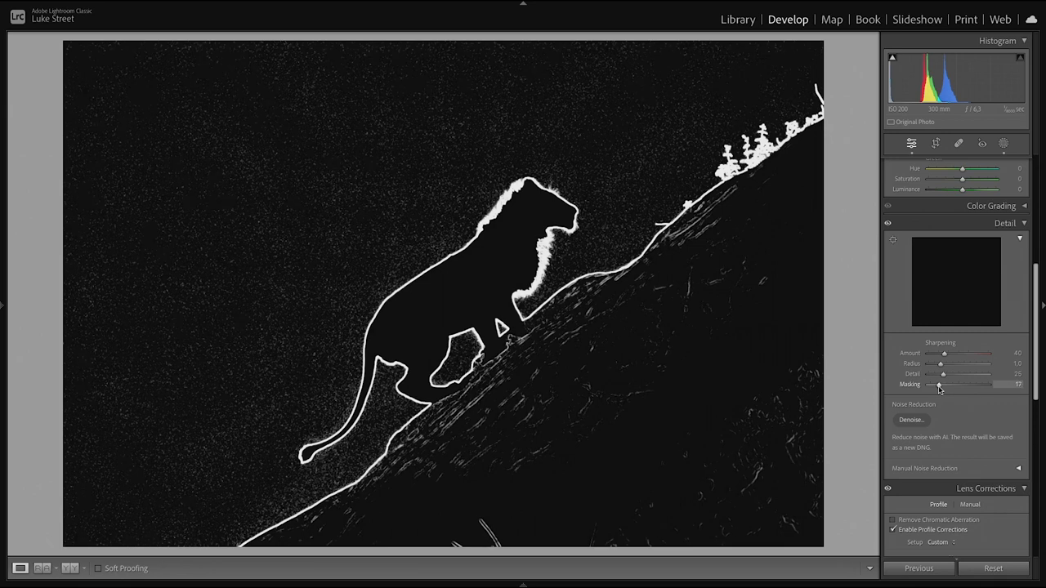
drag(938, 384, 949, 384)
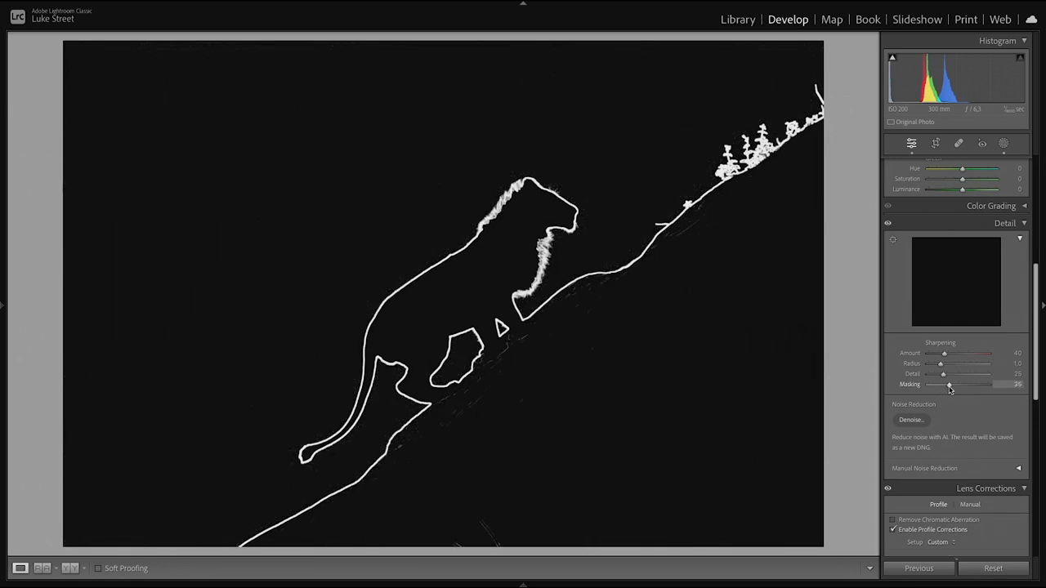
drag(949, 384, 967, 384)
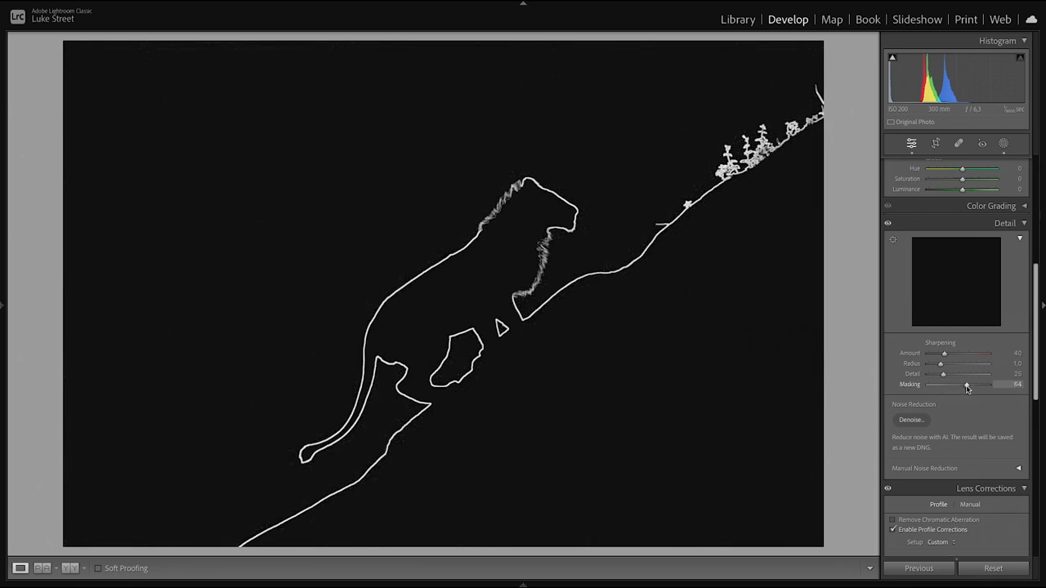
drag(964, 384, 974, 384)
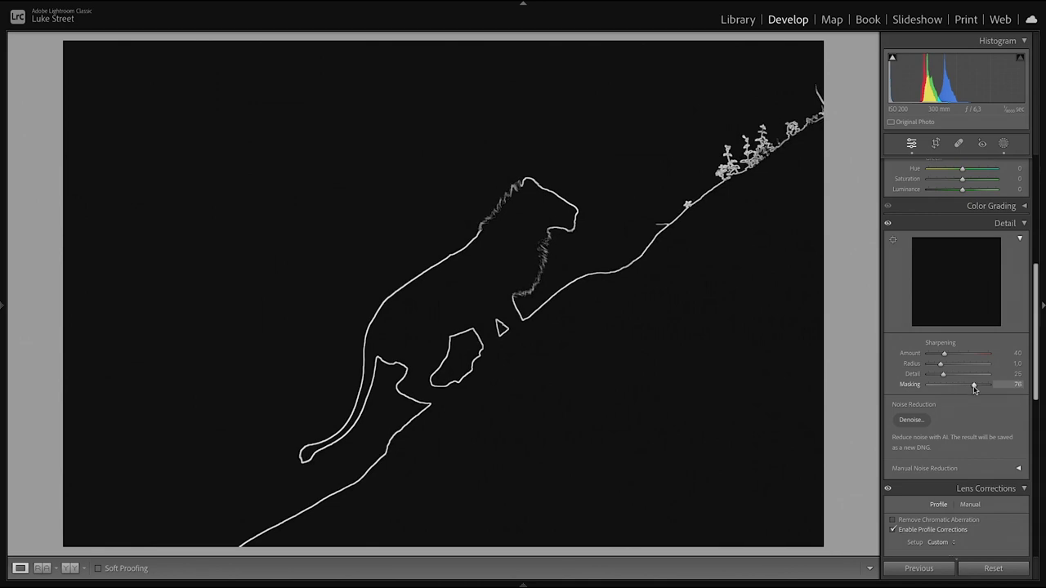
Re-set the Masking to the lion's and slope's edges and fine-tune the sharpening Radius
drag(974, 384, 928, 384)
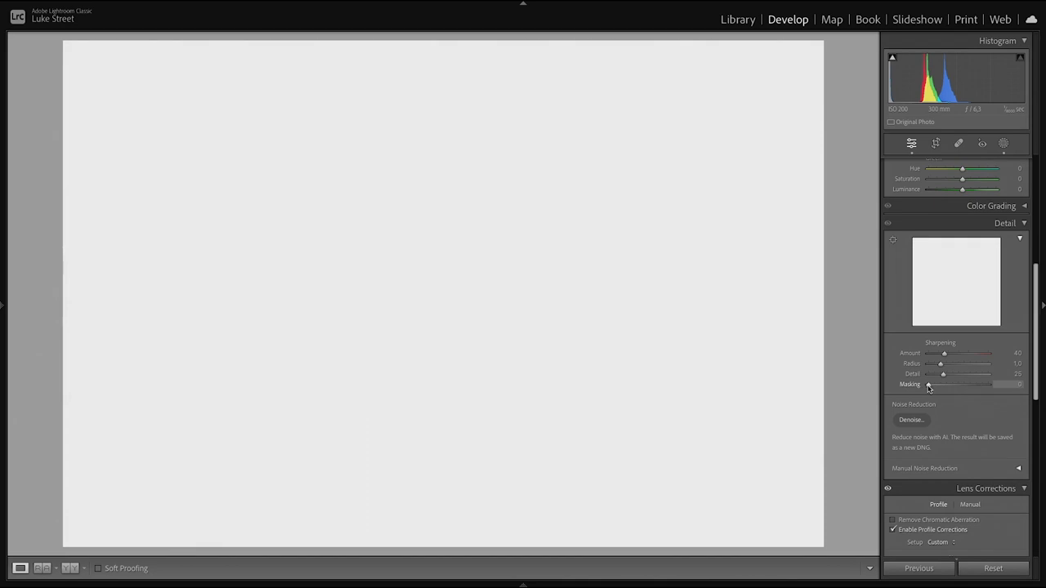
drag(928, 384, 934, 384)
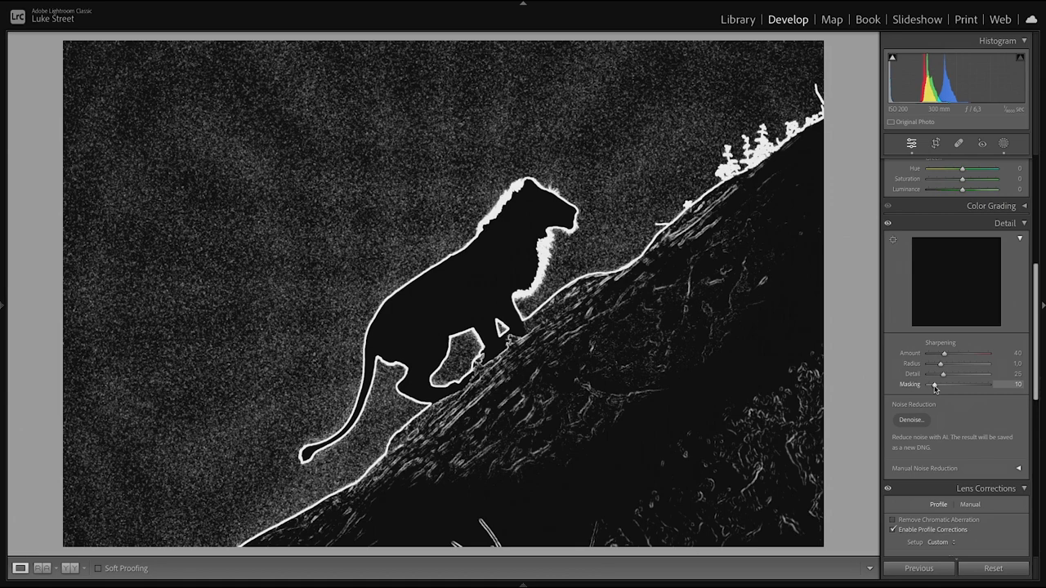
drag(935, 384, 948, 384)
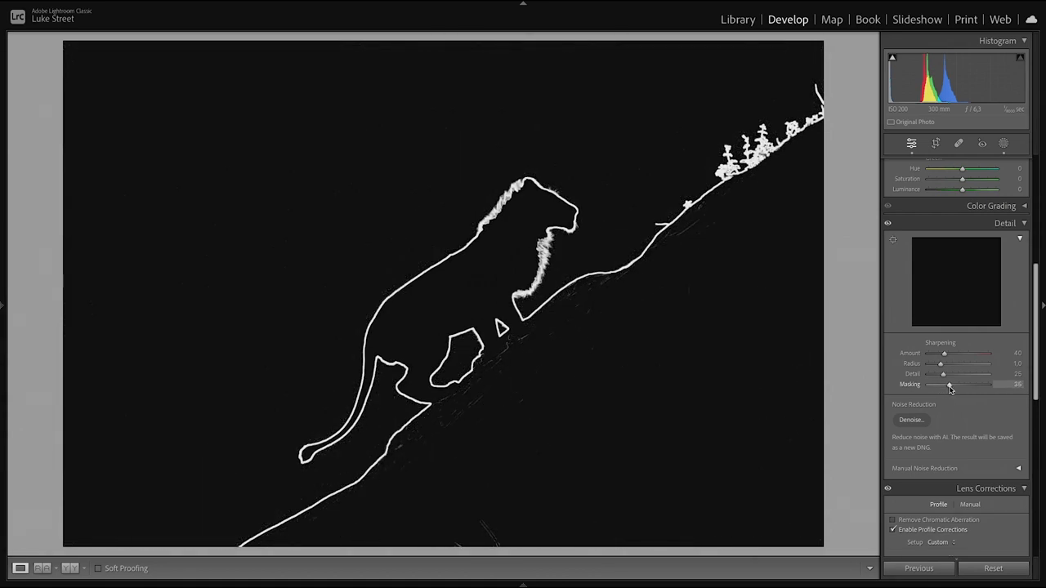
drag(947, 384, 964, 384)
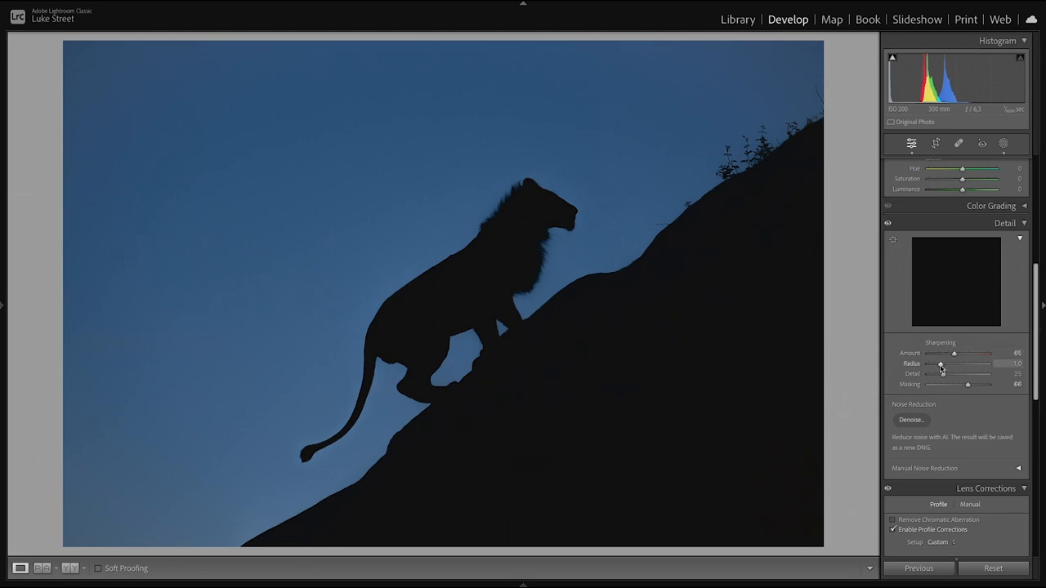
drag(942, 363, 944, 362)
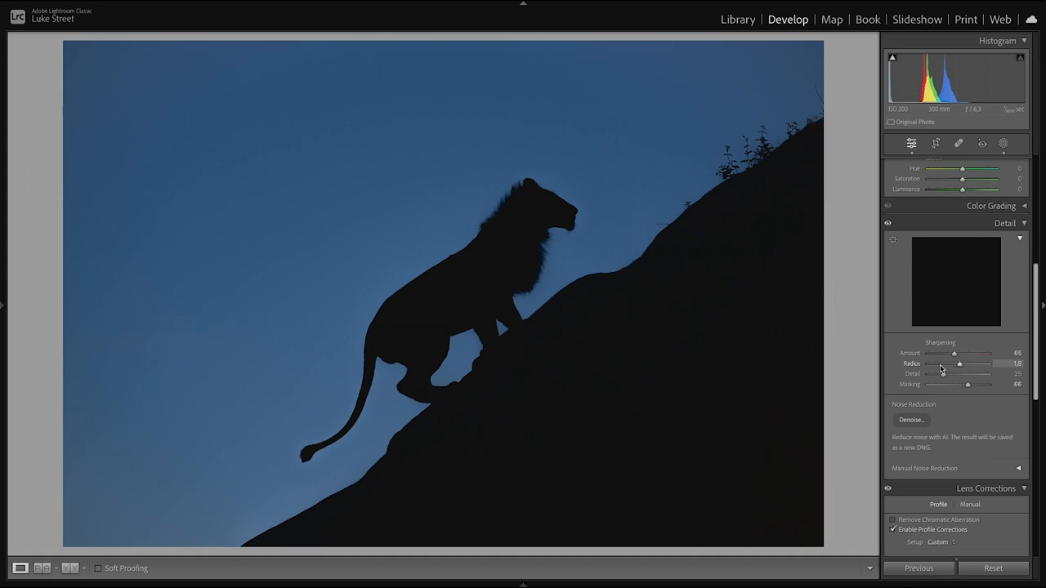
drag(961, 362, 974, 363)
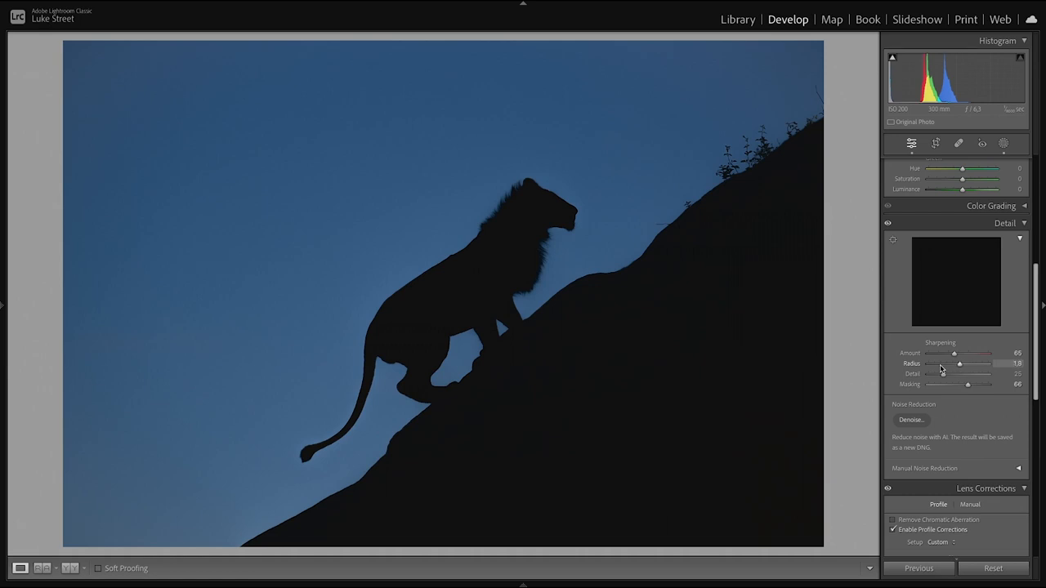
mouse_move(942, 376)
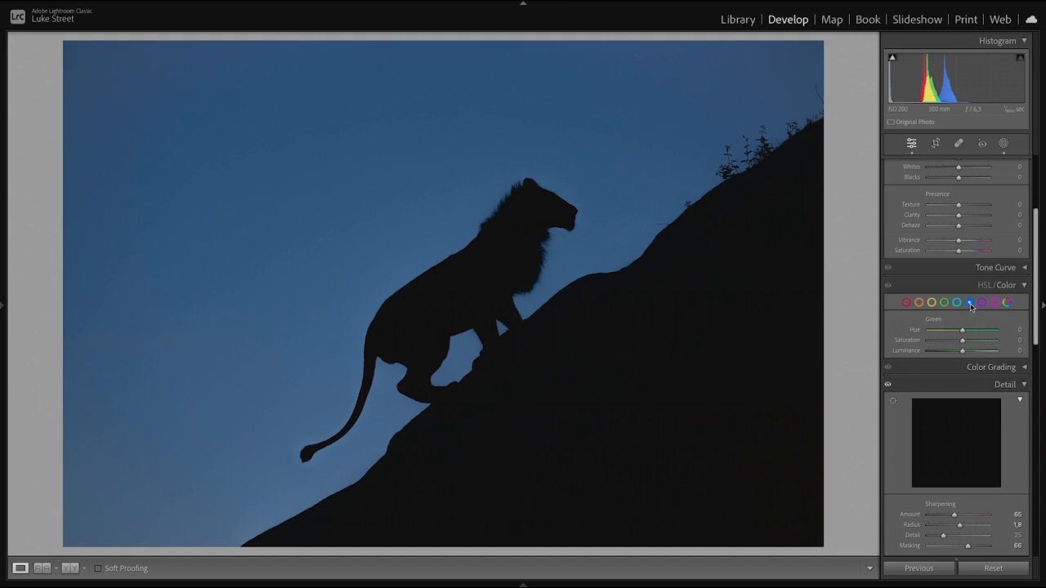
In HSL Blue, swing Saturation through grey and Hue through teal, settling on an even deep blue
click(969, 303)
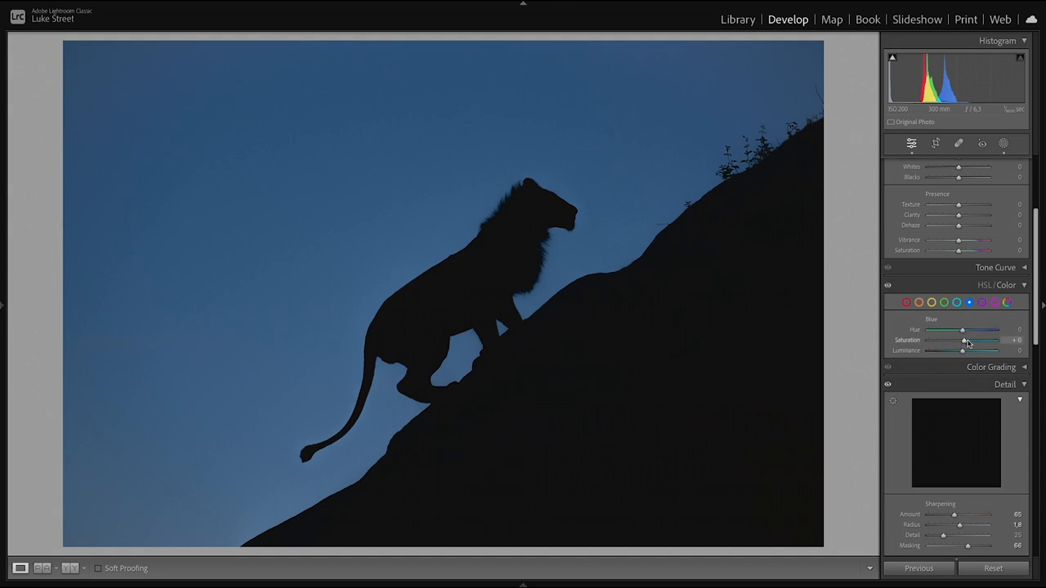
drag(963, 340, 947, 340)
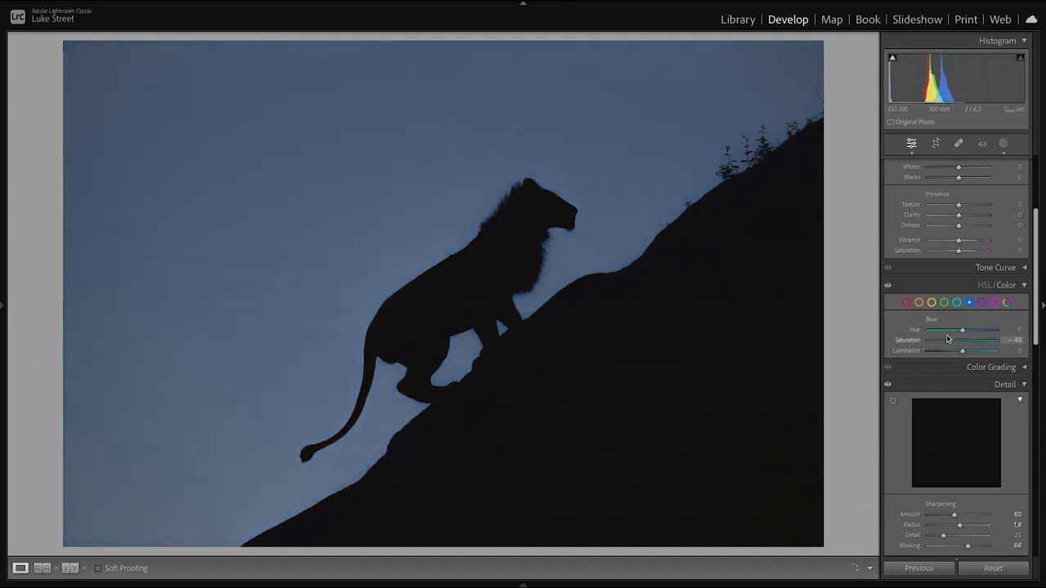
drag(963, 340, 930, 340)
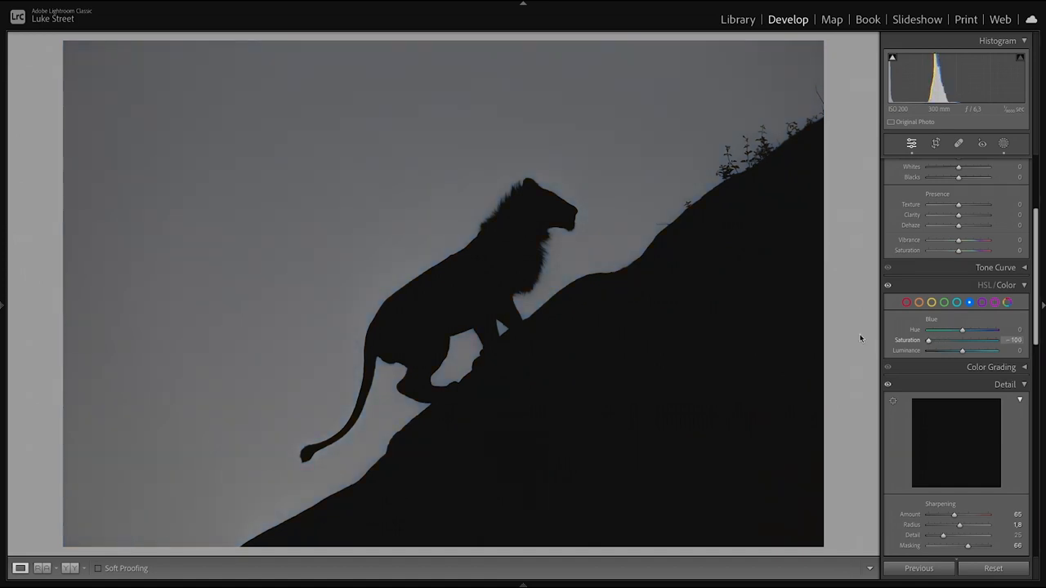
drag(928, 340, 961, 340)
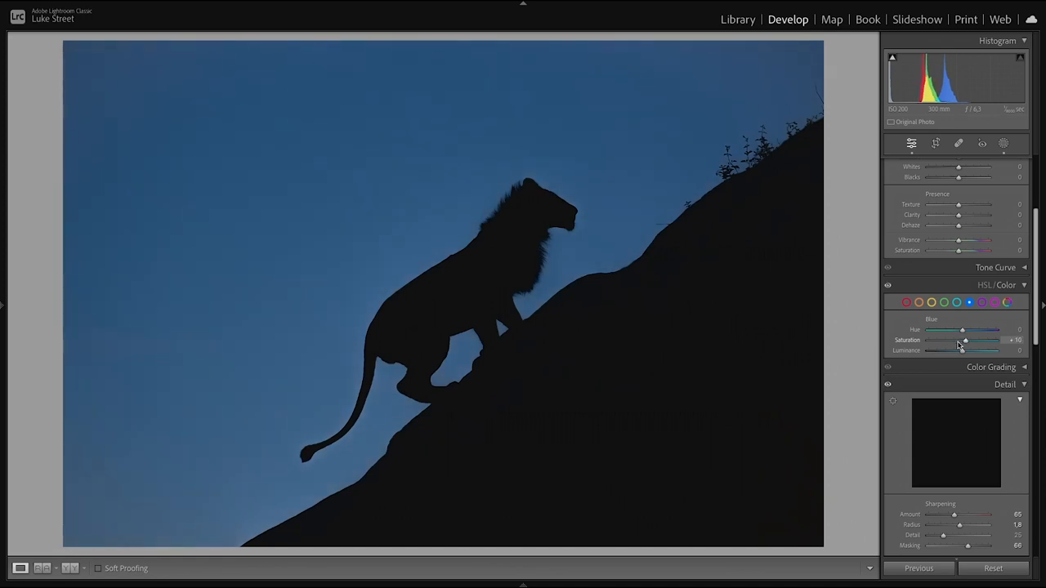
drag(964, 340, 961, 340)
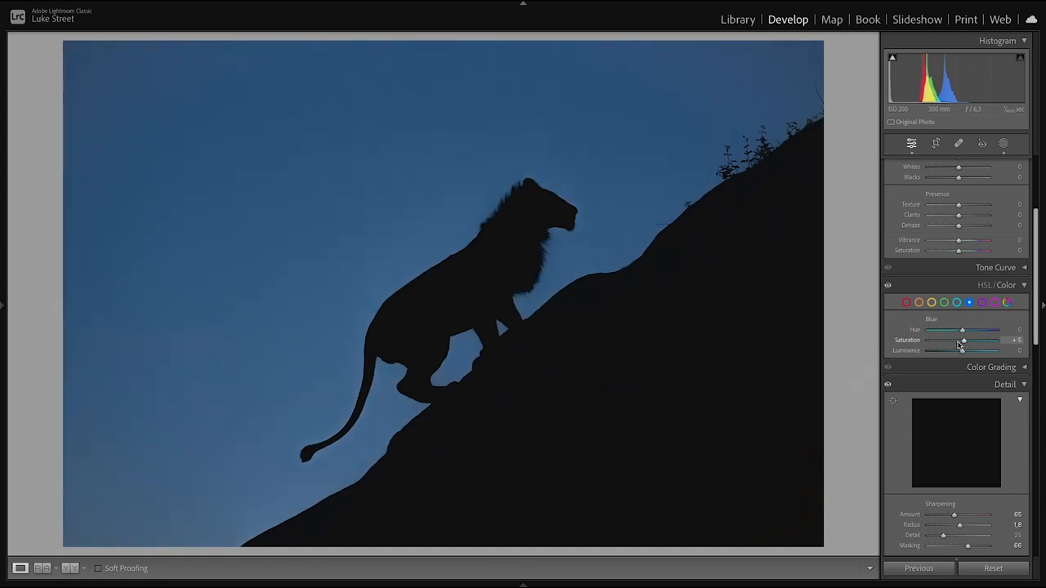
drag(962, 330, 945, 330)
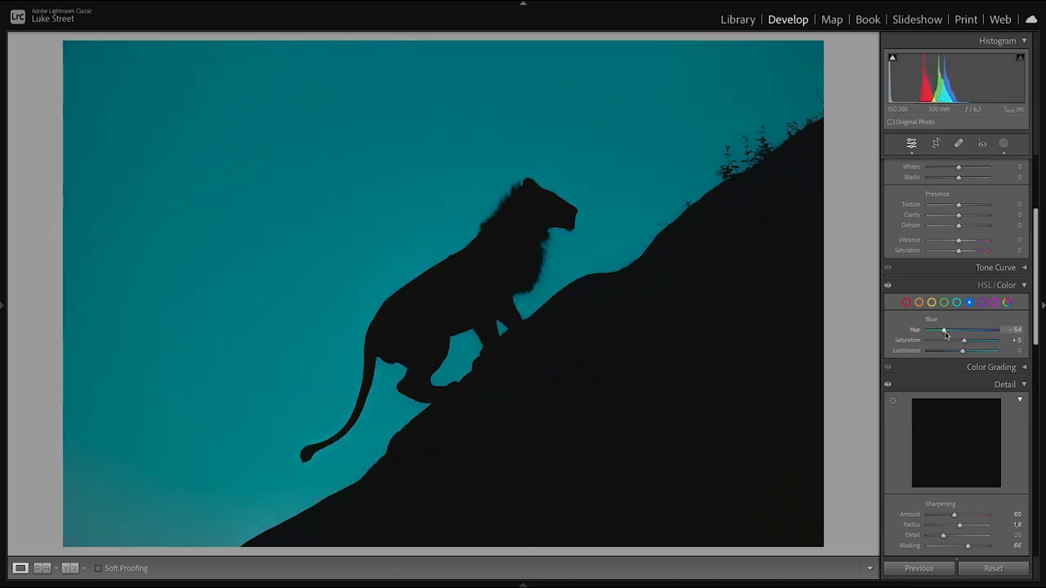
drag(944, 330, 962, 330)
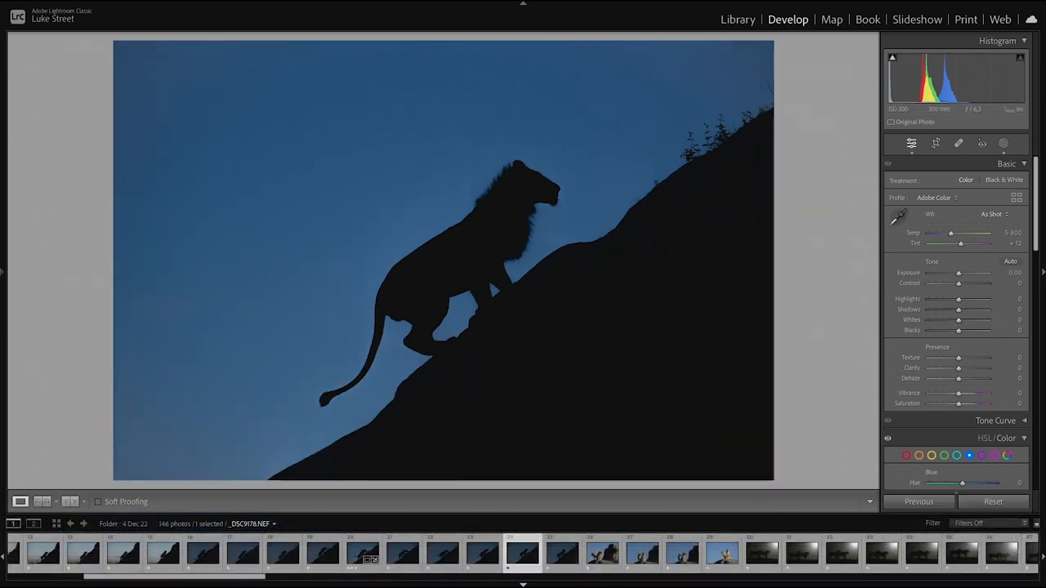
Switch to the backlit lion-under-hazy-sun photo and set its Treatment to Color
click(363, 553)
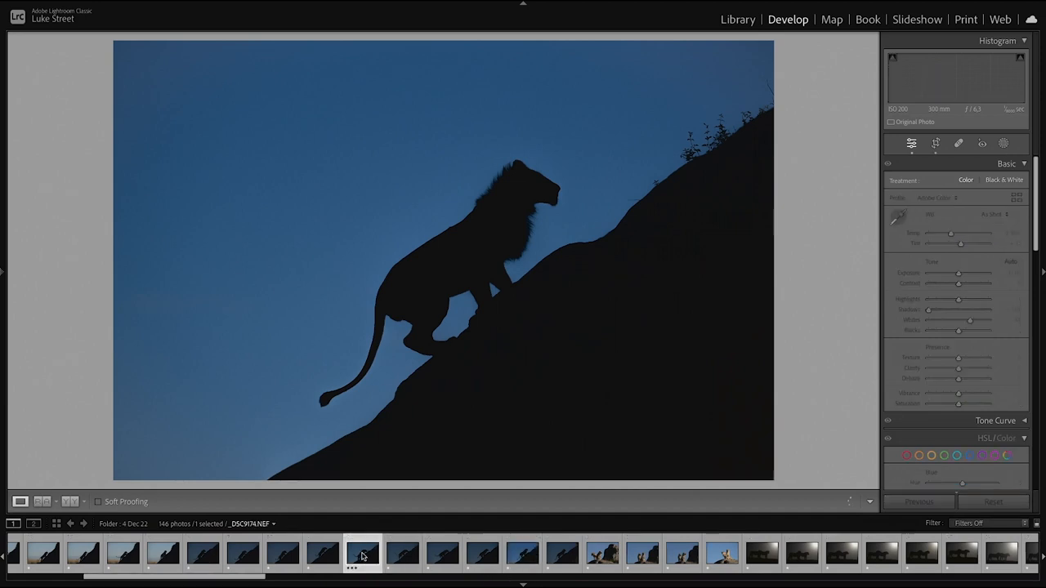
click(402, 552)
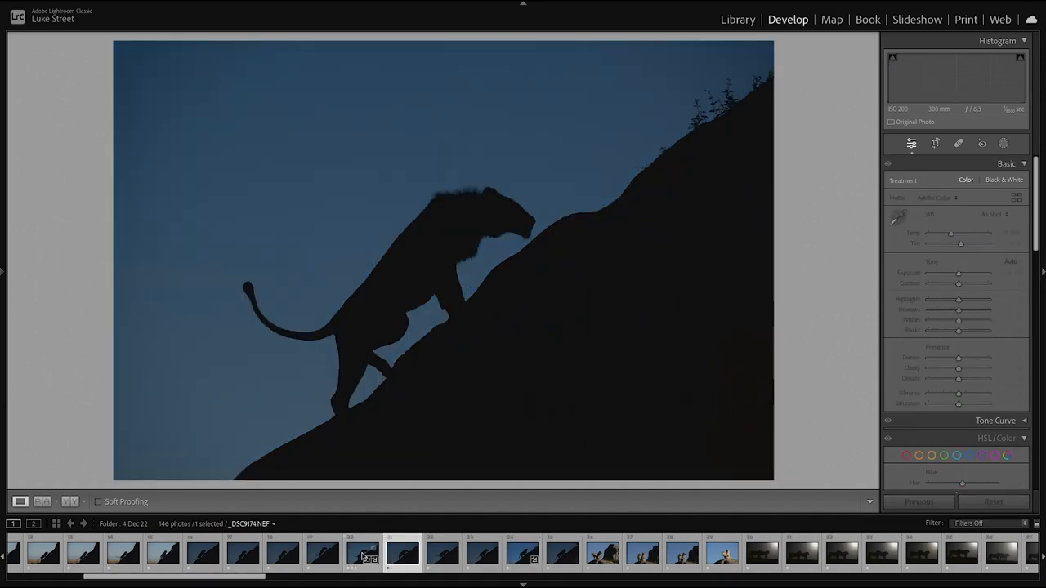
click(523, 552)
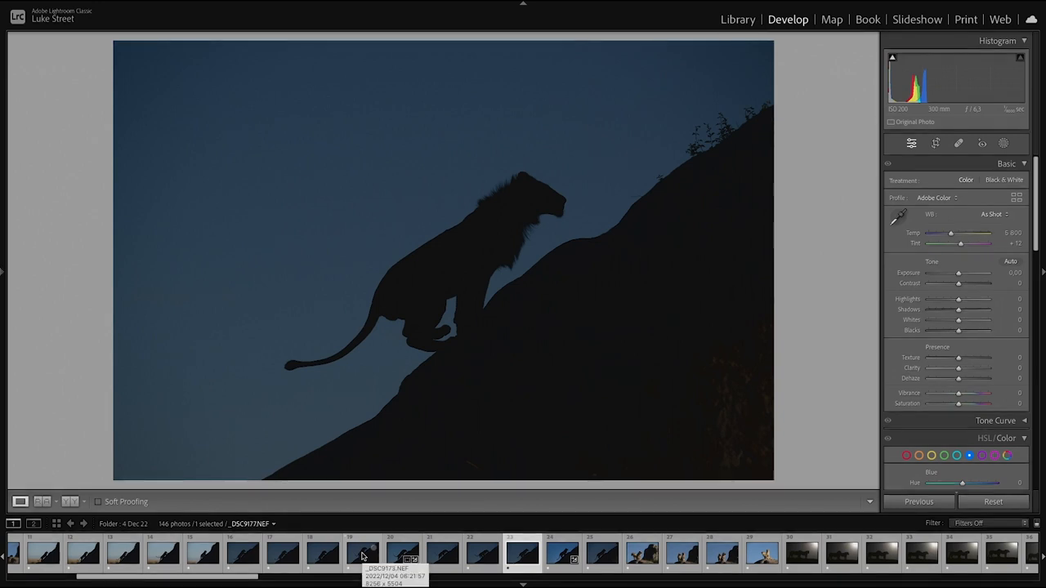
click(363, 552)
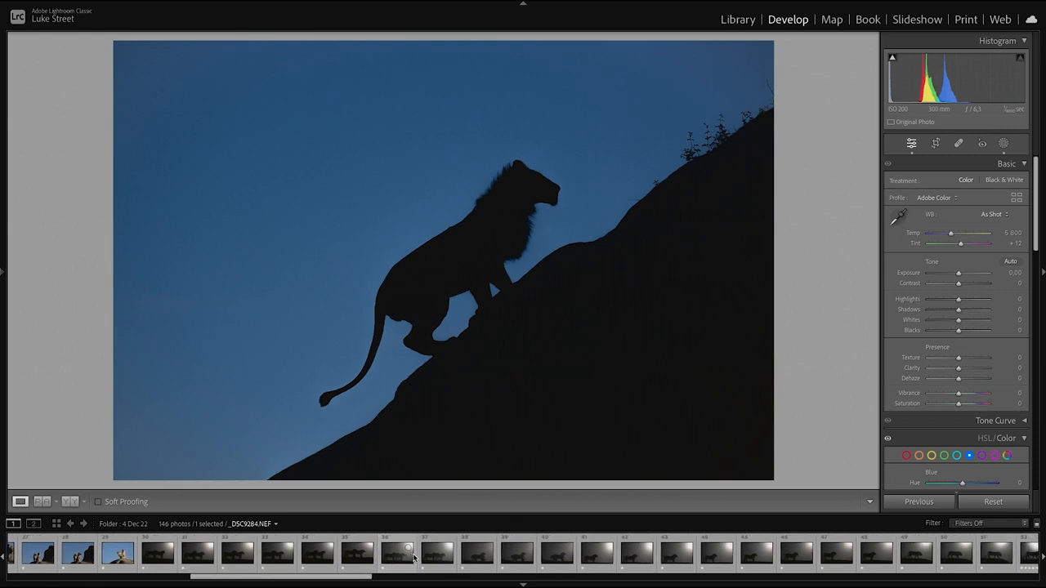
scroll(right, 3)
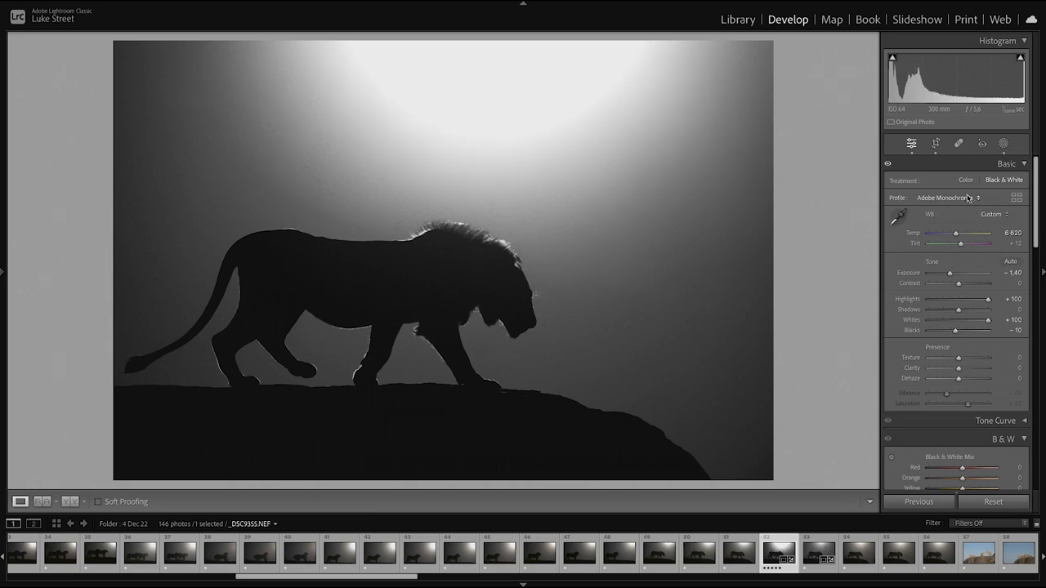
click(964, 180)
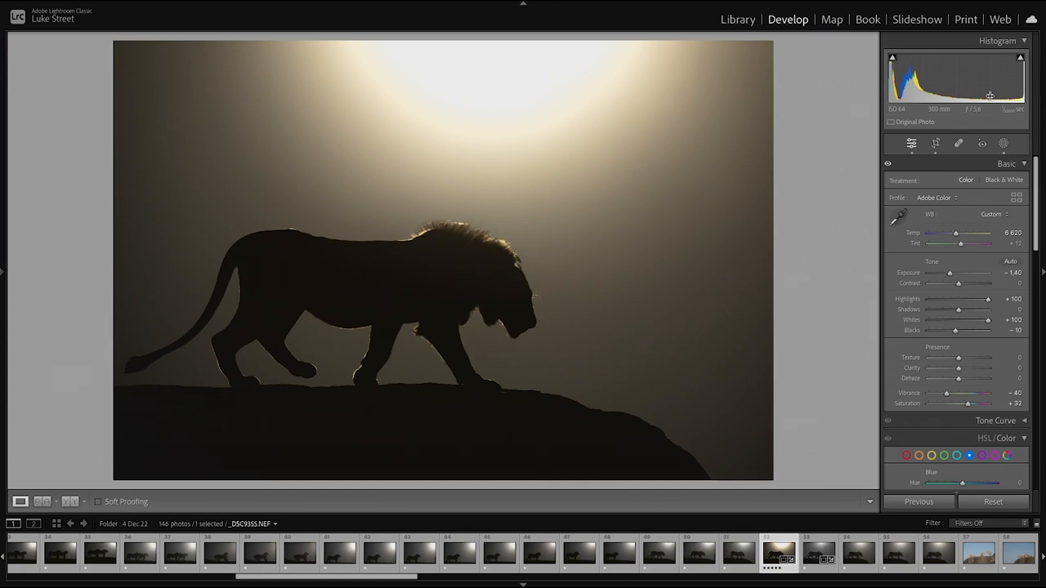
mouse_move(972, 117)
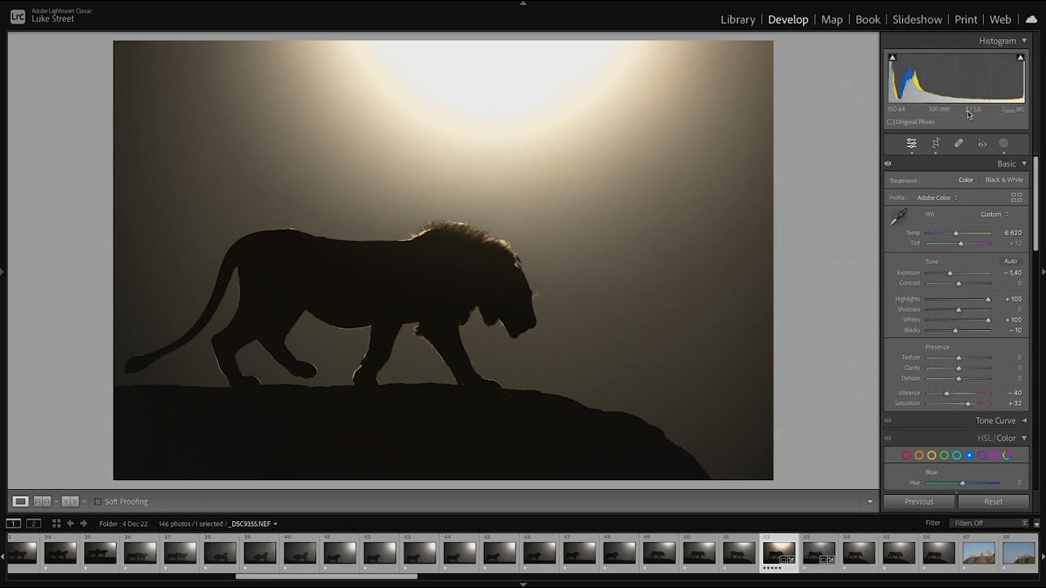
mouse_move(905, 109)
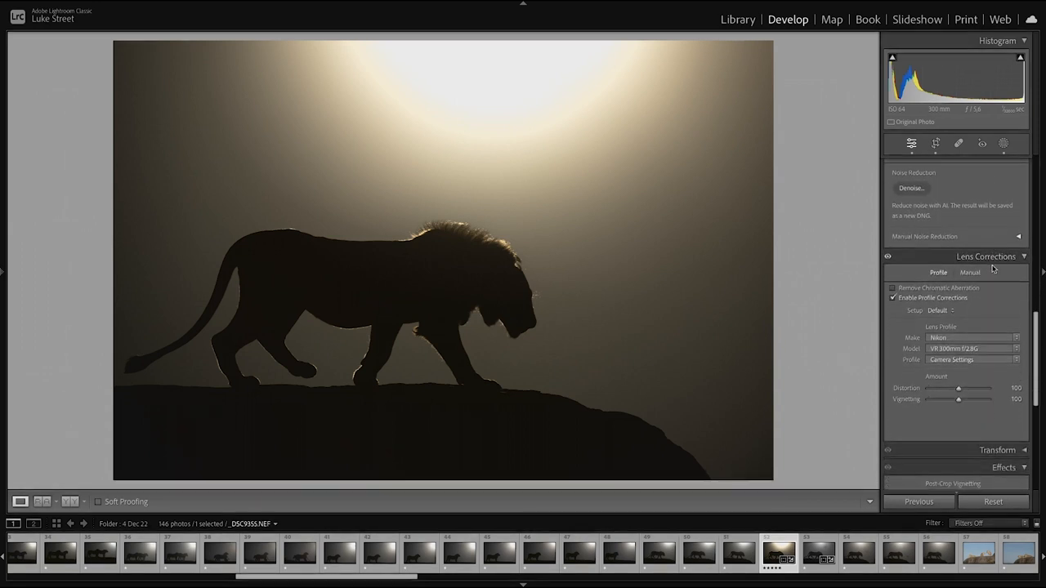
Boost the Calibration primary saturations to turn the hazy sky a rich golden yellow
scroll(down, 3)
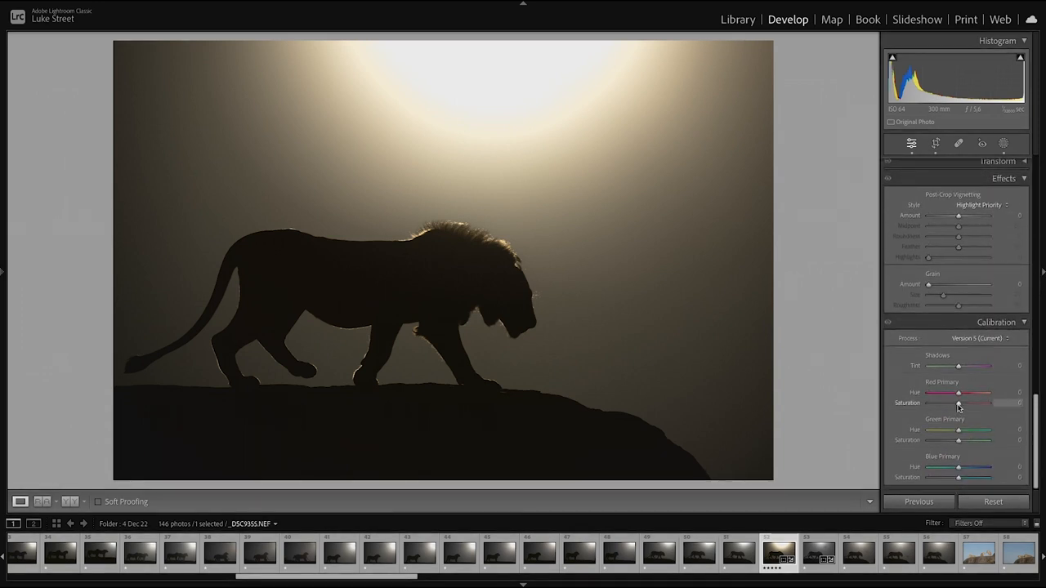
drag(958, 402, 988, 402)
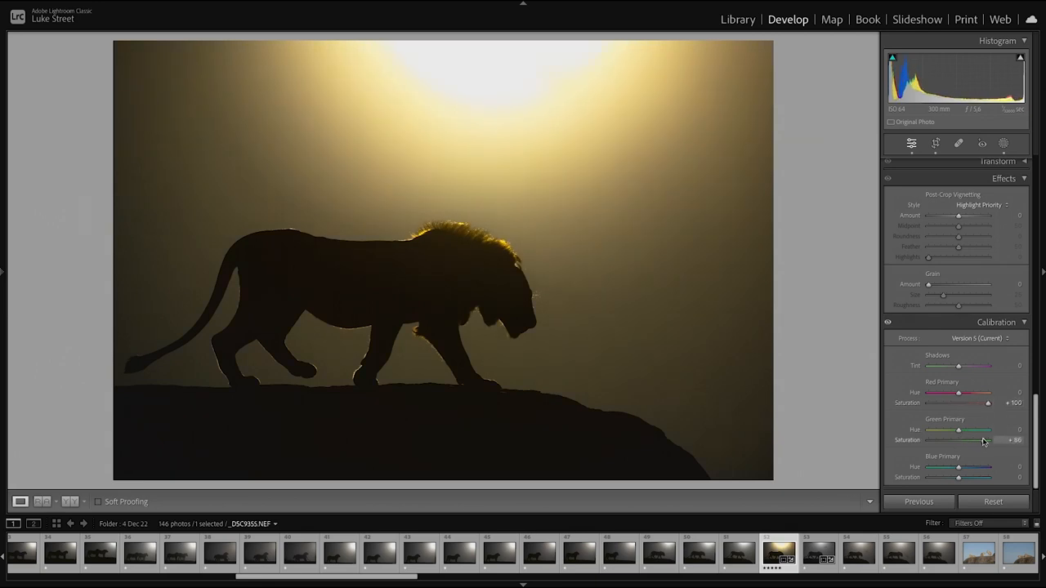
drag(957, 477, 950, 477)
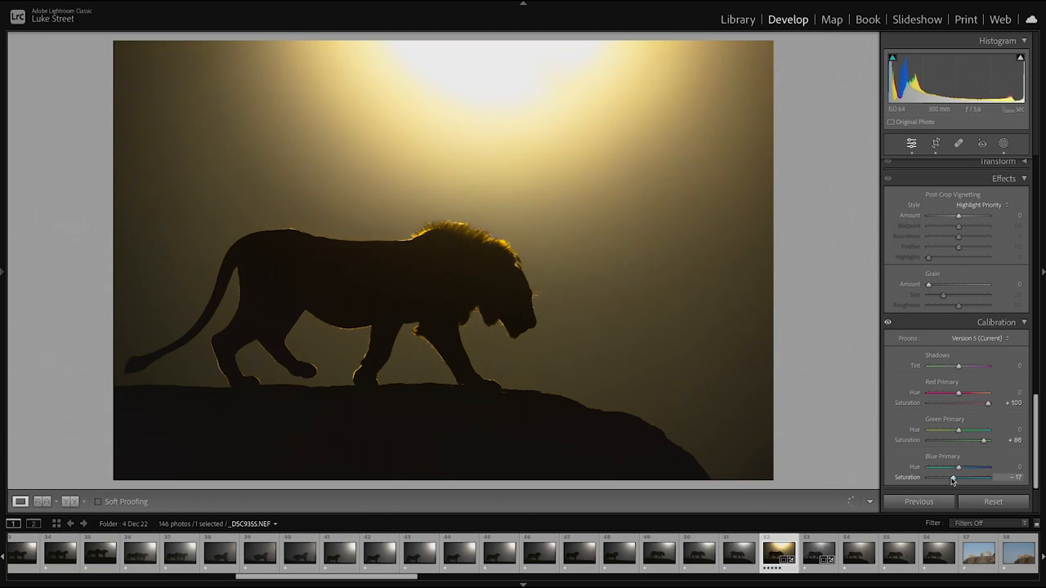